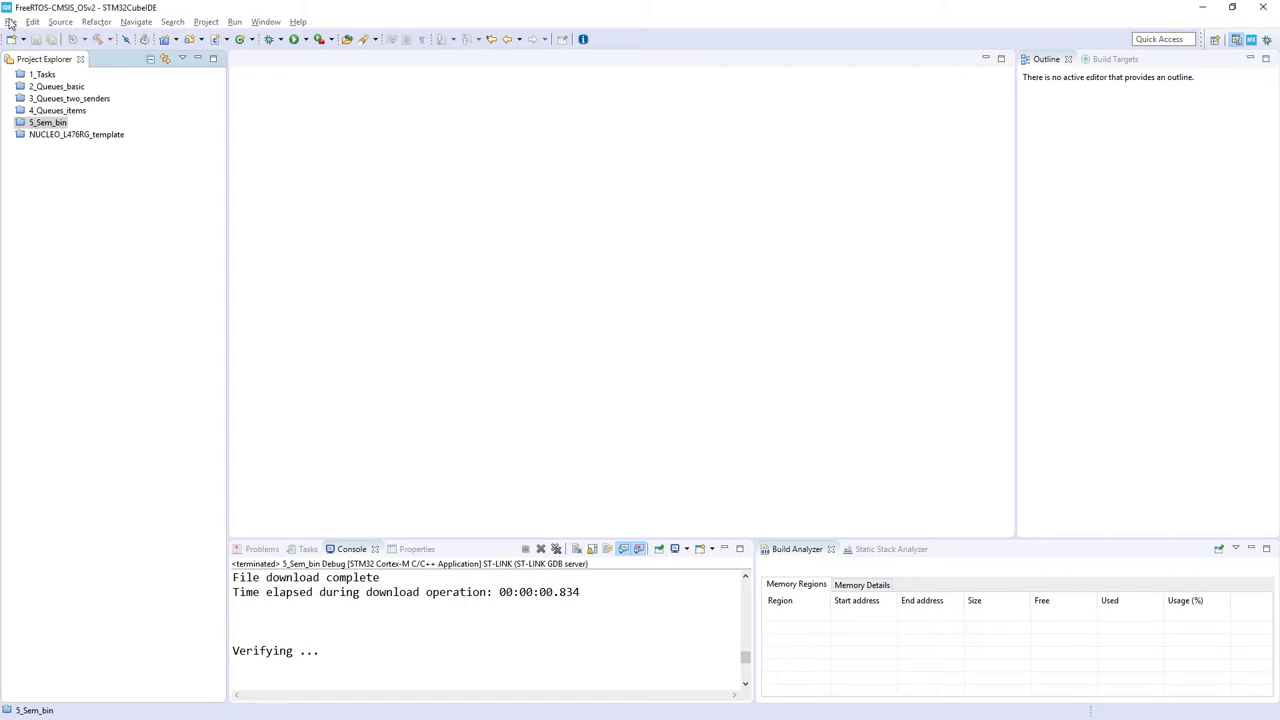
# Start a new STM32 project and select the STM32L476RG microcontroller
pyautogui.click(11, 21)
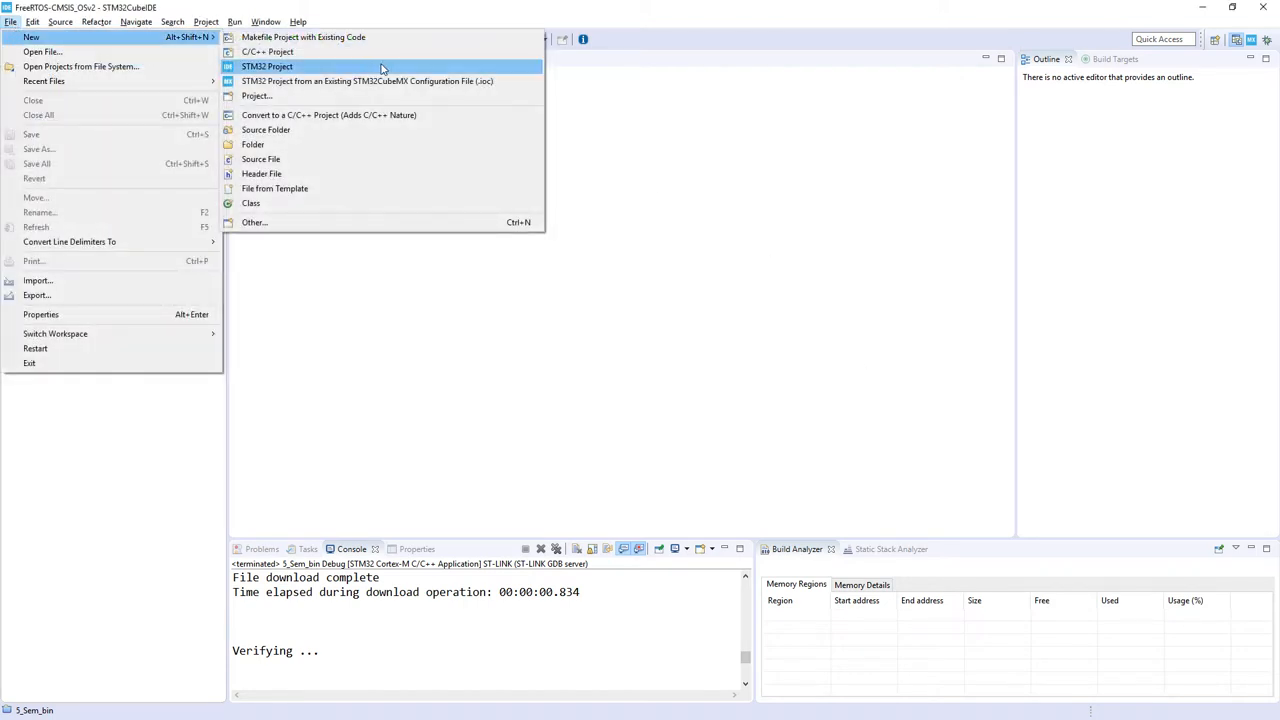
pyautogui.click(267, 66)
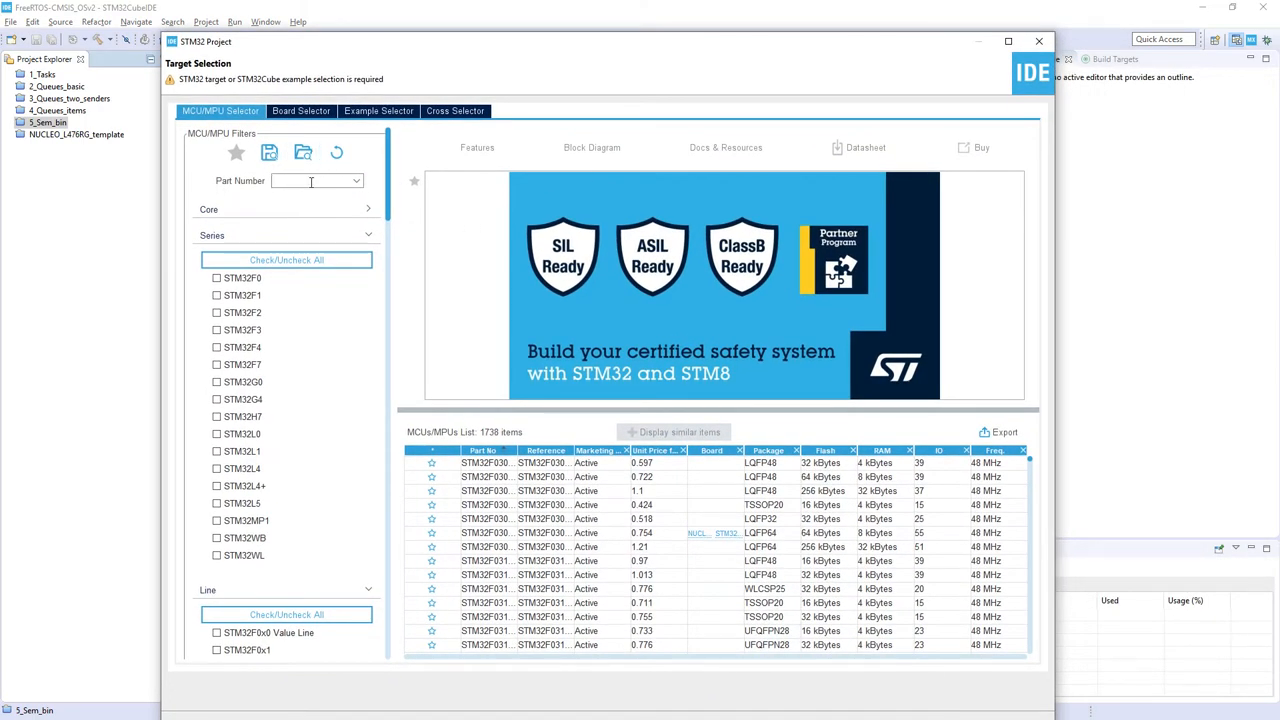
pyautogui.write('L476rg')
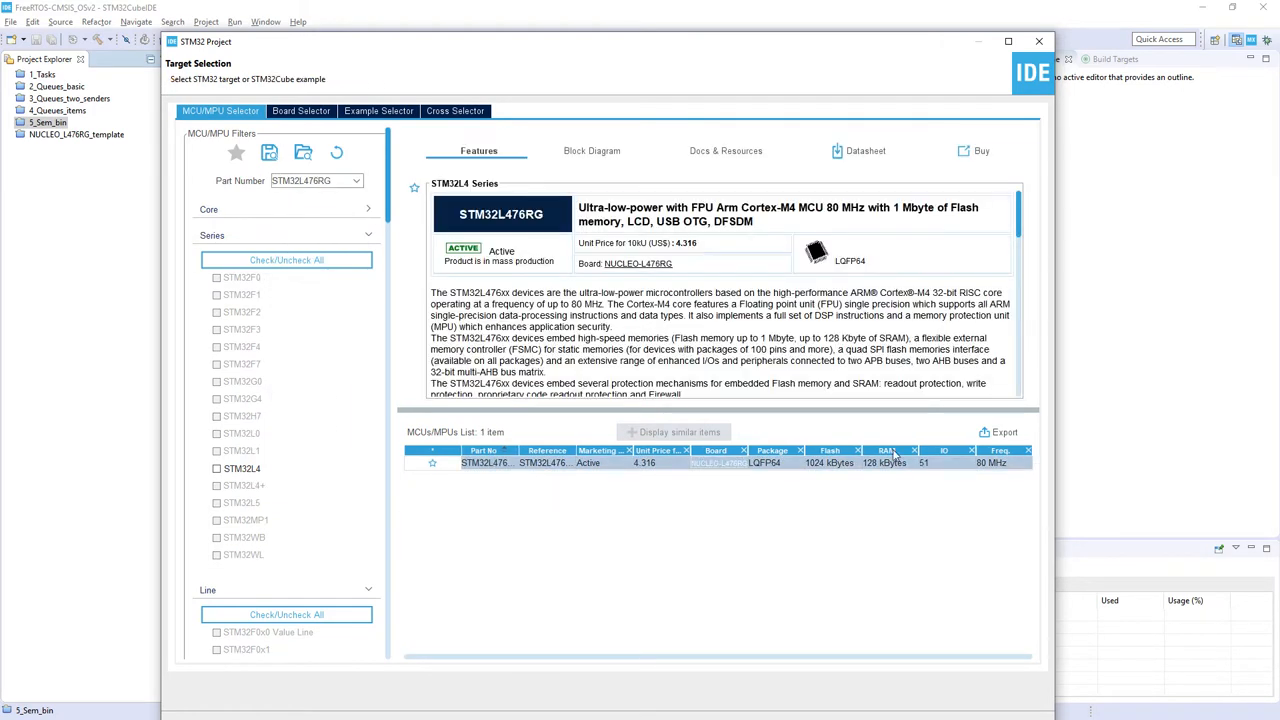
pyautogui.click(1008, 41)
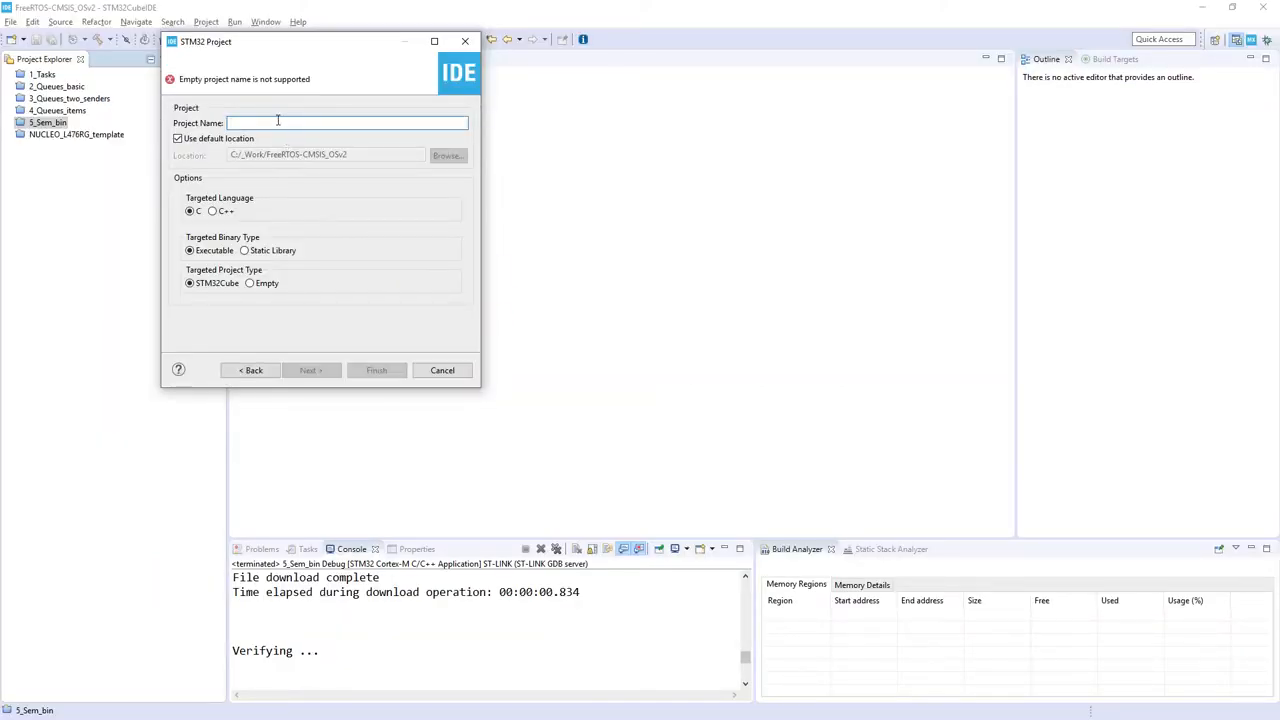
# Name the project 6_Sem_cnt and finish creating it
pyautogui.write('6_S')
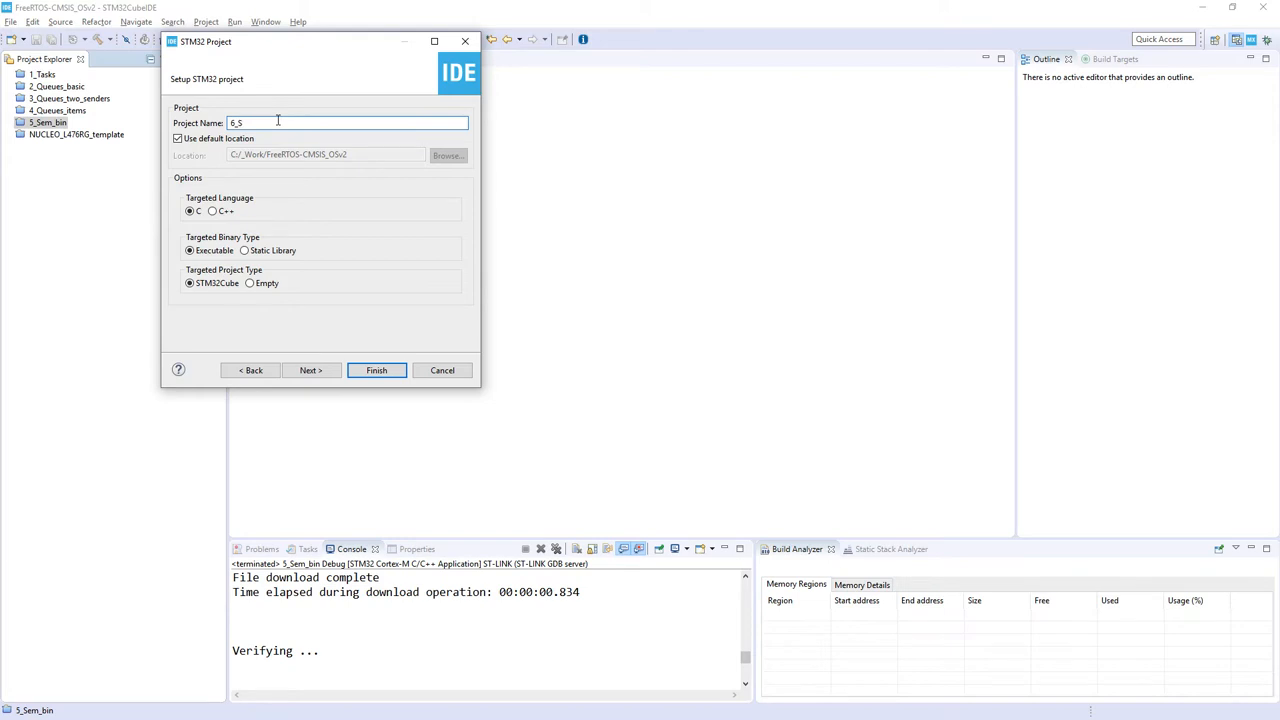
pyautogui.write('em_cnt')
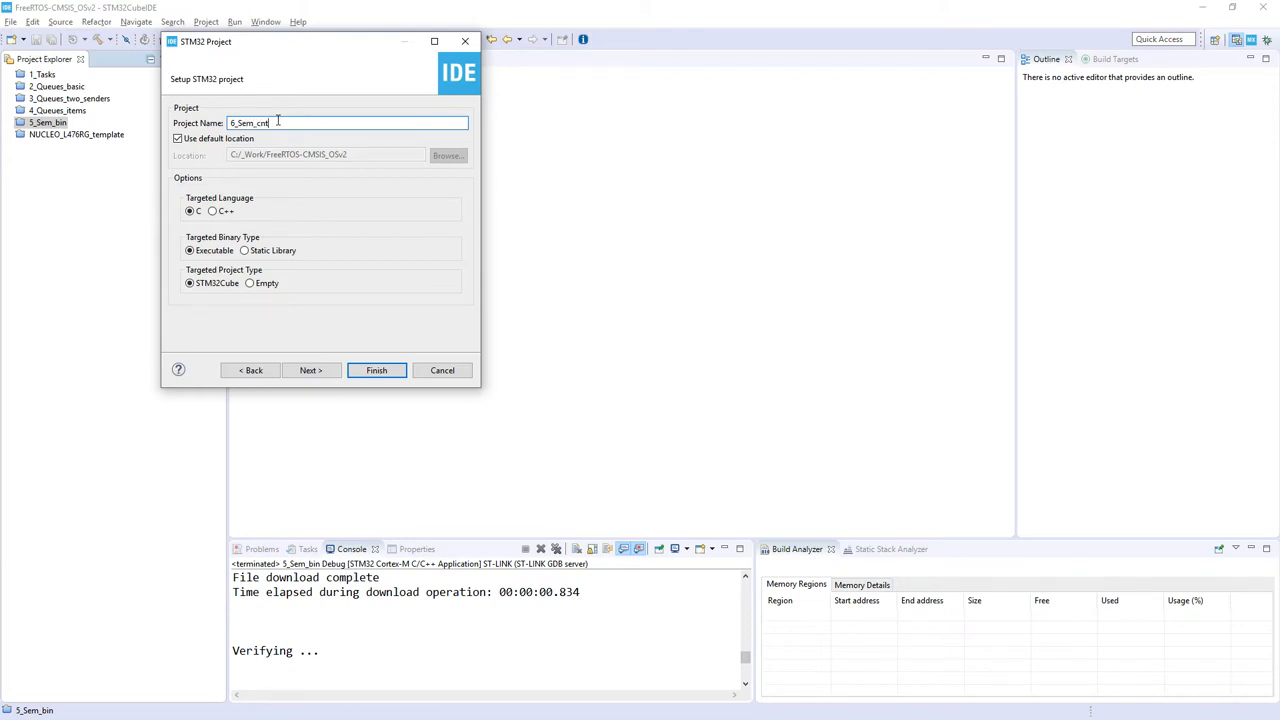
pyautogui.click(376, 370)
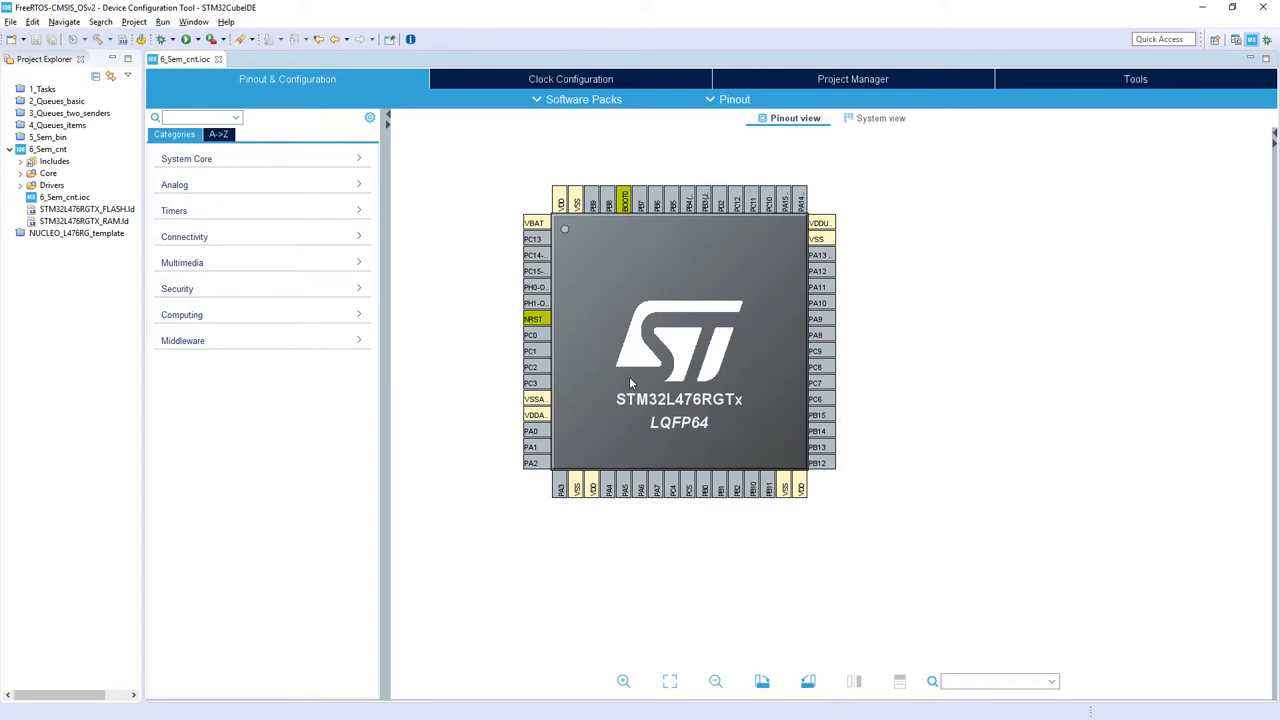
pyautogui.moveTo(547, 265)
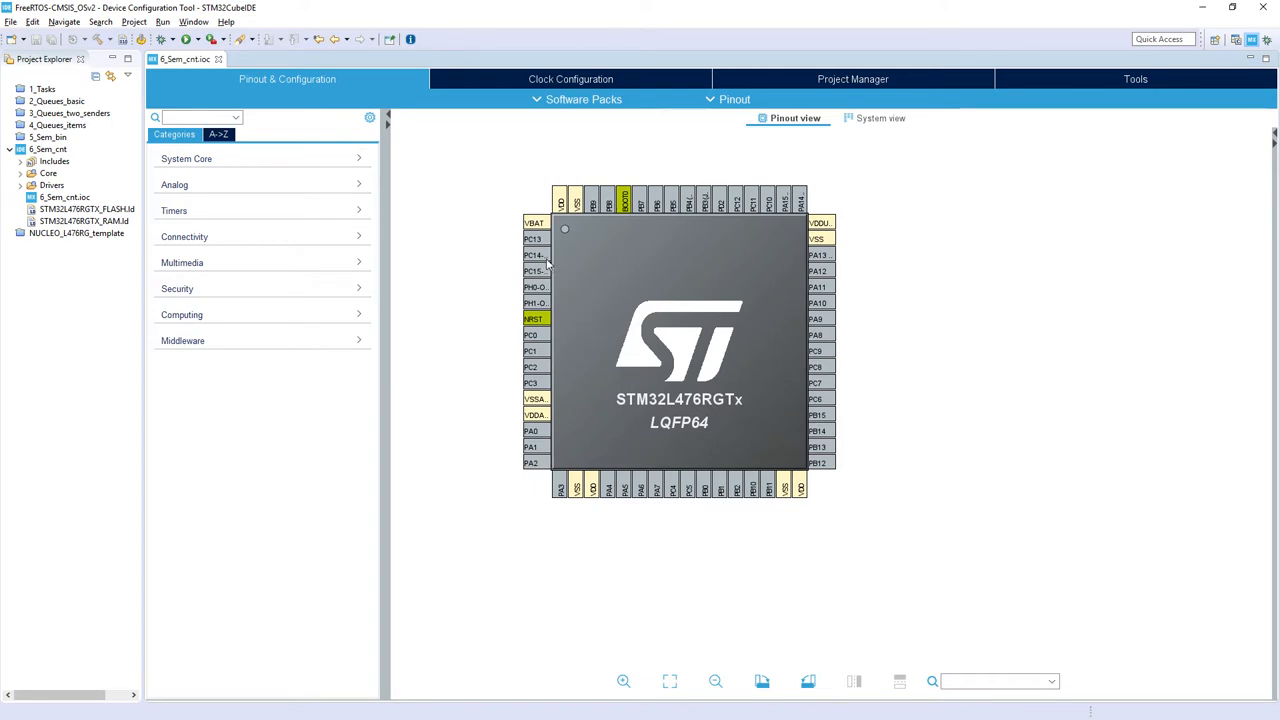
pyautogui.moveTo(534, 239)
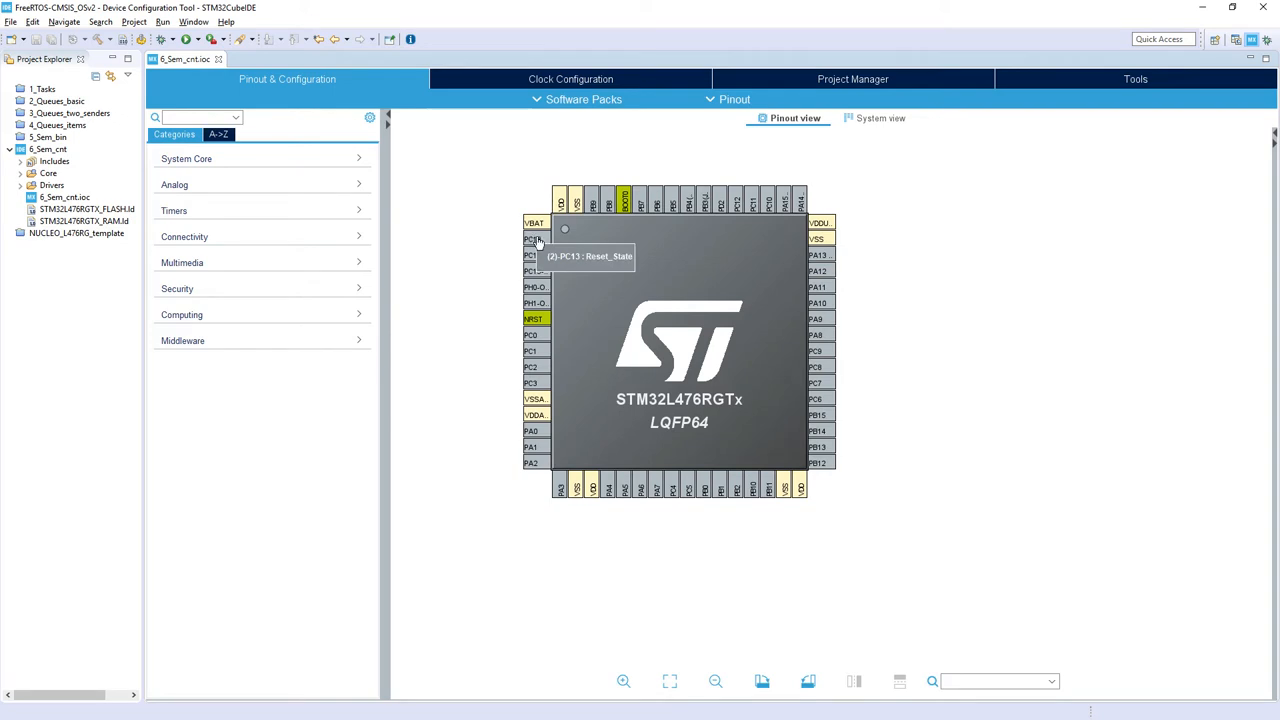
# Set pin PC13 to GPIO_EXTI13 in the Pinout view
pyautogui.click(533, 239)
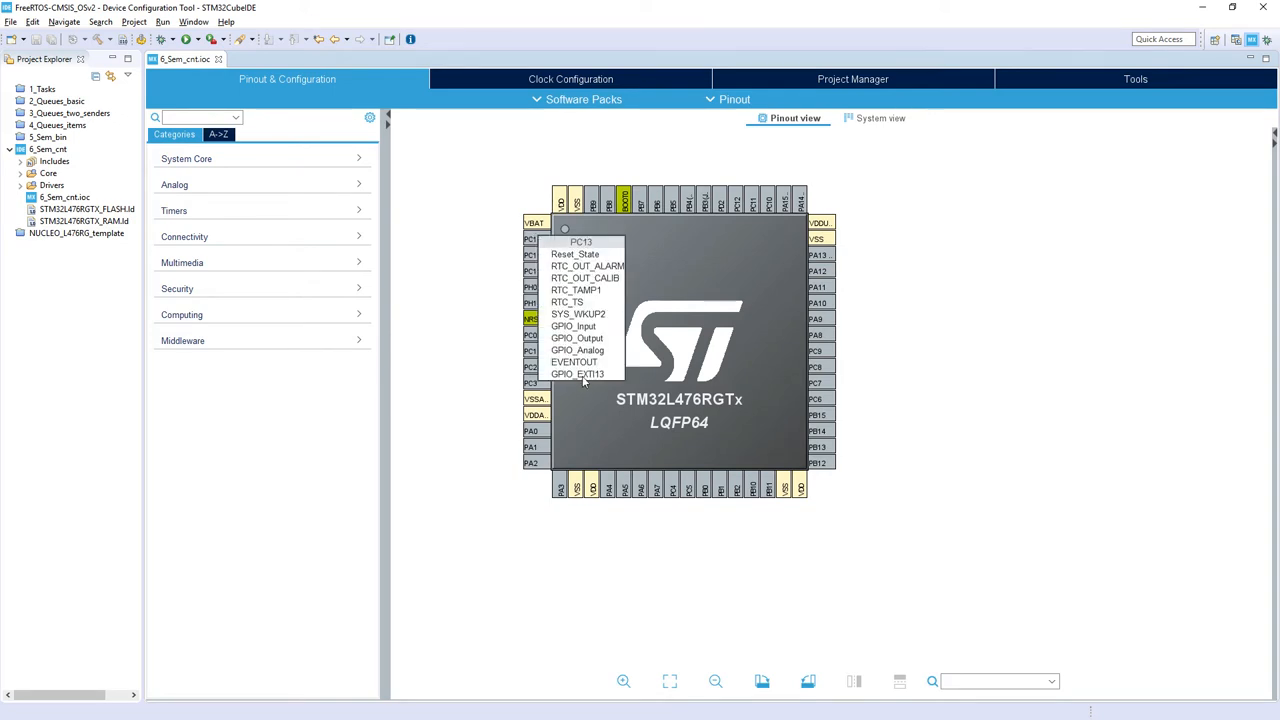
pyautogui.moveTo(604, 380)
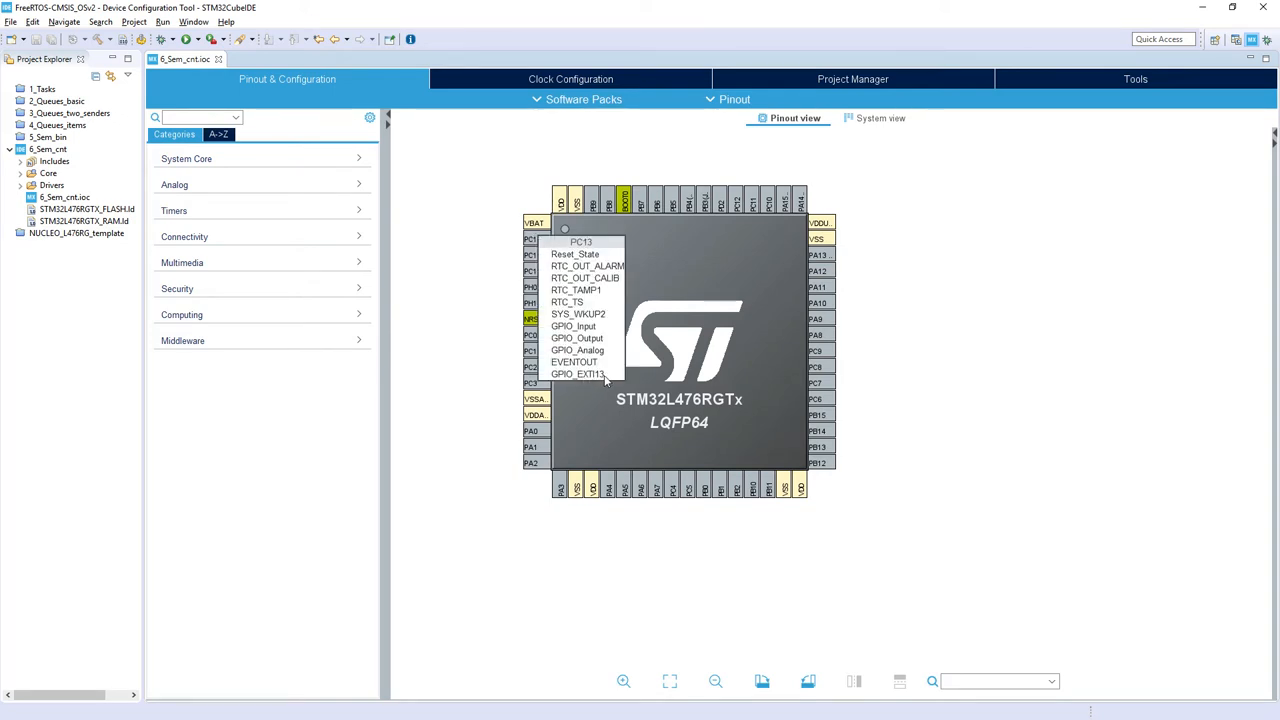
pyautogui.click(580, 373)
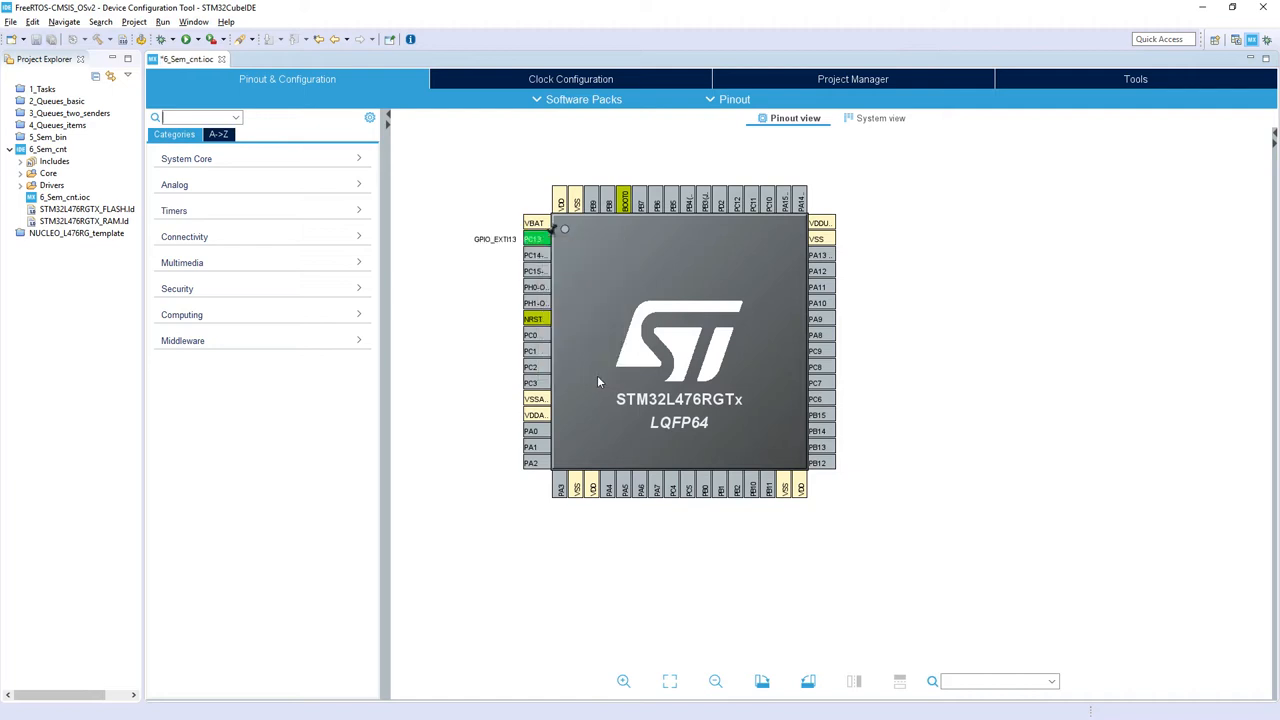
pyautogui.moveTo(203, 231)
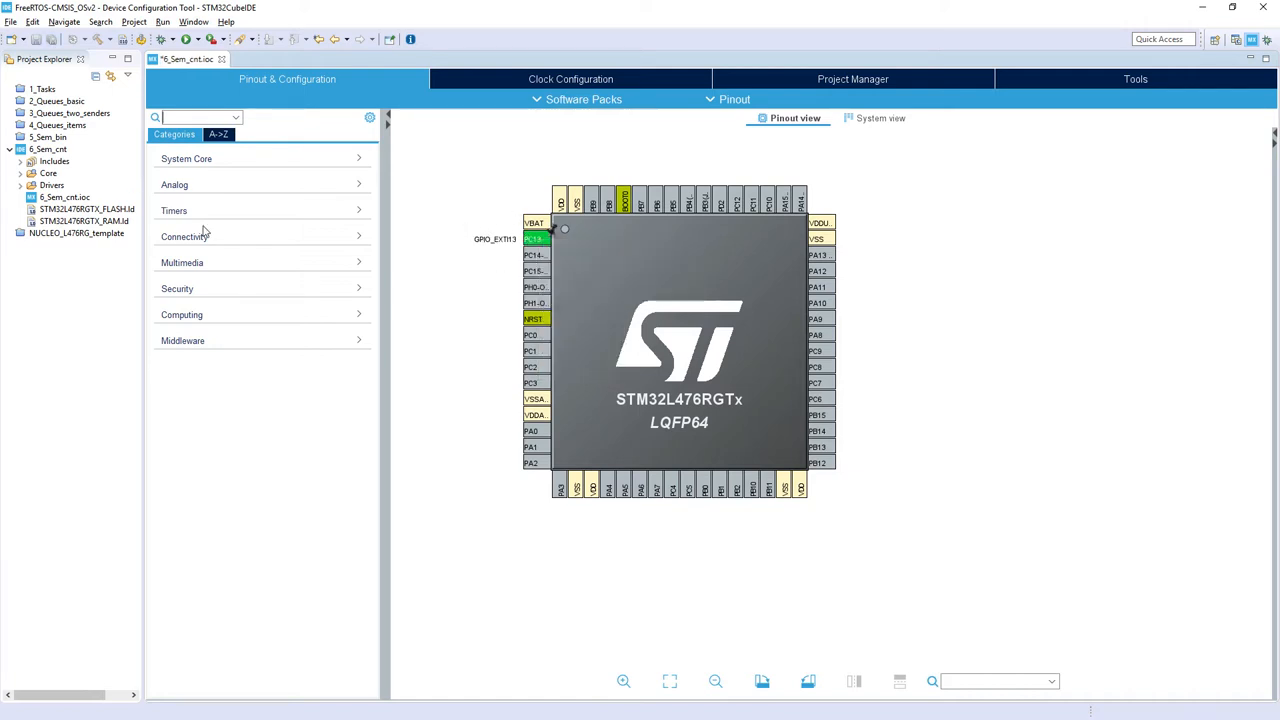
pyautogui.click(186, 158)
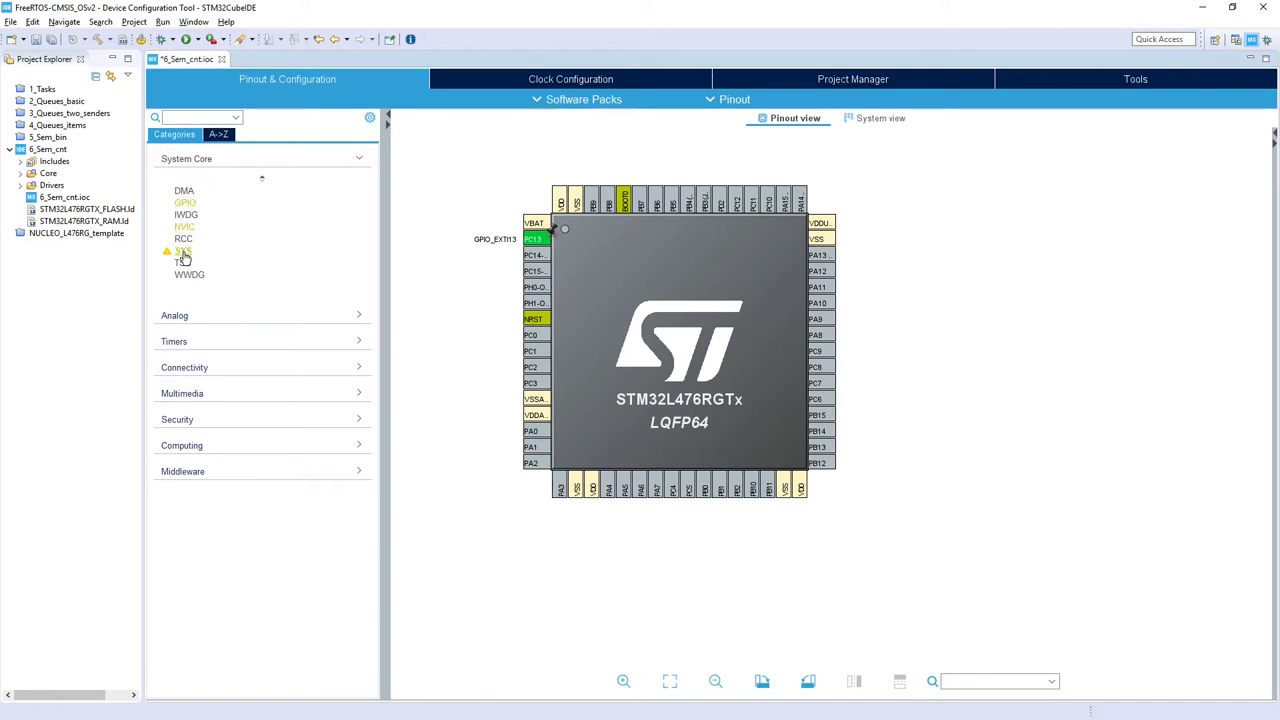
# In SYS, set Debug to Trace Asynchronous Sw and Timebase Source to TIM6
pyautogui.click(183, 250)
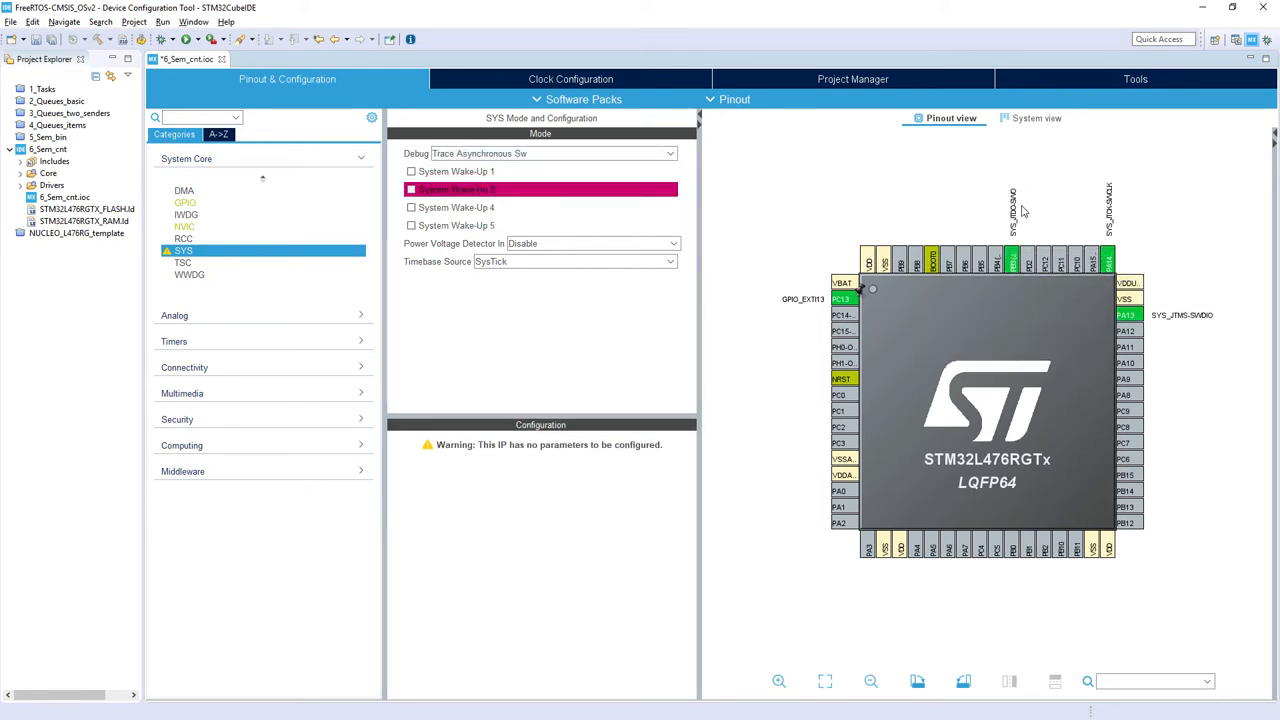
pyautogui.moveTo(530, 259)
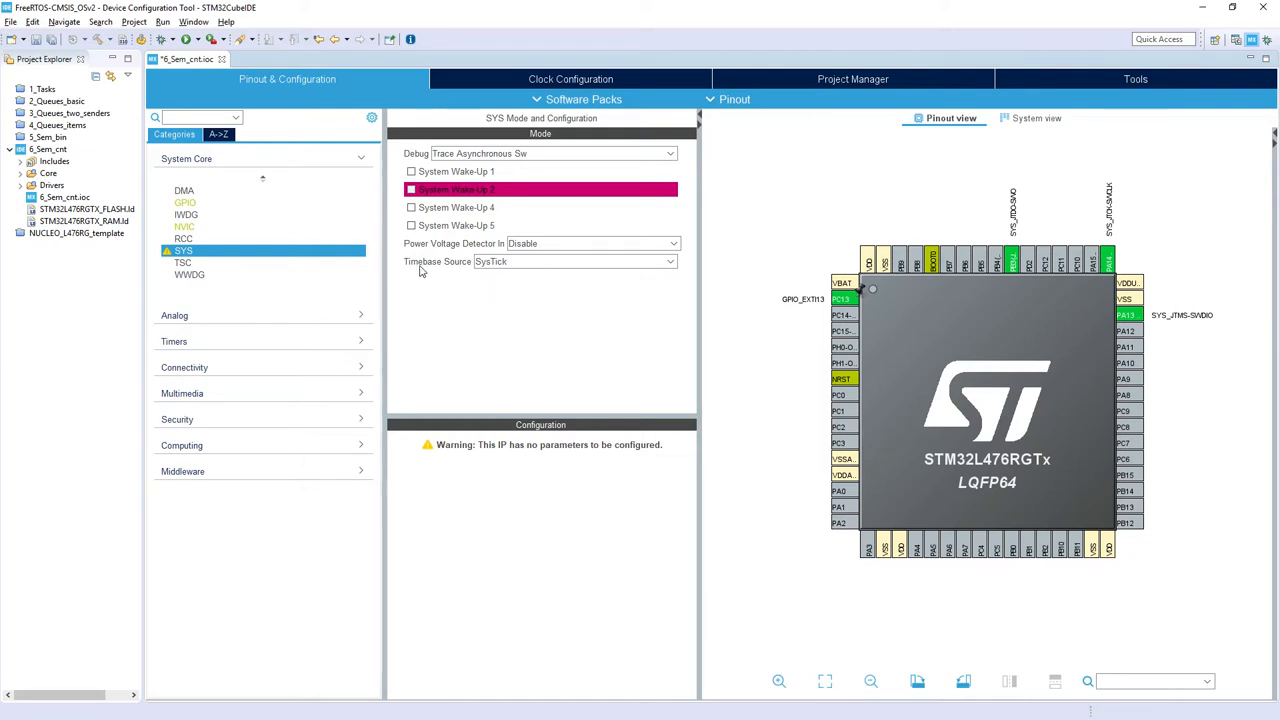
pyautogui.moveTo(540, 266)
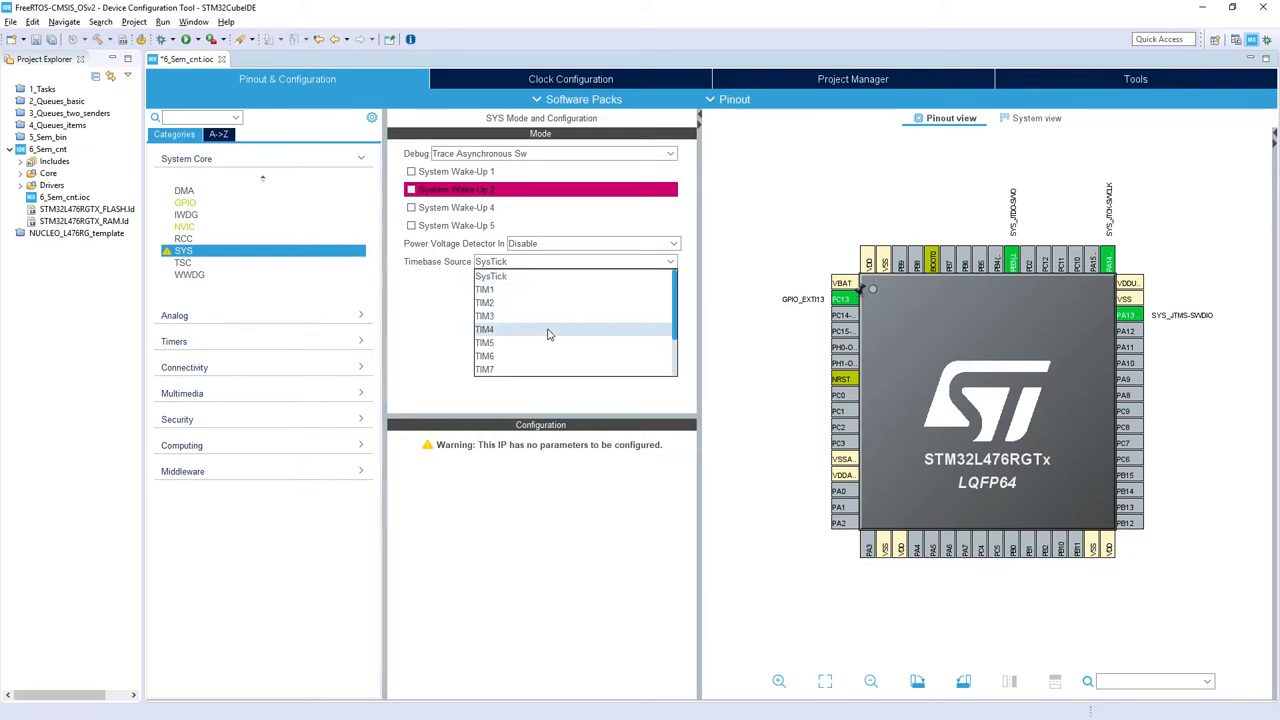
pyautogui.click(485, 356)
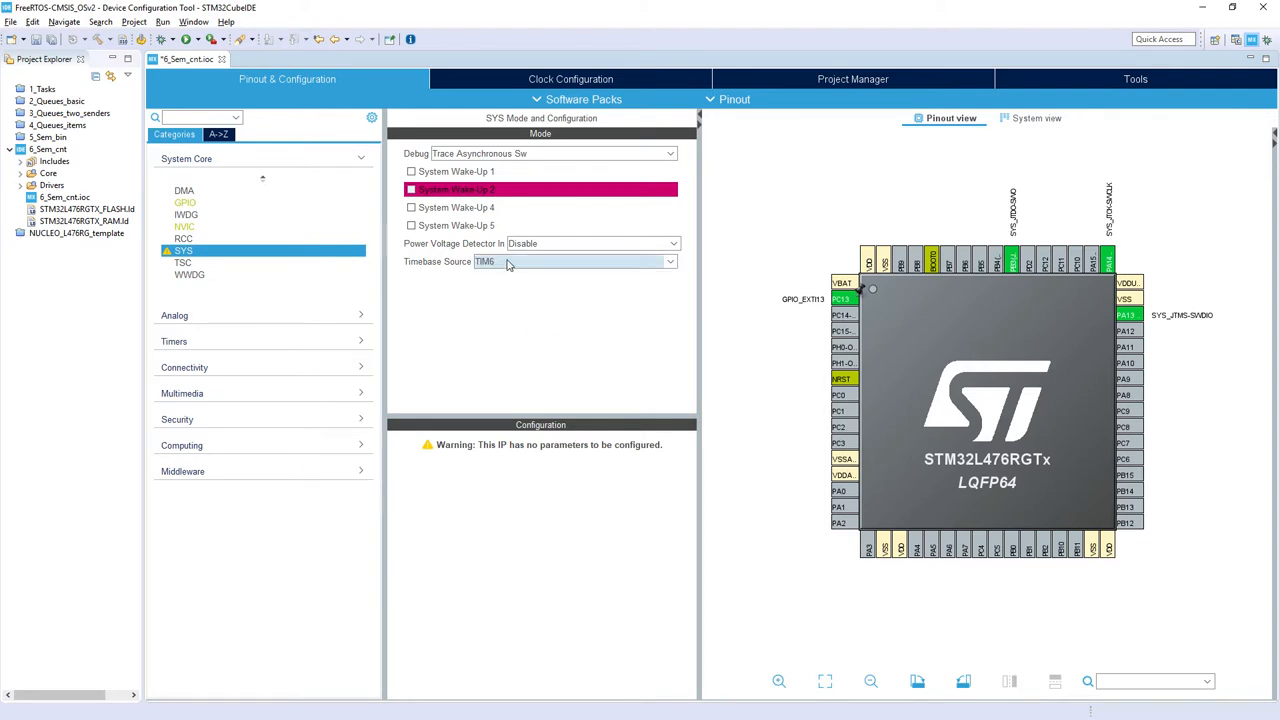
pyautogui.moveTo(507, 290)
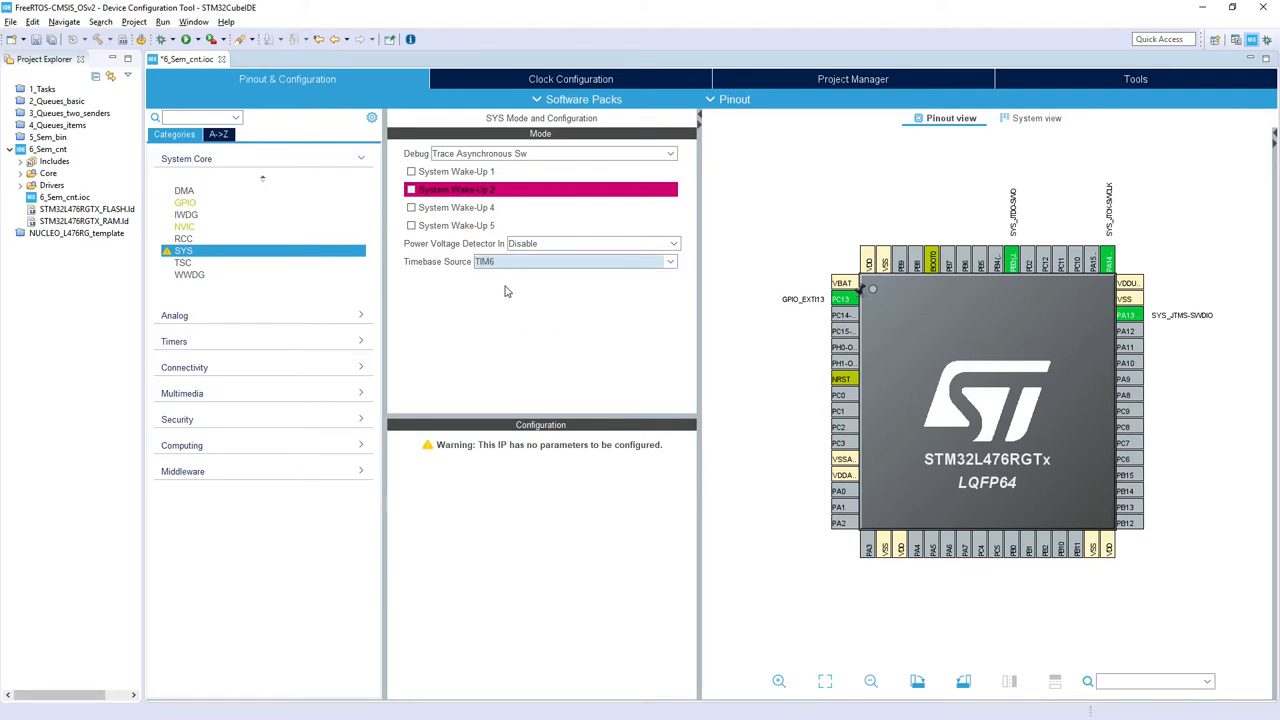
pyautogui.moveTo(518, 304)
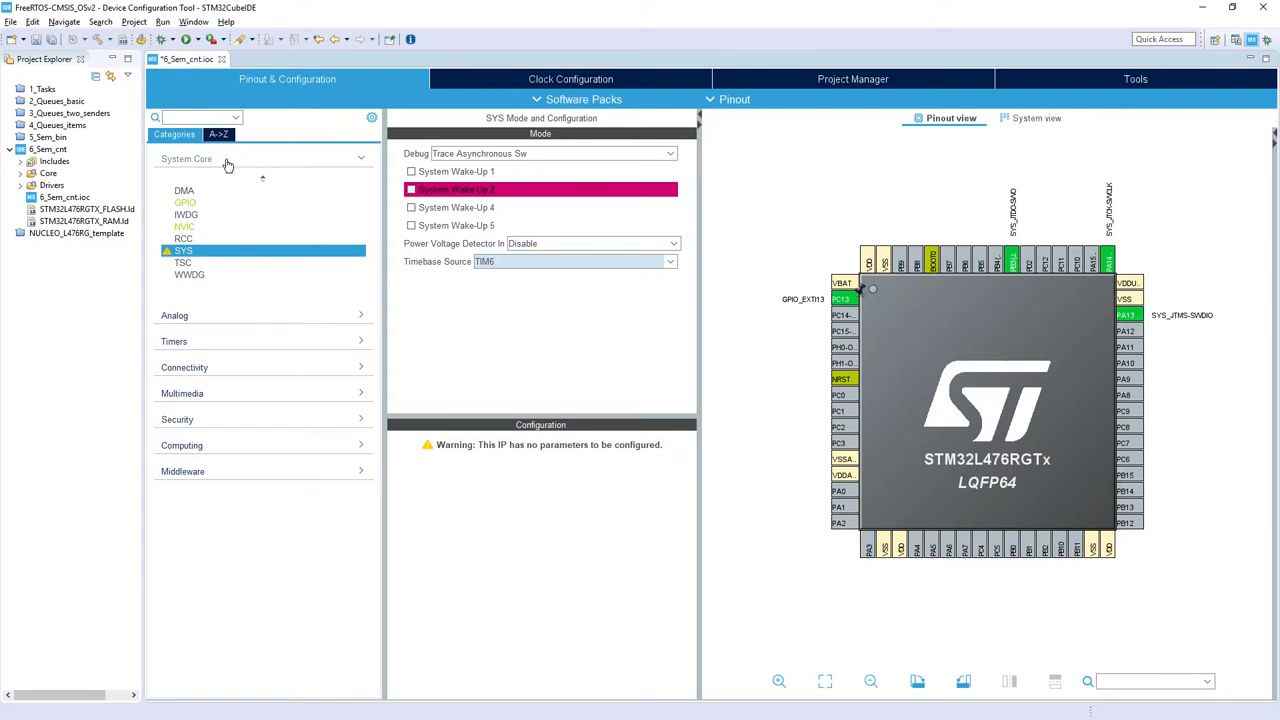
# Enable FREERTOS with CMSIS_V2 and verify USE_COUNTING_SEMAPHORES is Enabled
pyautogui.click(182, 471)
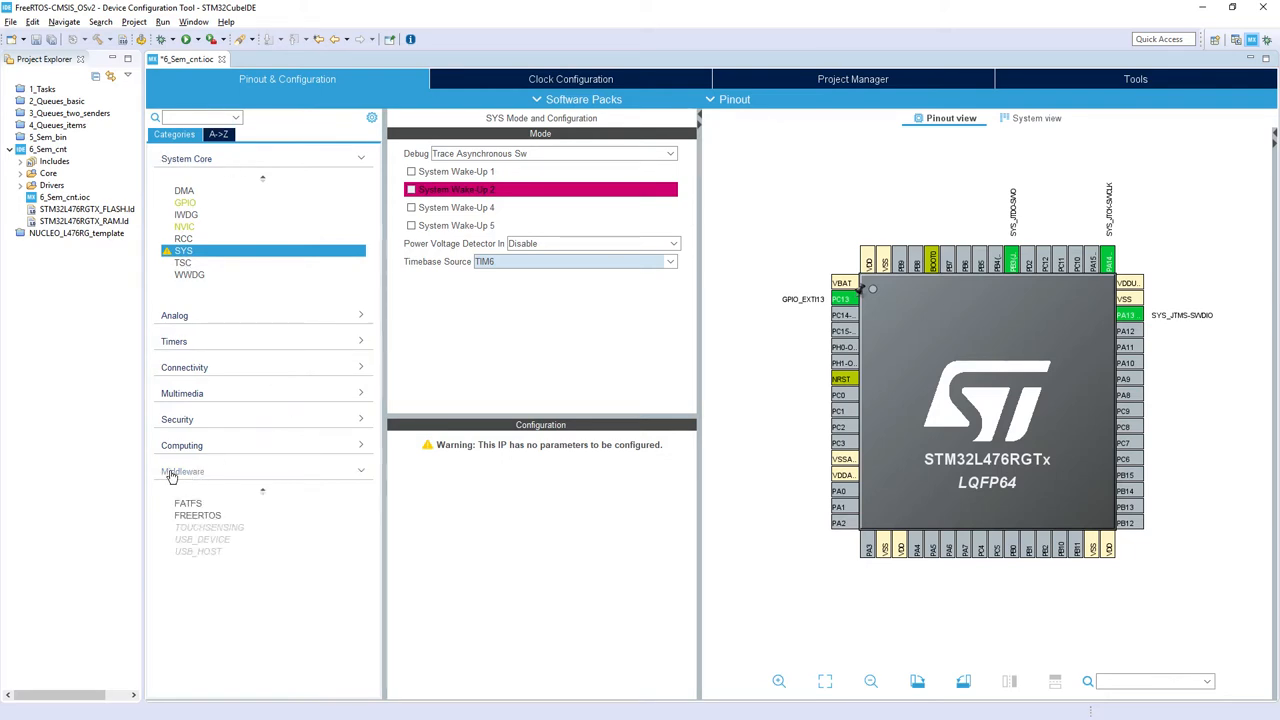
pyautogui.click(197, 515)
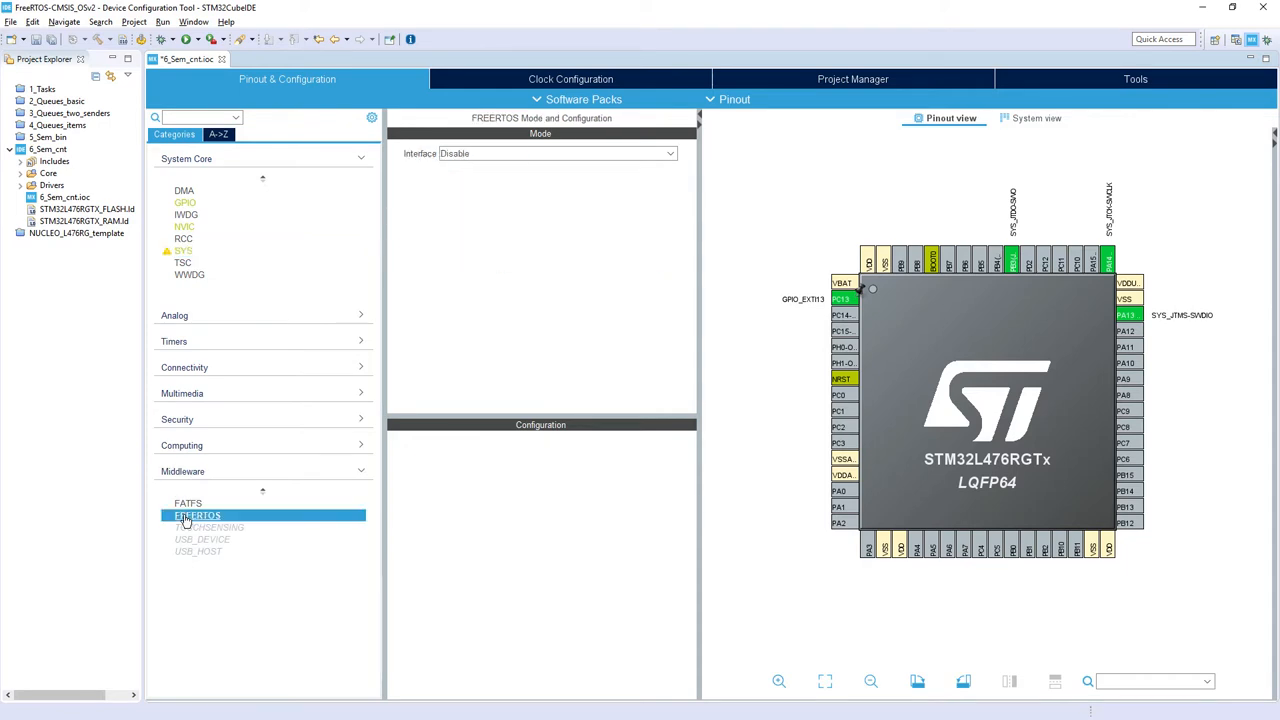
pyautogui.moveTo(480, 165)
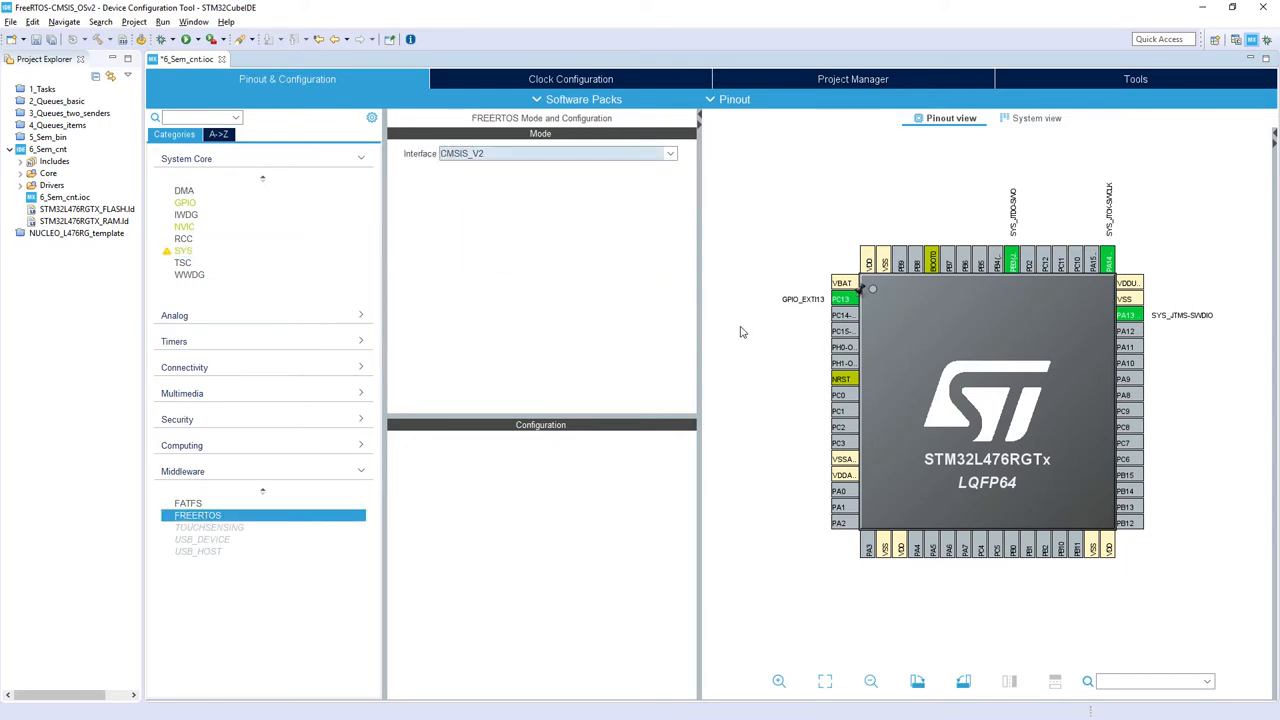
pyautogui.click(198, 515)
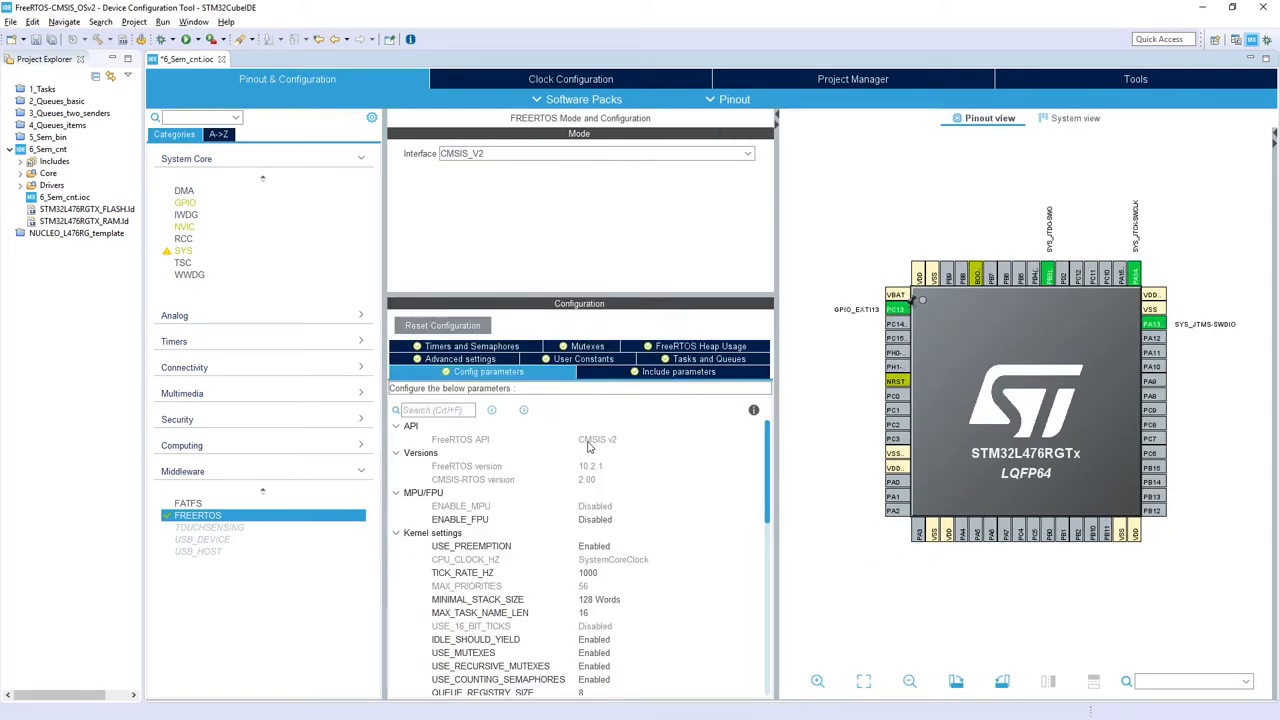
pyautogui.scroll(-3)
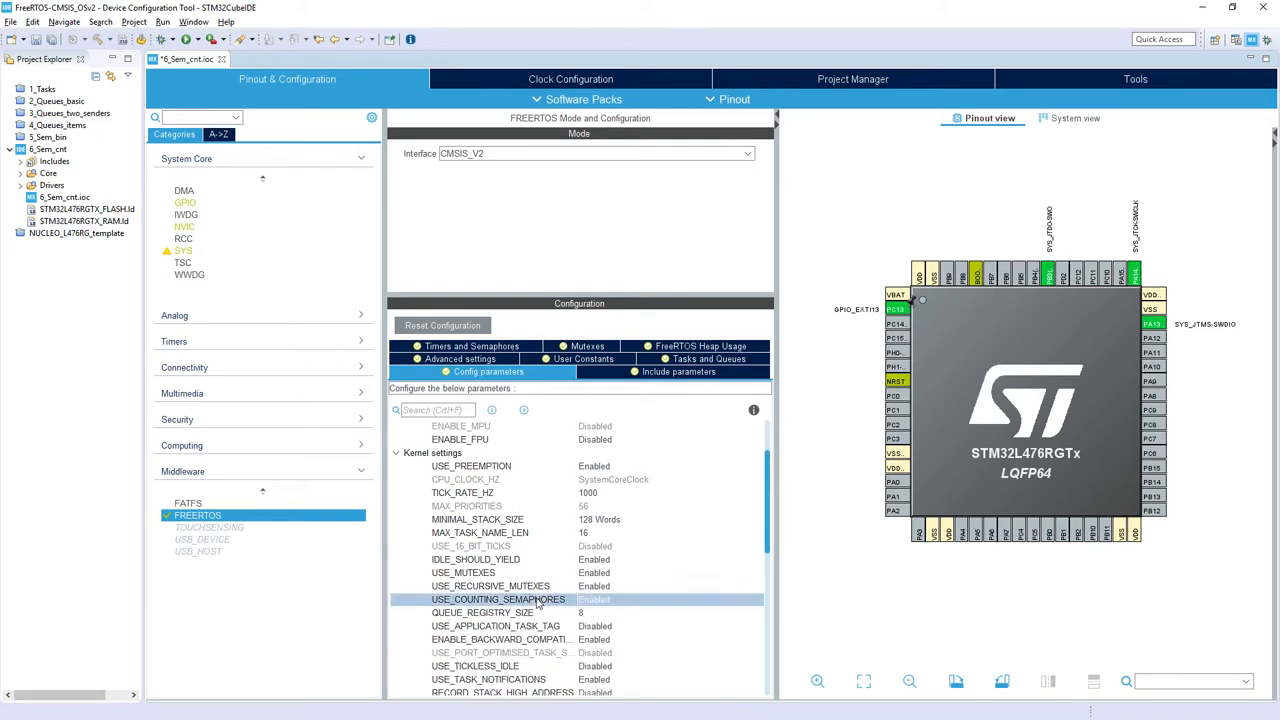
pyautogui.moveTo(632, 605)
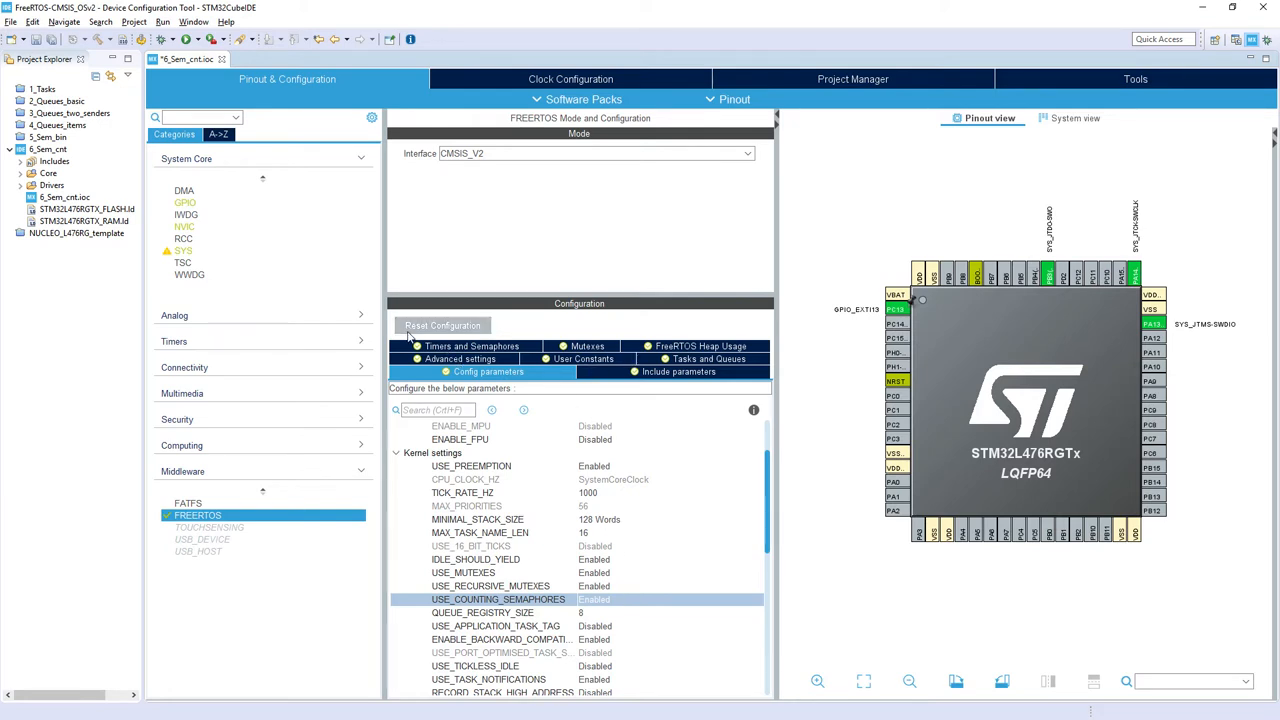
# Edit defaultTask into Task1 with stack size 256 and entry function StartTask1
pyautogui.click(710, 358)
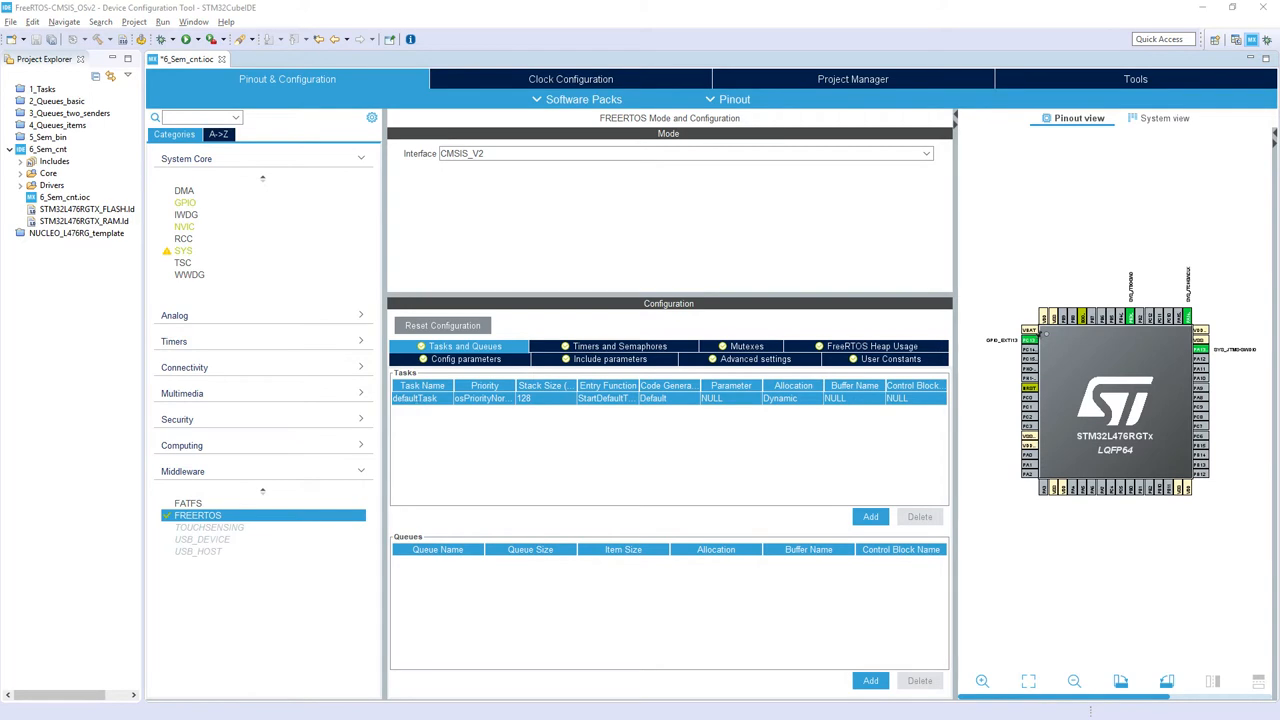
pyautogui.doubleClick(414, 398)
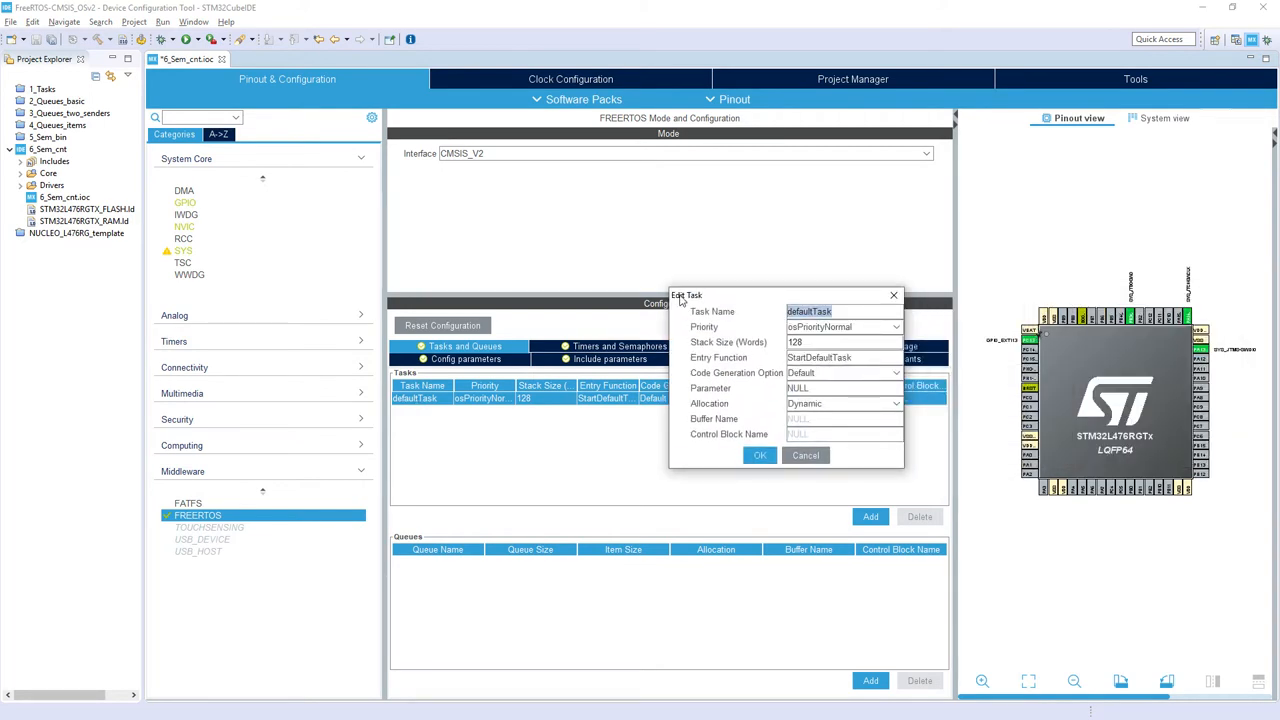
pyautogui.write('Task1')
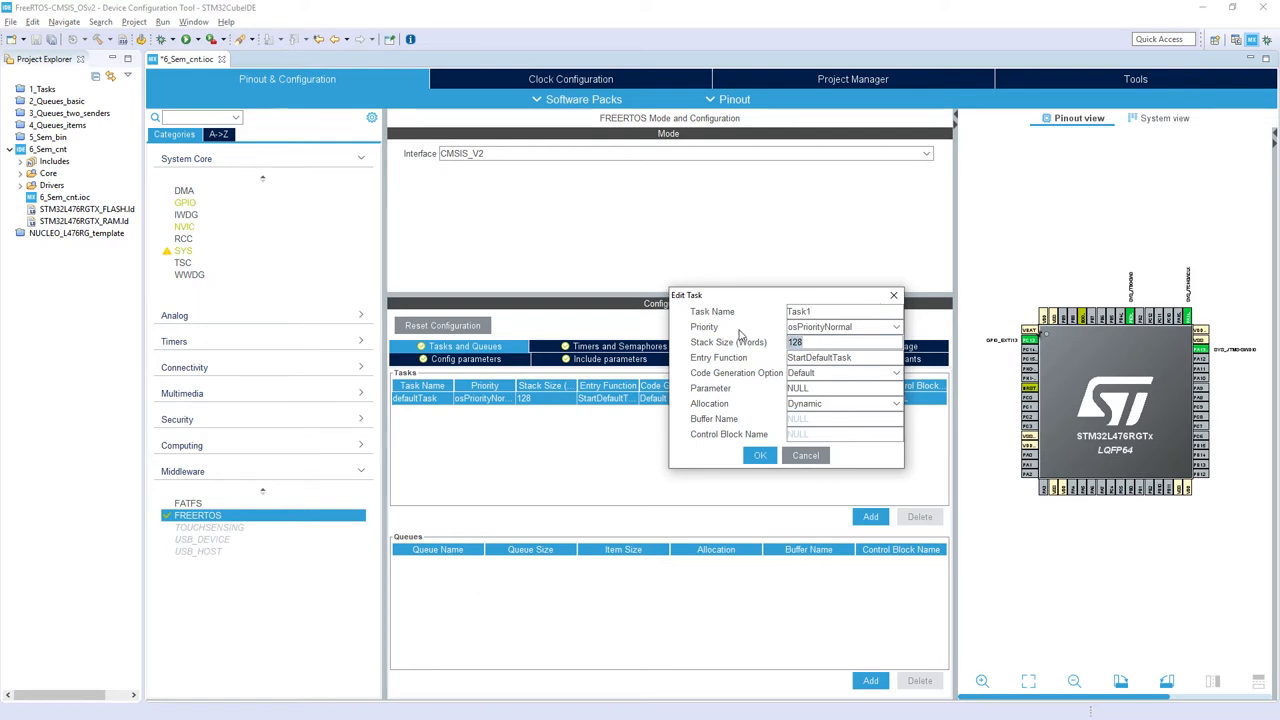
pyautogui.write('256')
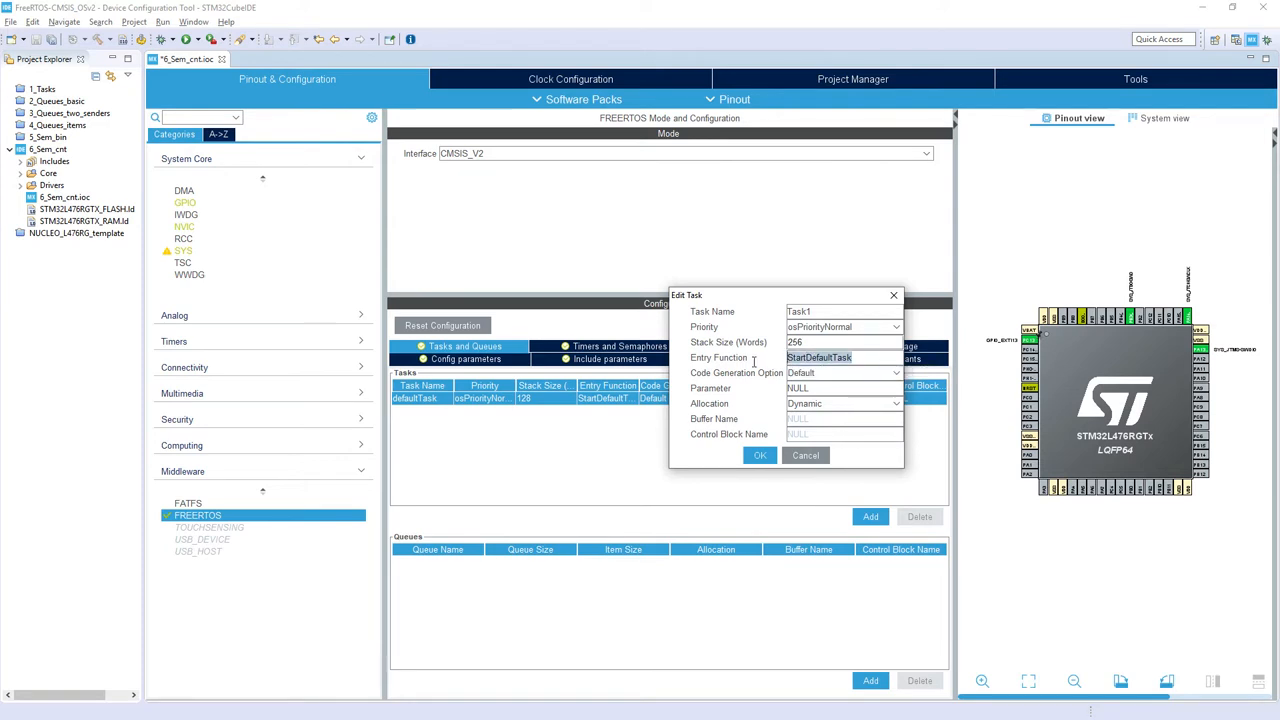
pyautogui.write('Start')
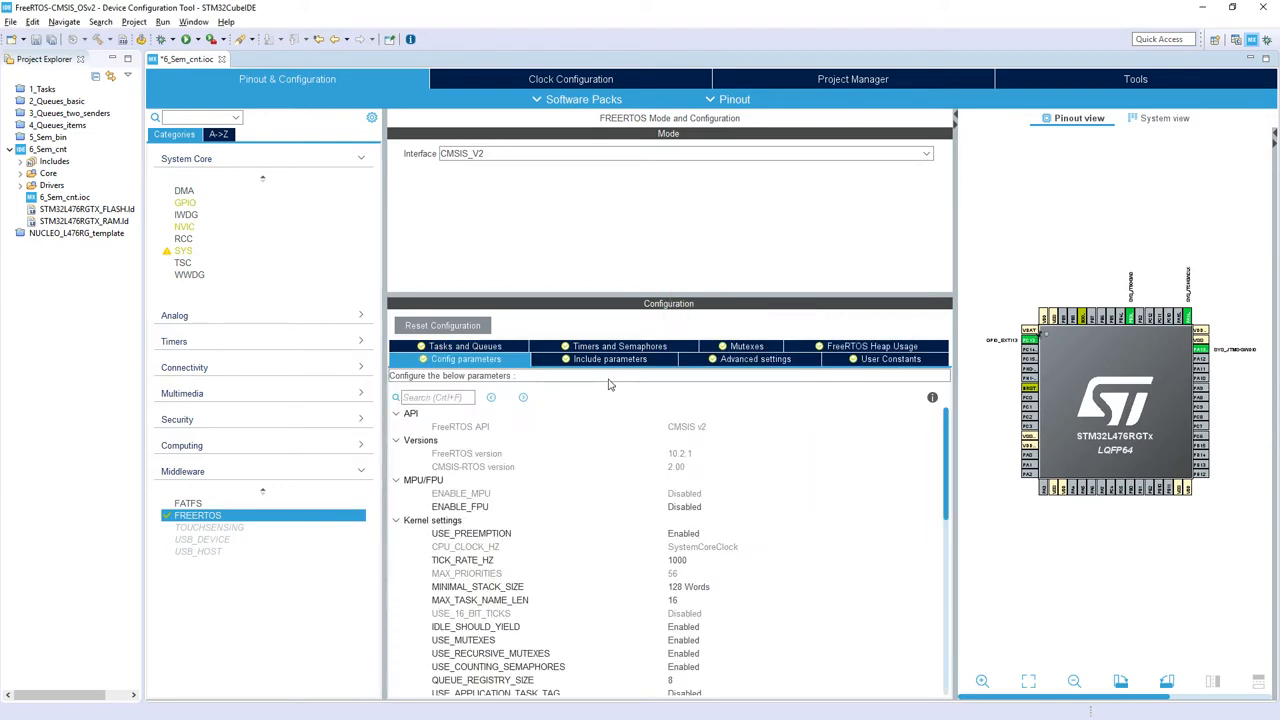
pyautogui.click(464, 346)
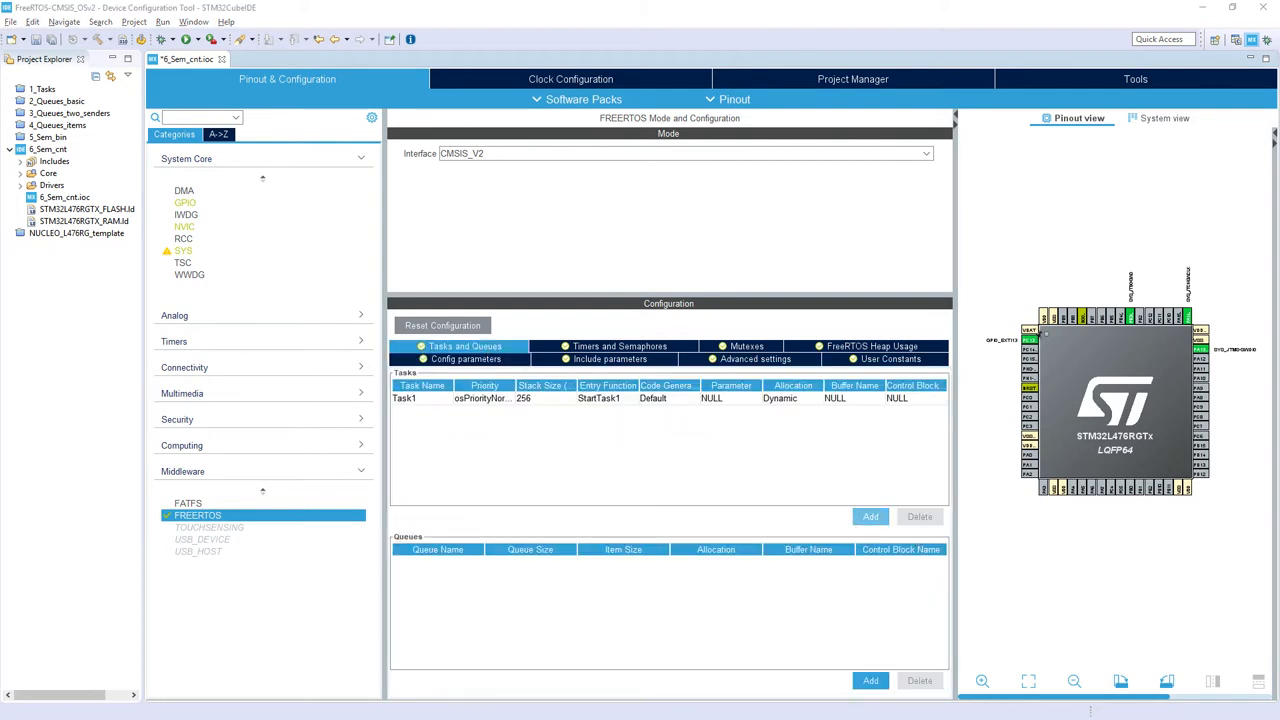
# Add Task2 with osPriorityNormal priority and a 256-word stack
pyautogui.click(870, 516)
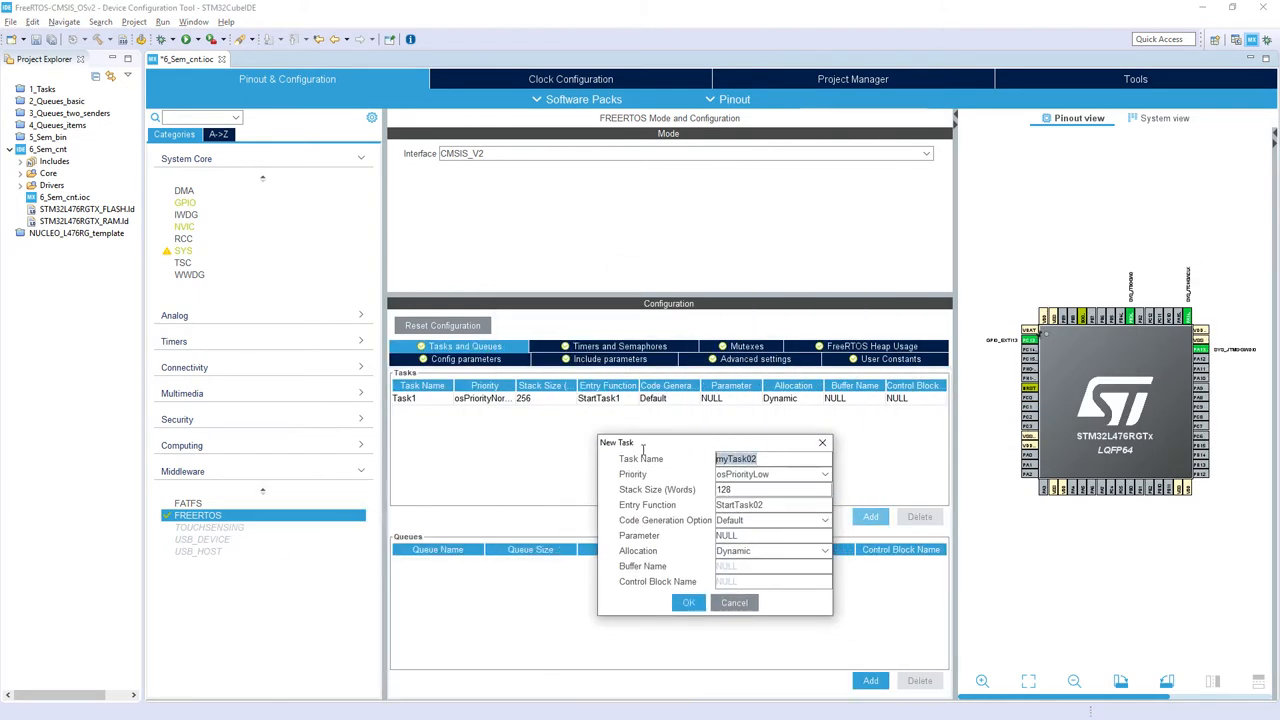
pyautogui.write('Task2')
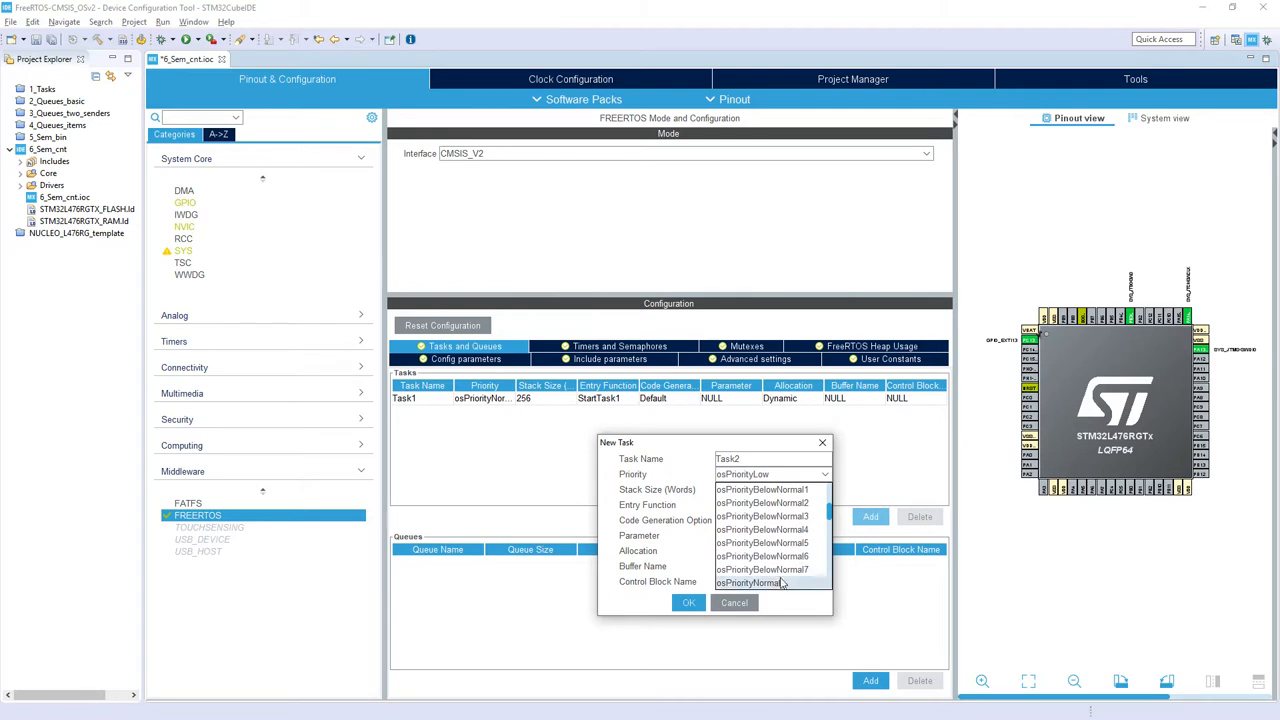
pyautogui.click(747, 582)
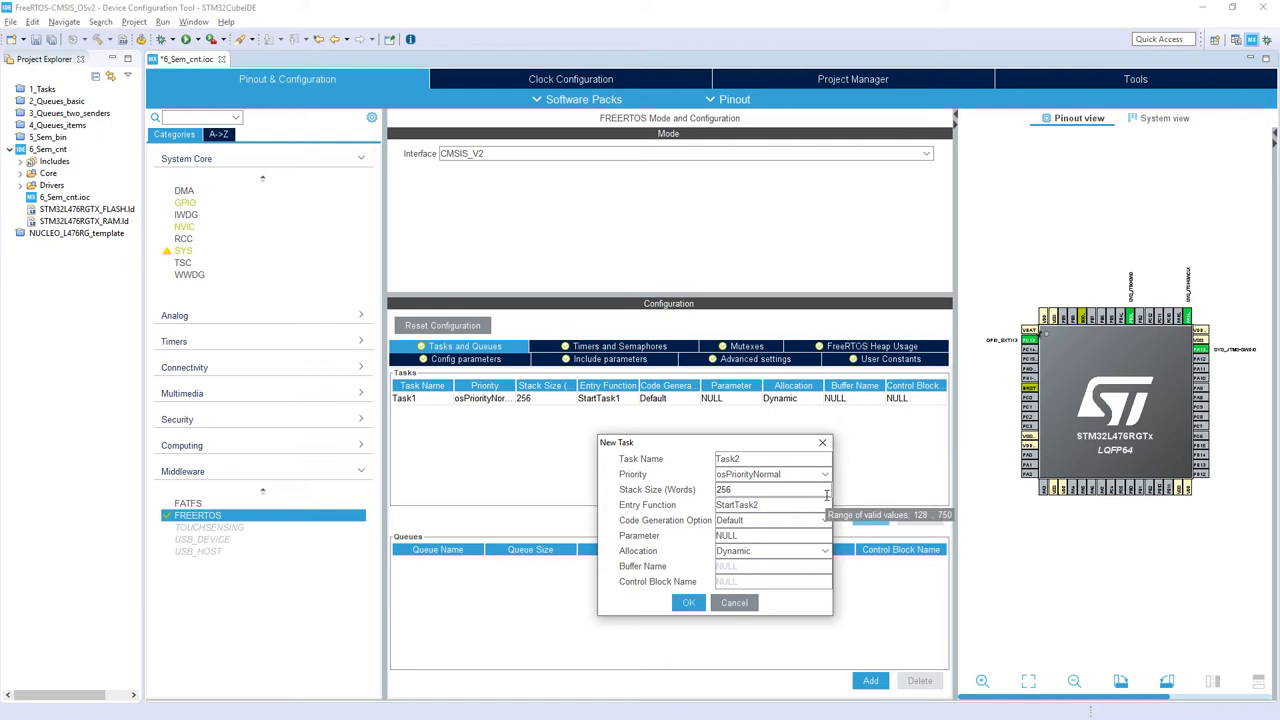
pyautogui.click(688, 602)
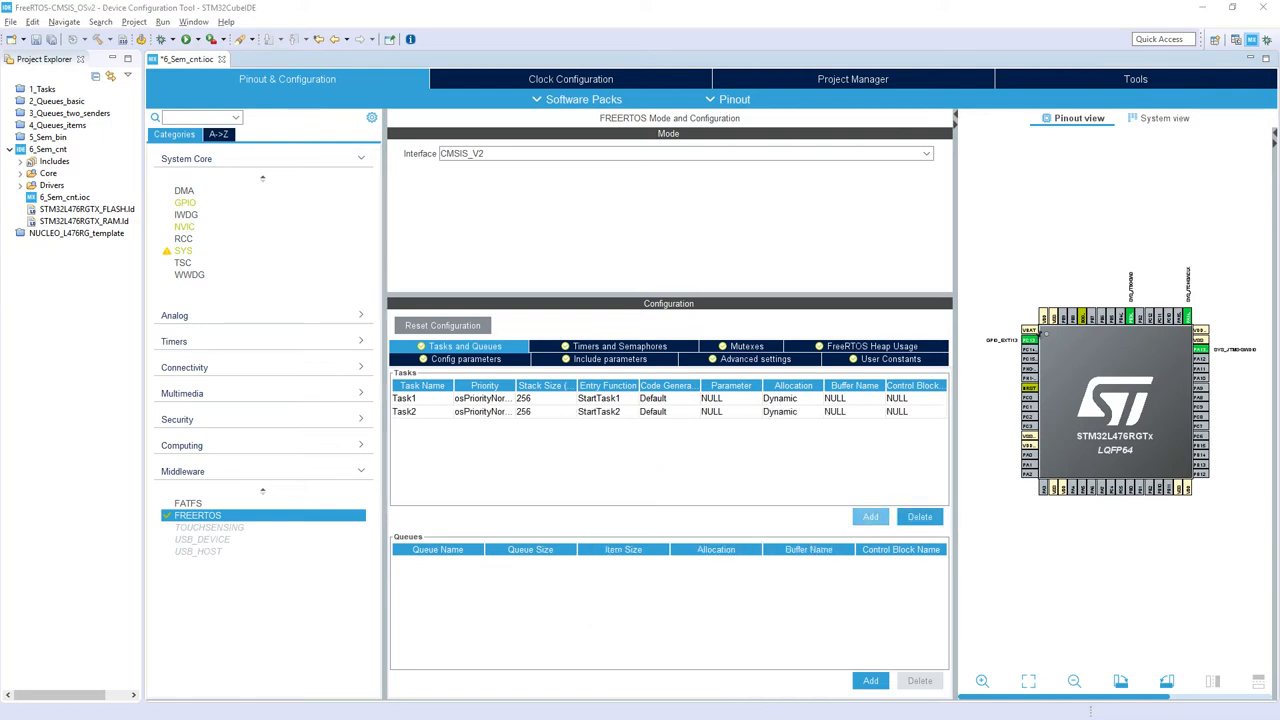
# Add Task3 with osPriorityNormal priority and a 256-word stack
pyautogui.click(869, 516)
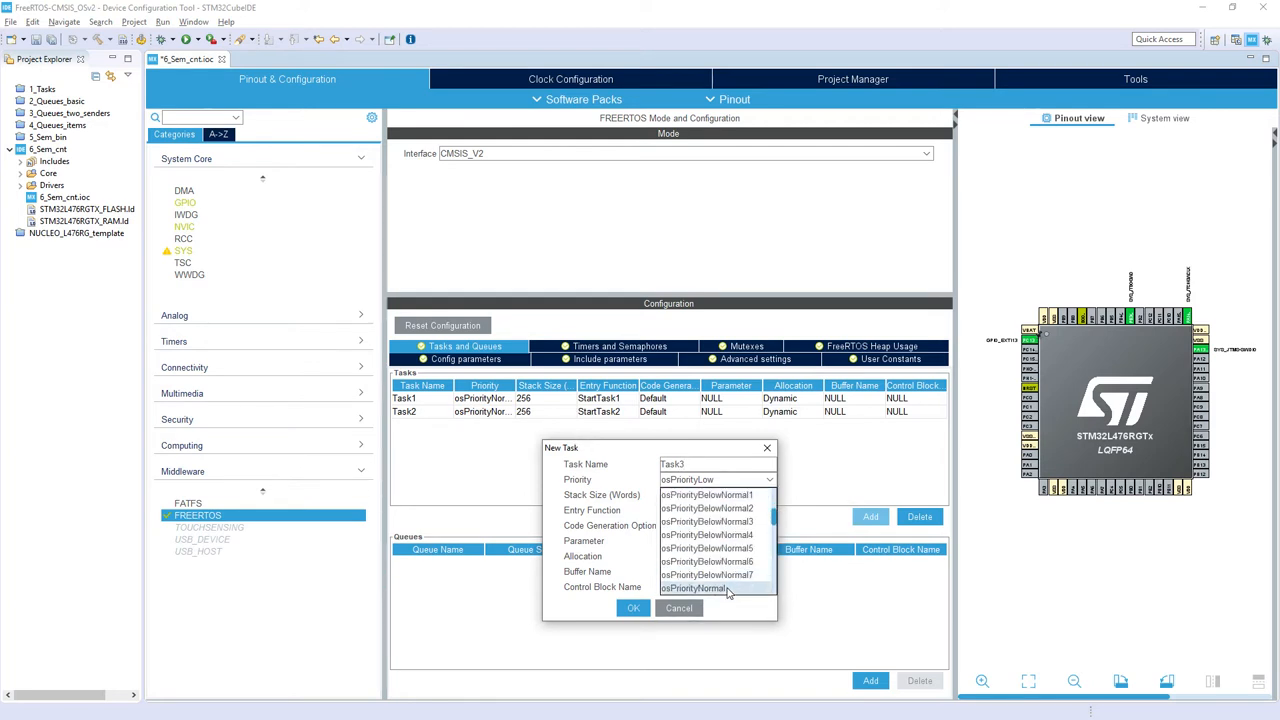
pyautogui.click(695, 588)
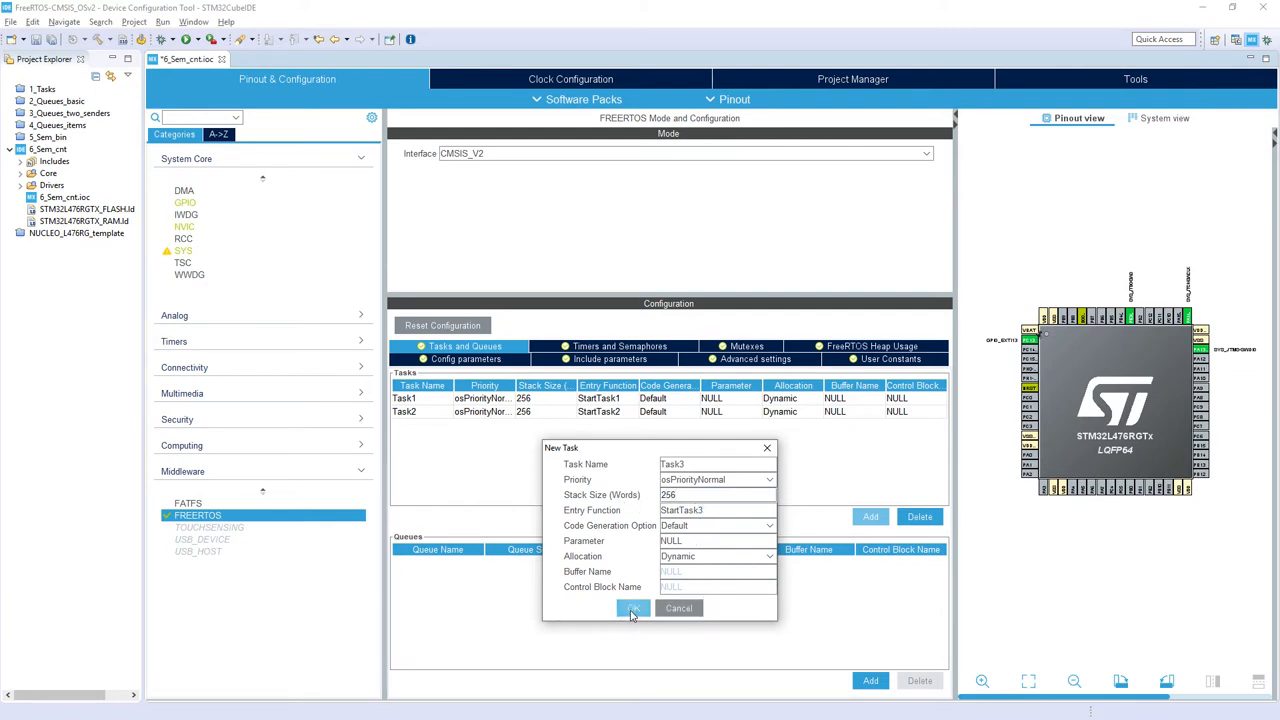
pyautogui.click(632, 608)
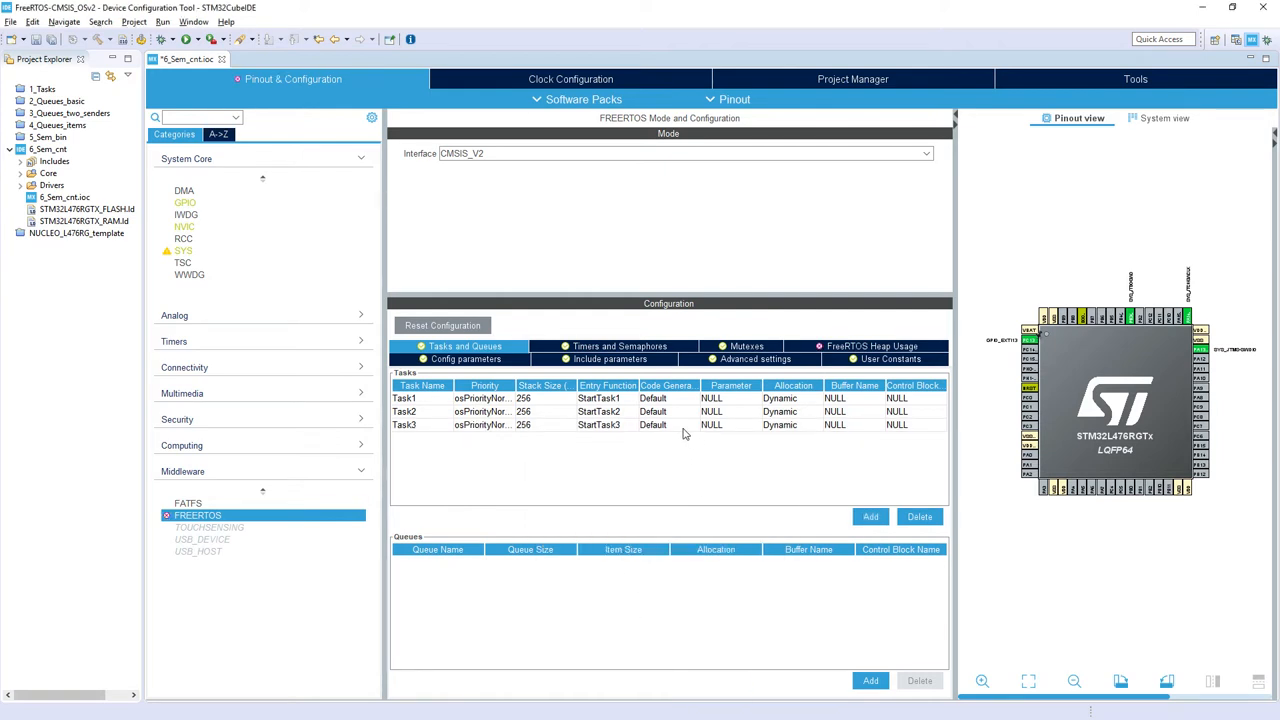
pyautogui.moveTo(640, 484)
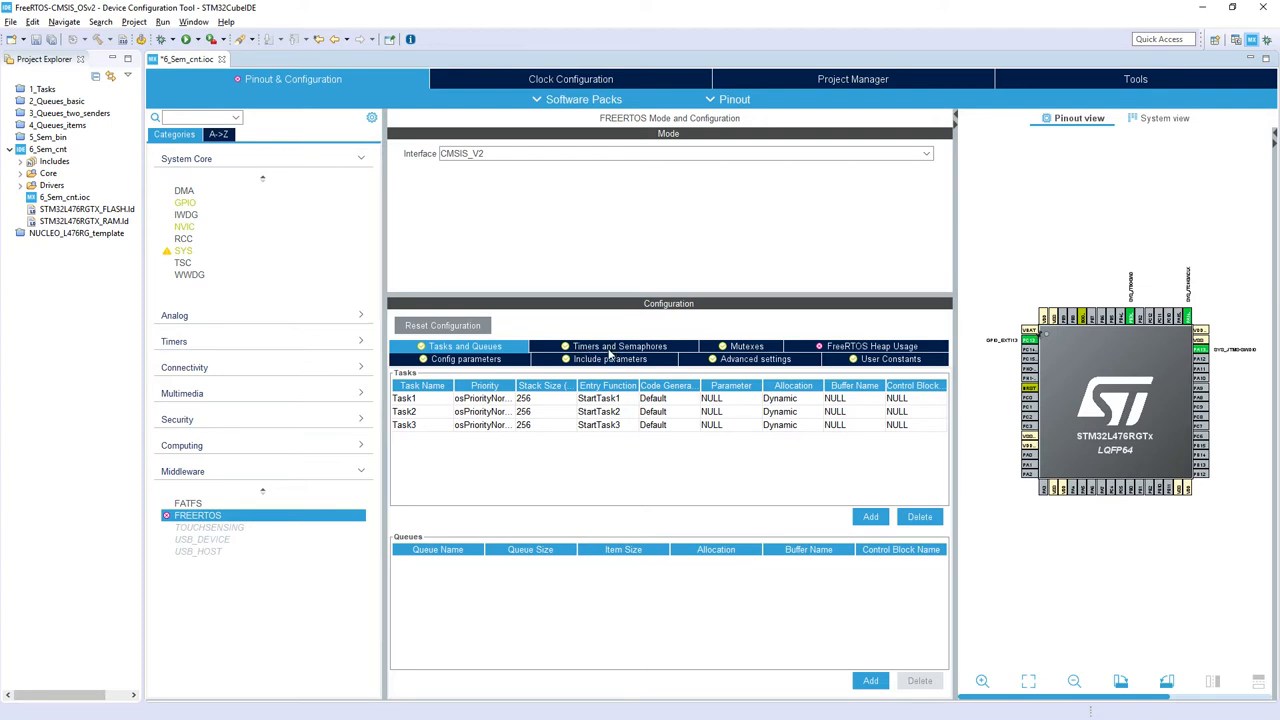
# Add counting semaphore myCountingSem01 with count 2 under Timers and Semaphores
pyautogui.click(618, 346)
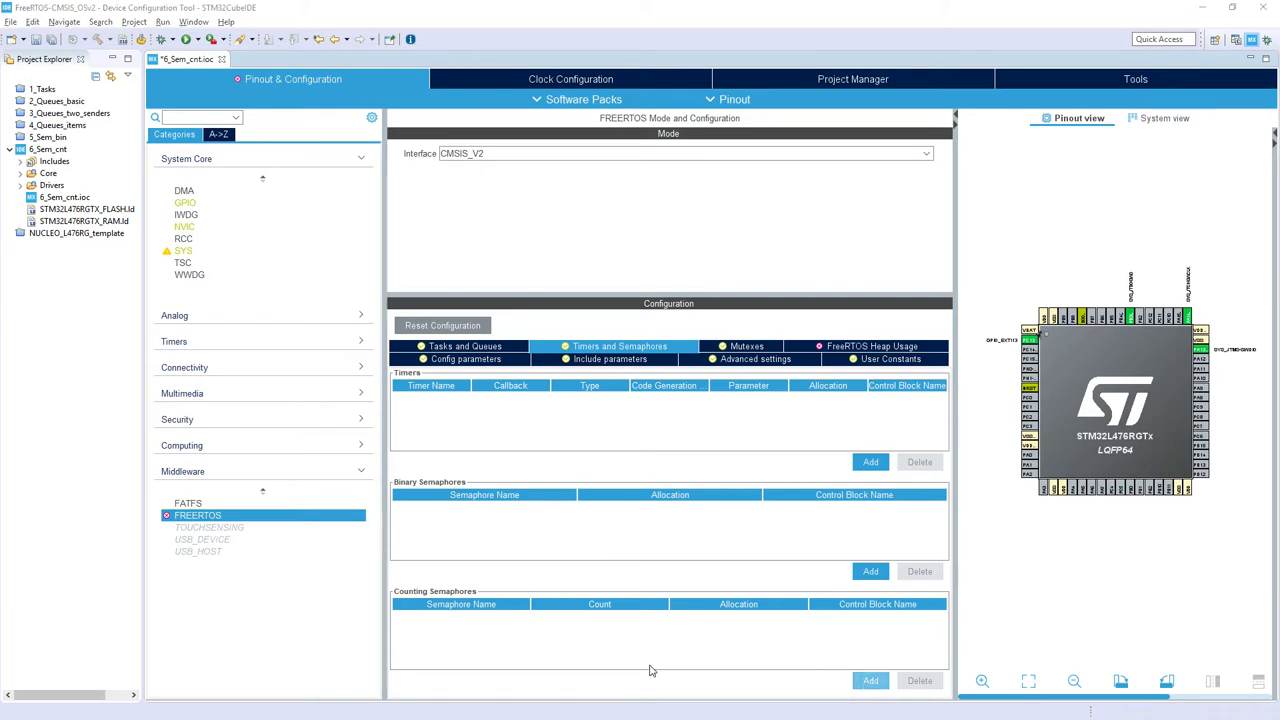
pyautogui.click(870, 681)
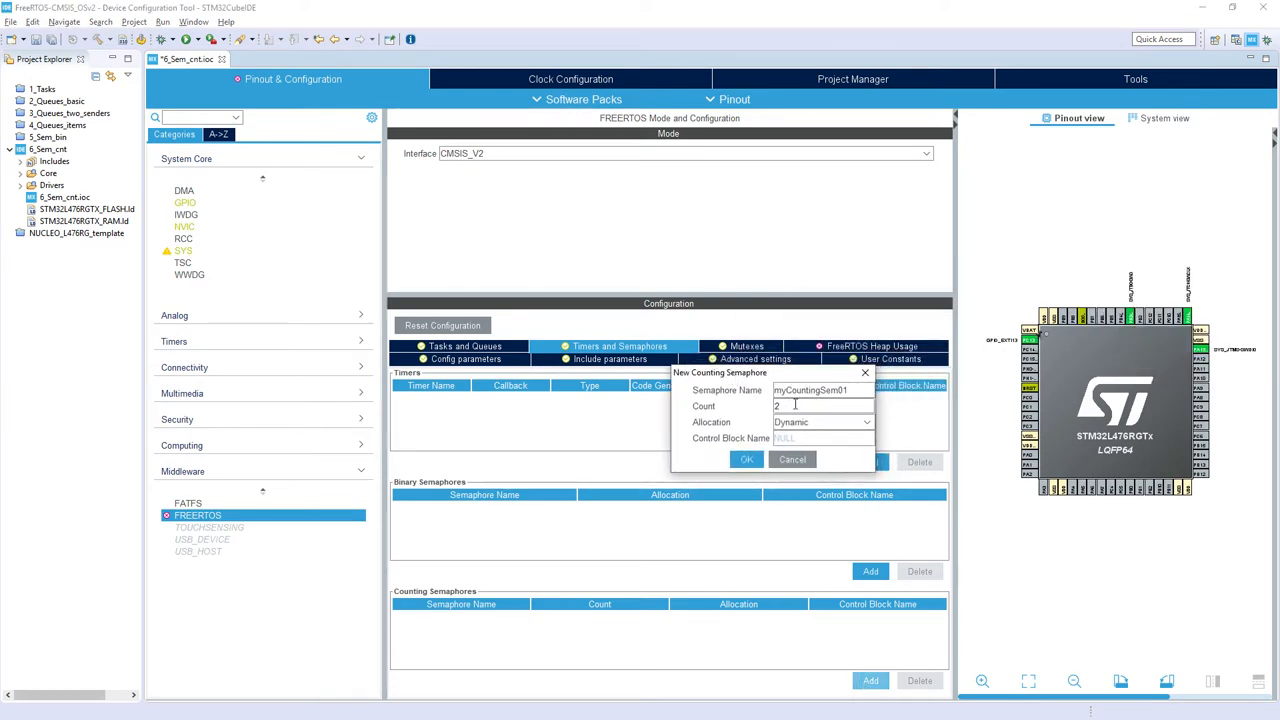
pyautogui.click(746, 460)
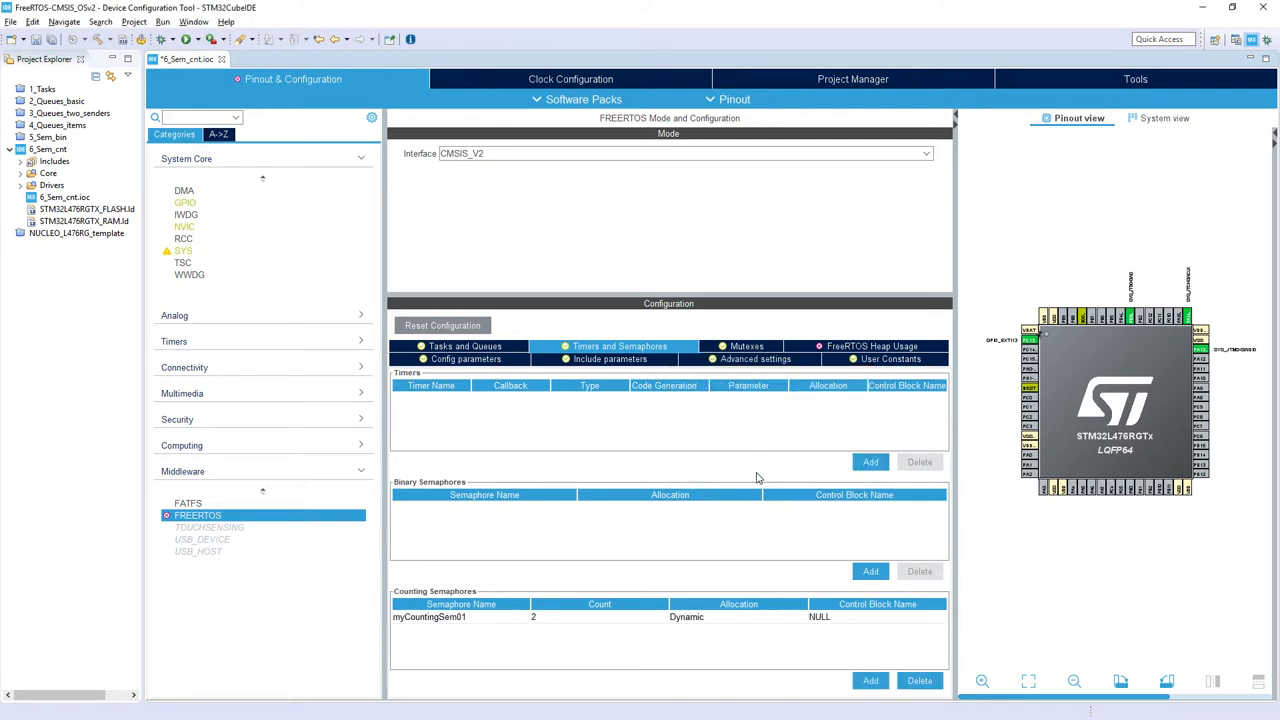
pyautogui.moveTo(845, 505)
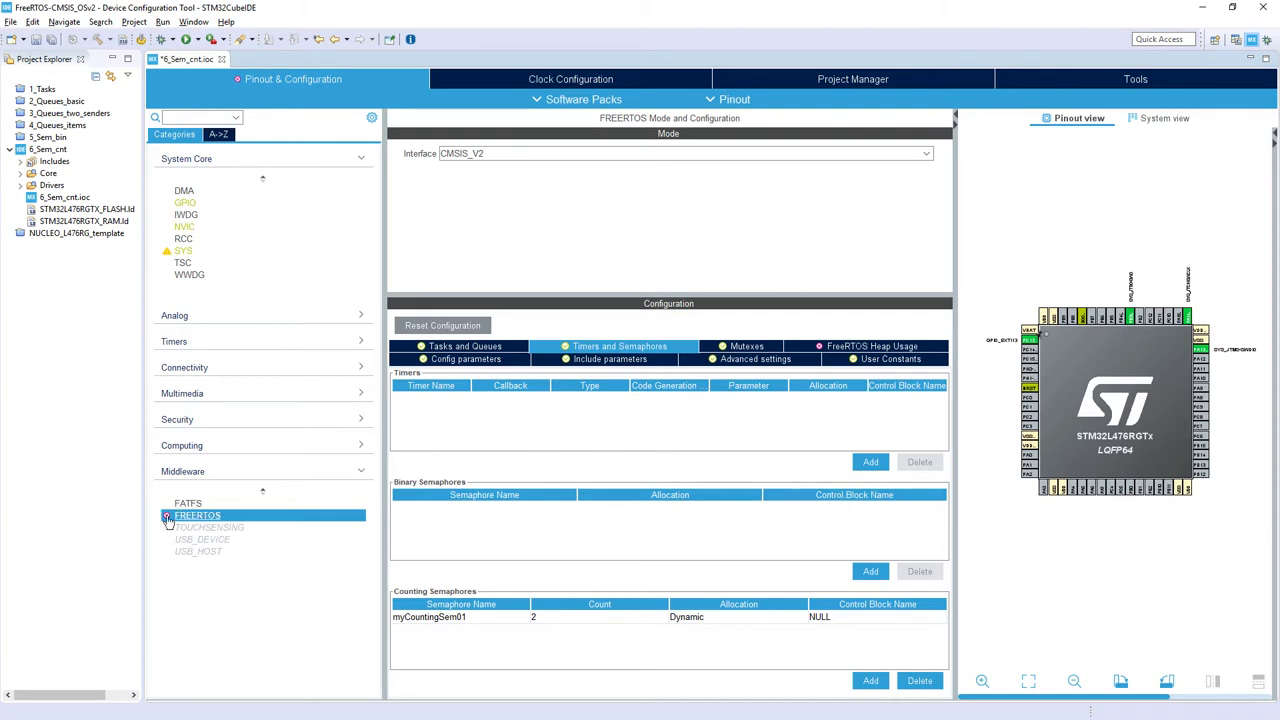
pyautogui.moveTo(197, 523)
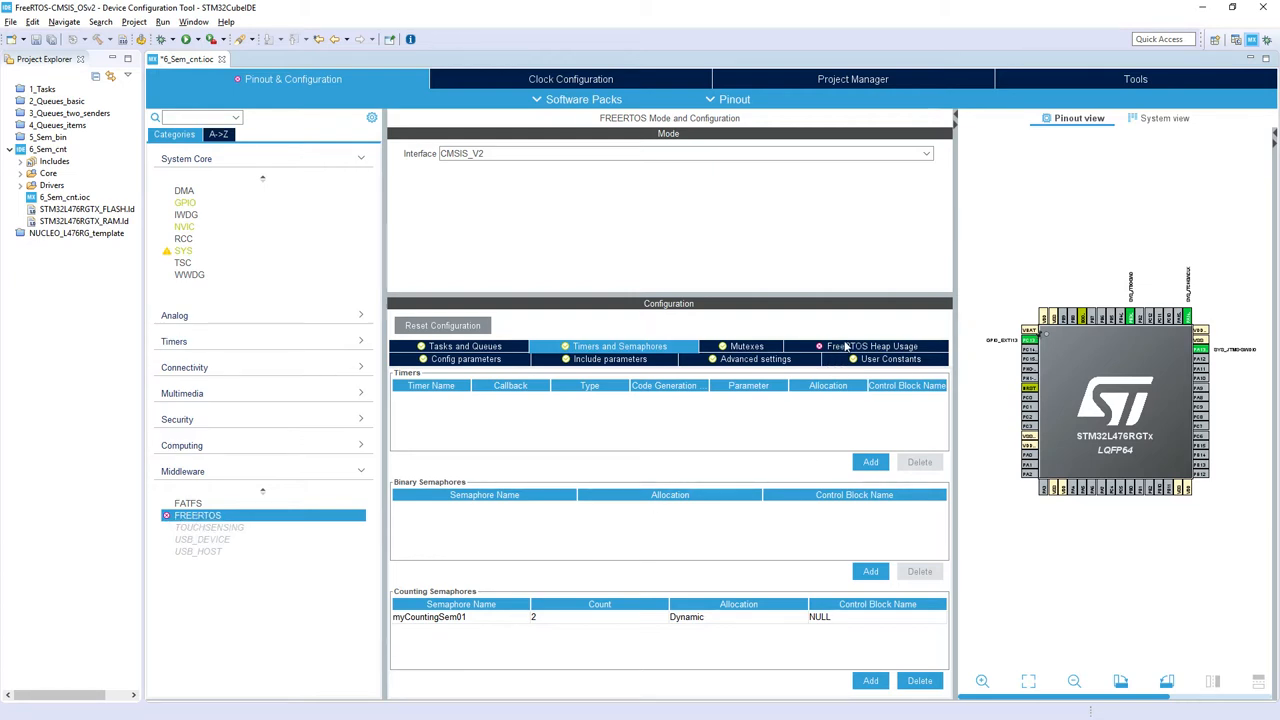
# Check FreeRTOS heap usage, then set TOTAL_HEAP_SIZE to 4000 bytes
pyautogui.click(872, 346)
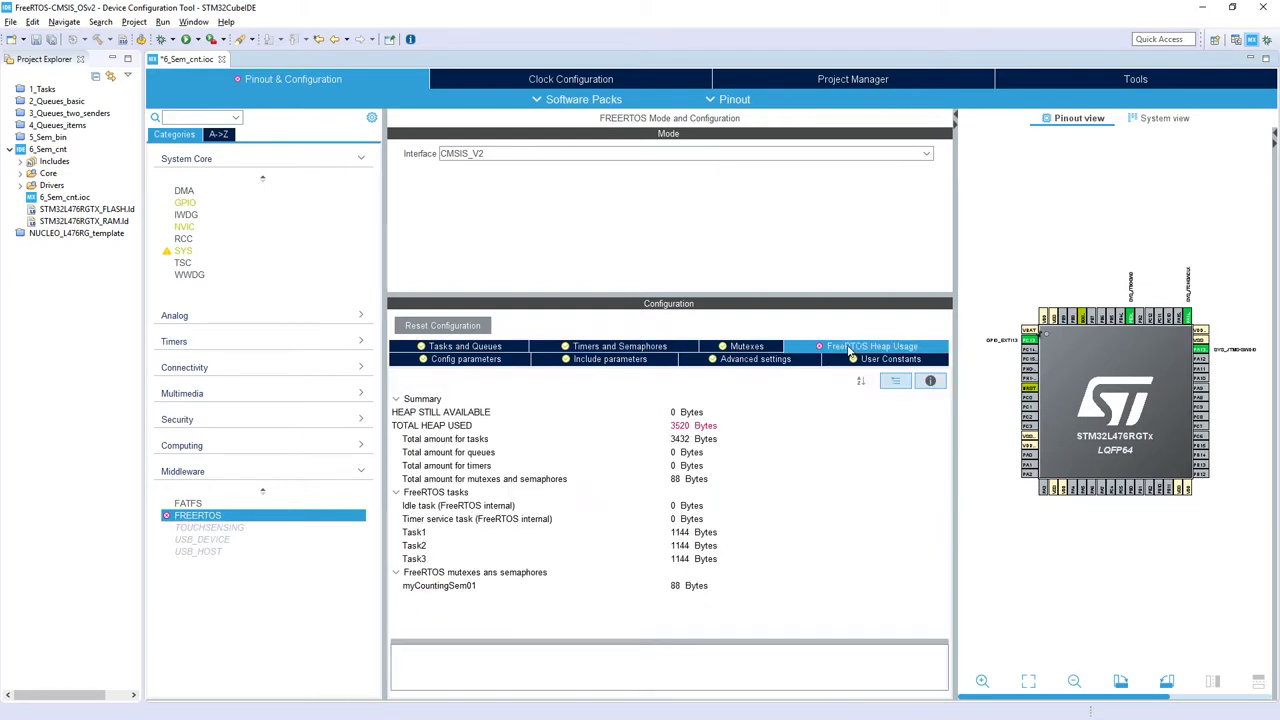
pyautogui.click(465, 359)
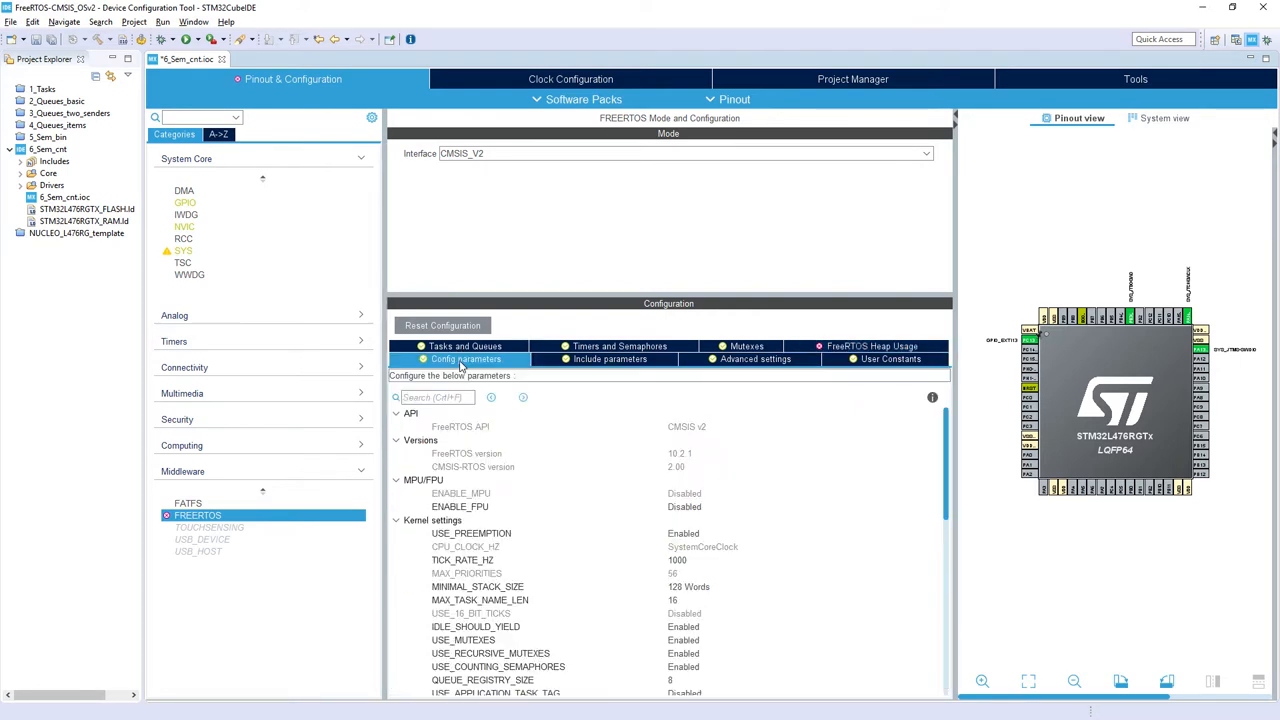
pyautogui.scroll(-3)
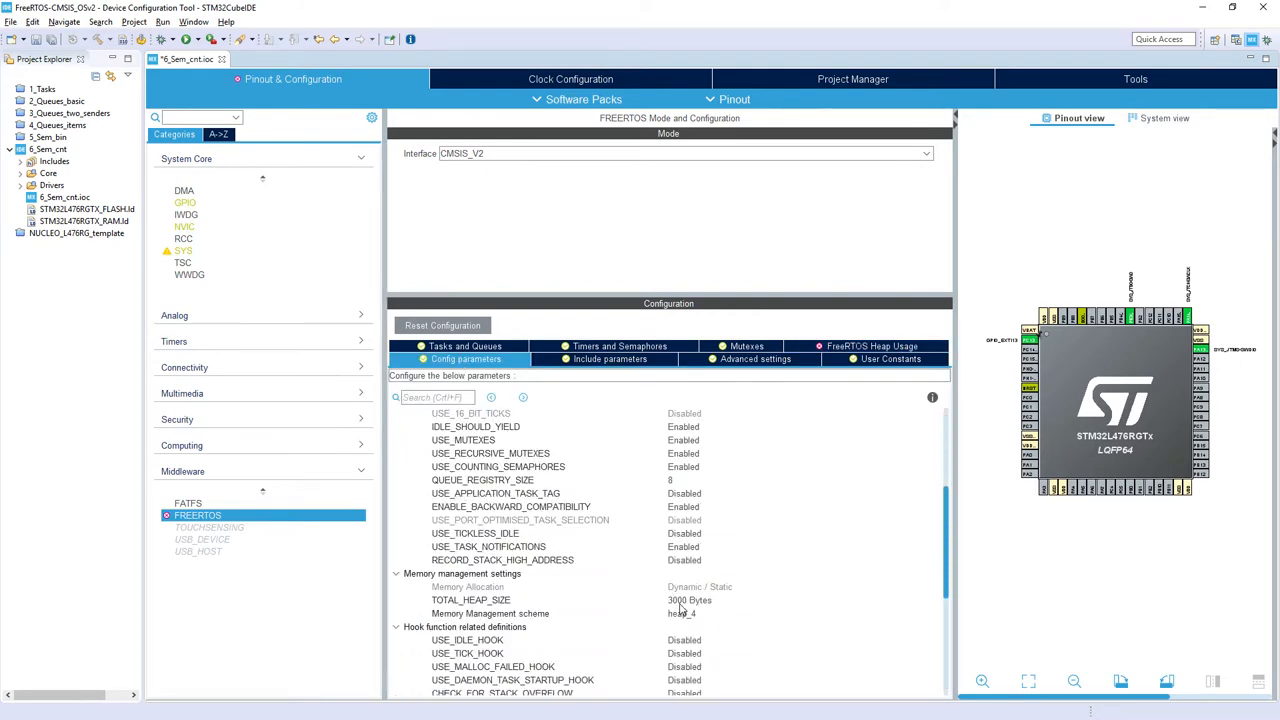
pyautogui.click(685, 600)
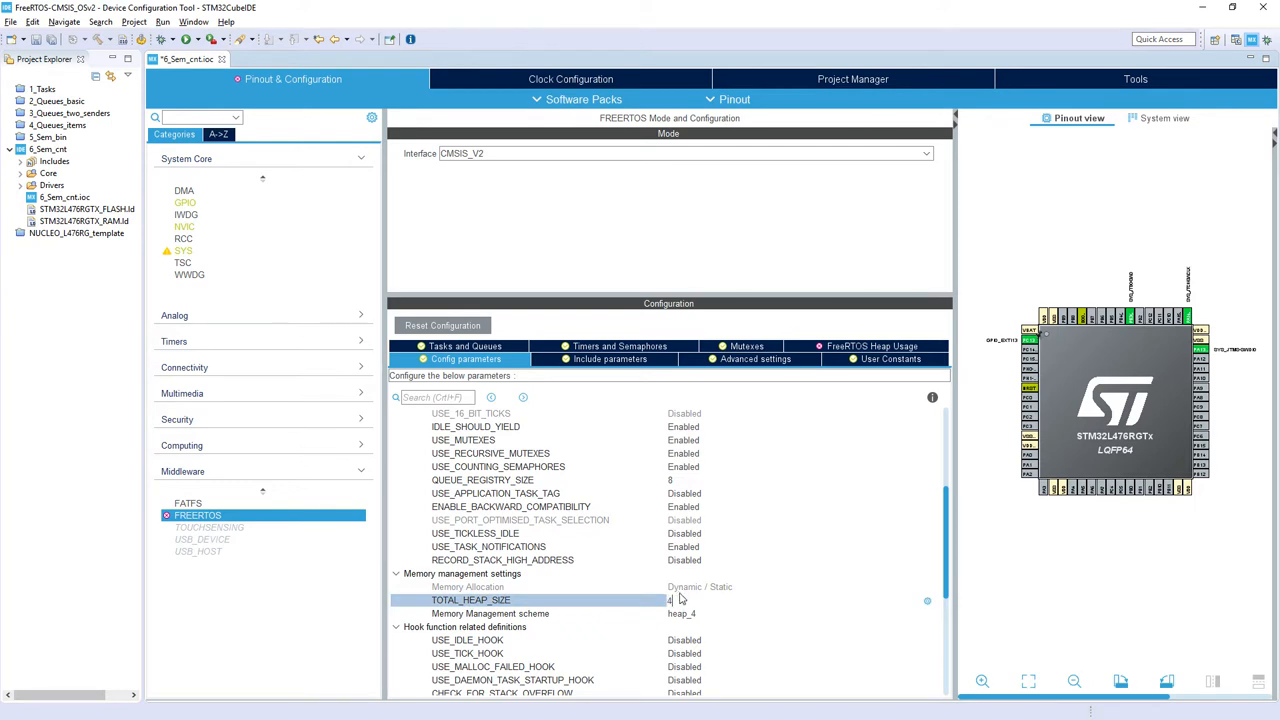
pyautogui.write('000 Bytes')
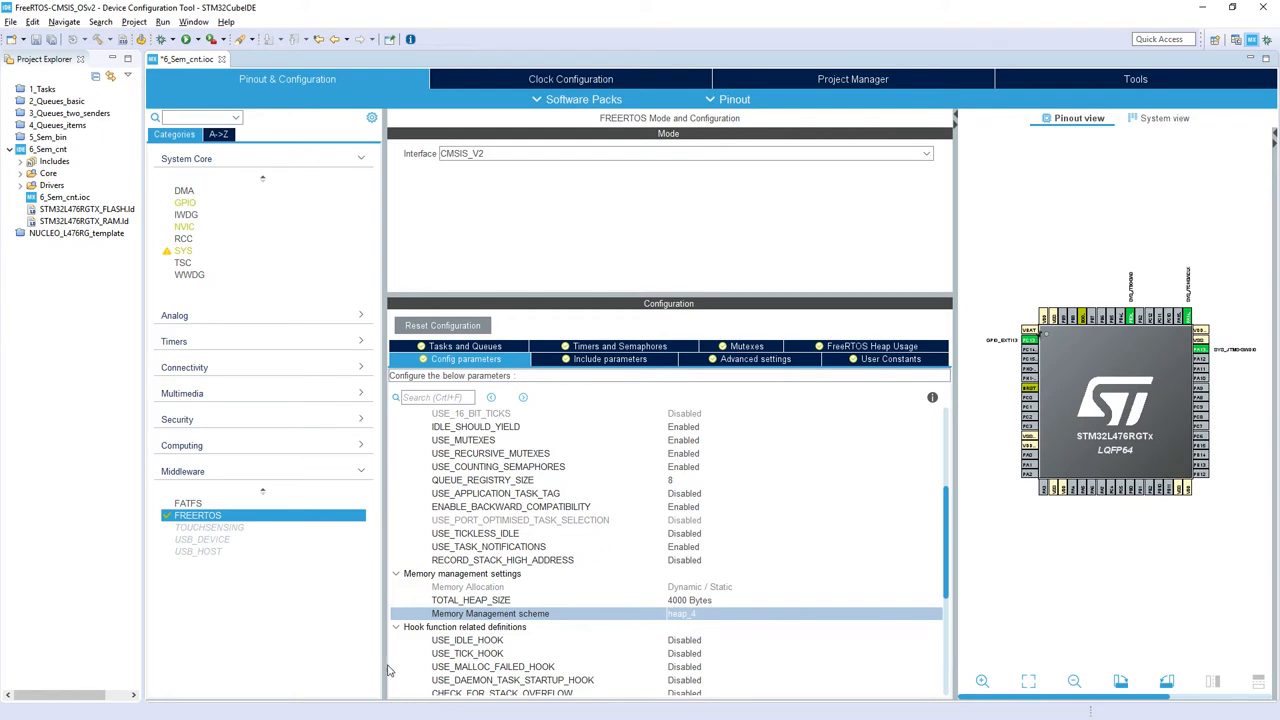
pyautogui.moveTo(197, 514)
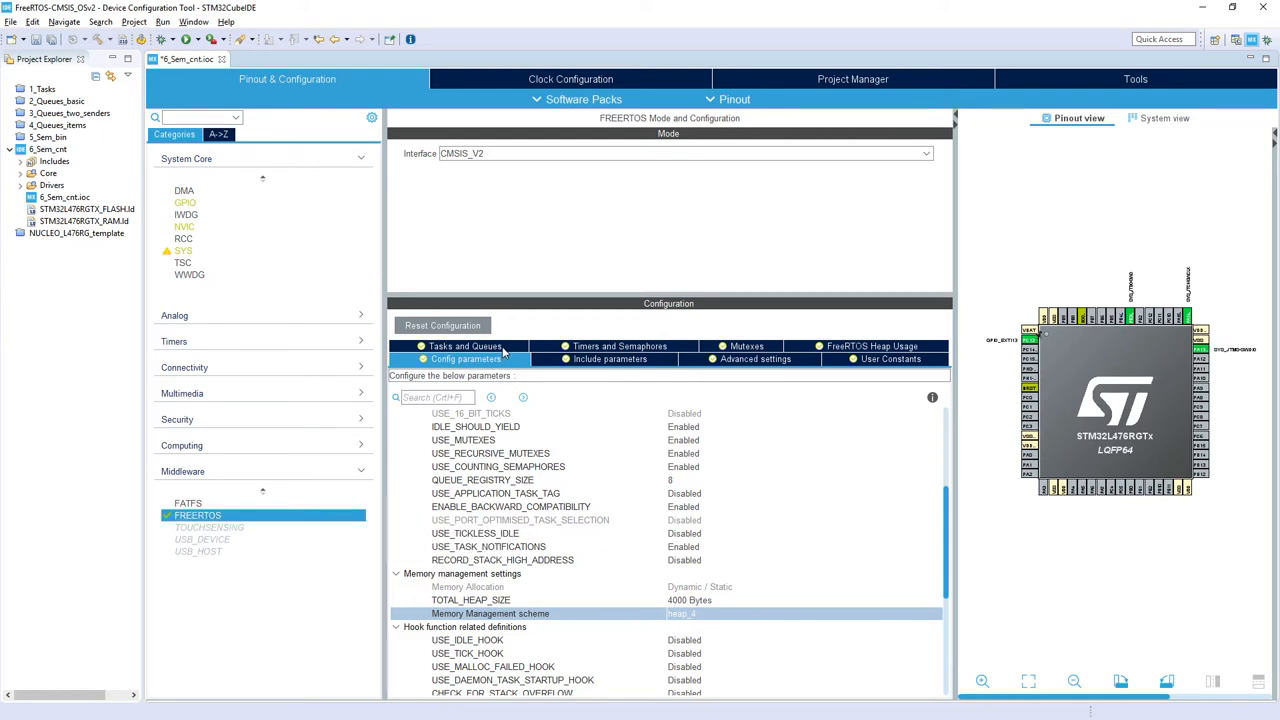
pyautogui.moveTo(264, 367)
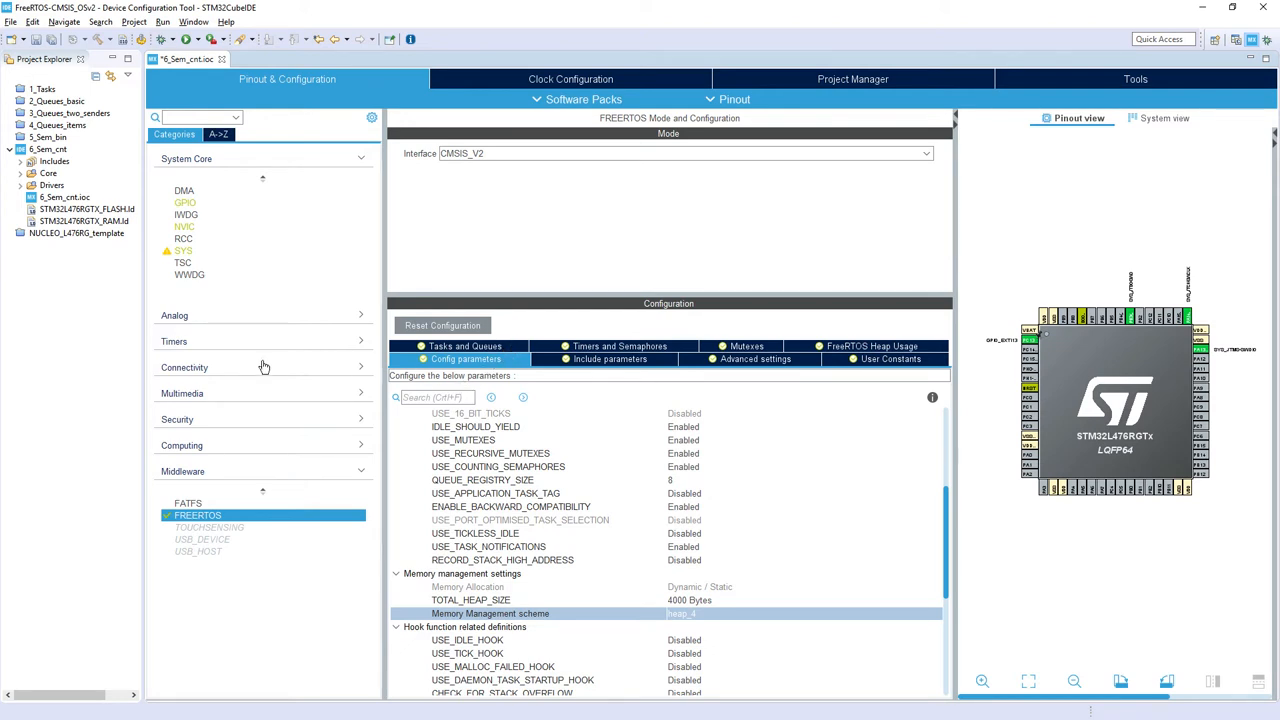
pyautogui.moveTo(184, 228)
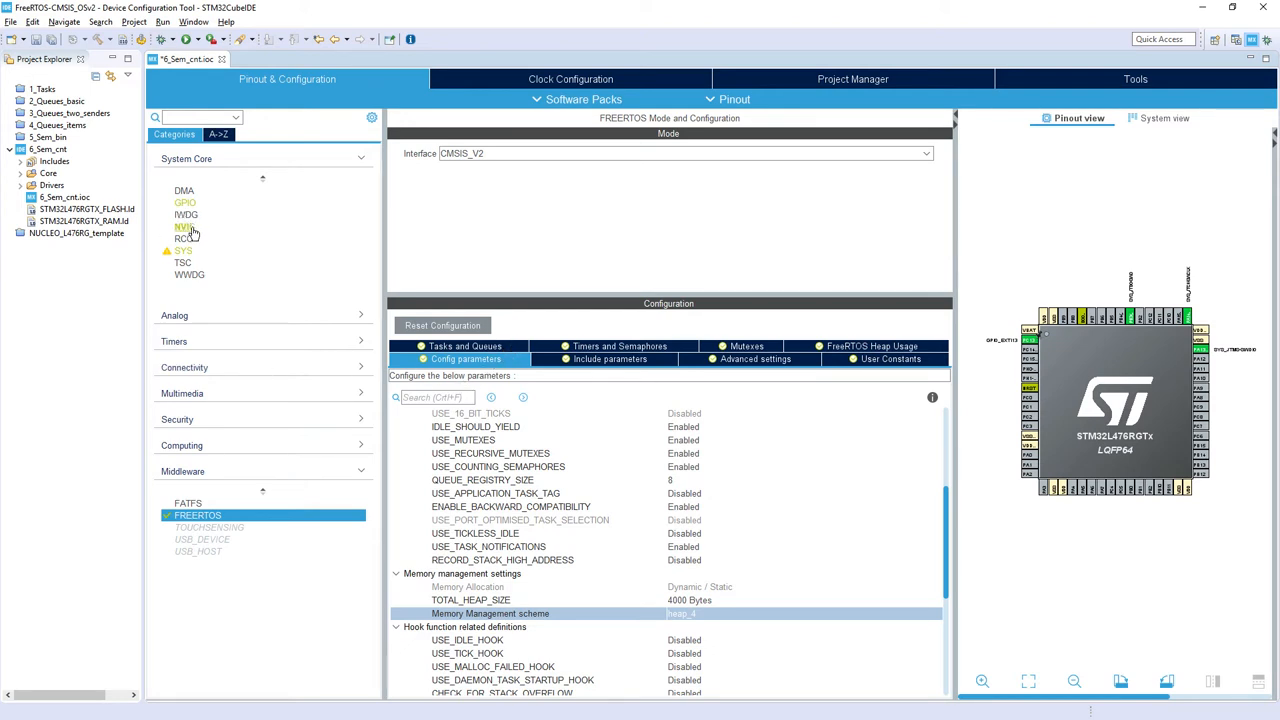
# In System Core > NVIC, tick Enabled for EXTI line[15:10] interrupts
pyautogui.click(185, 226)
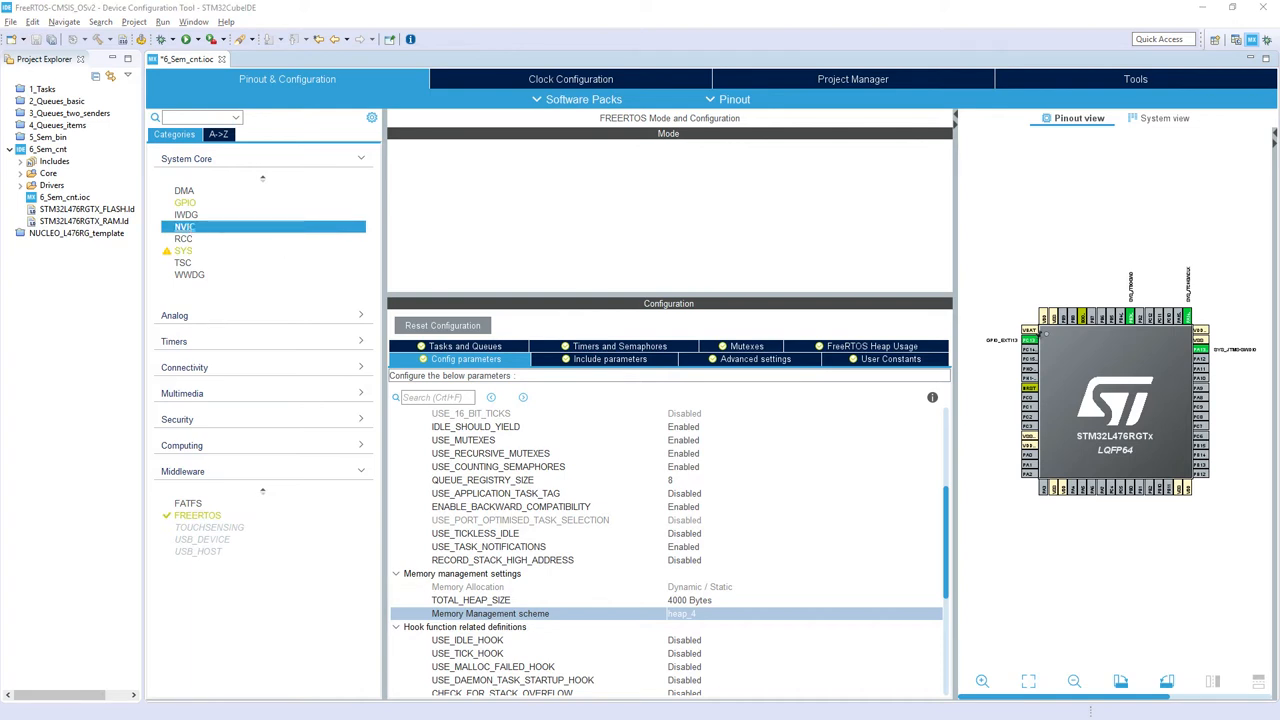
pyautogui.click(184, 226)
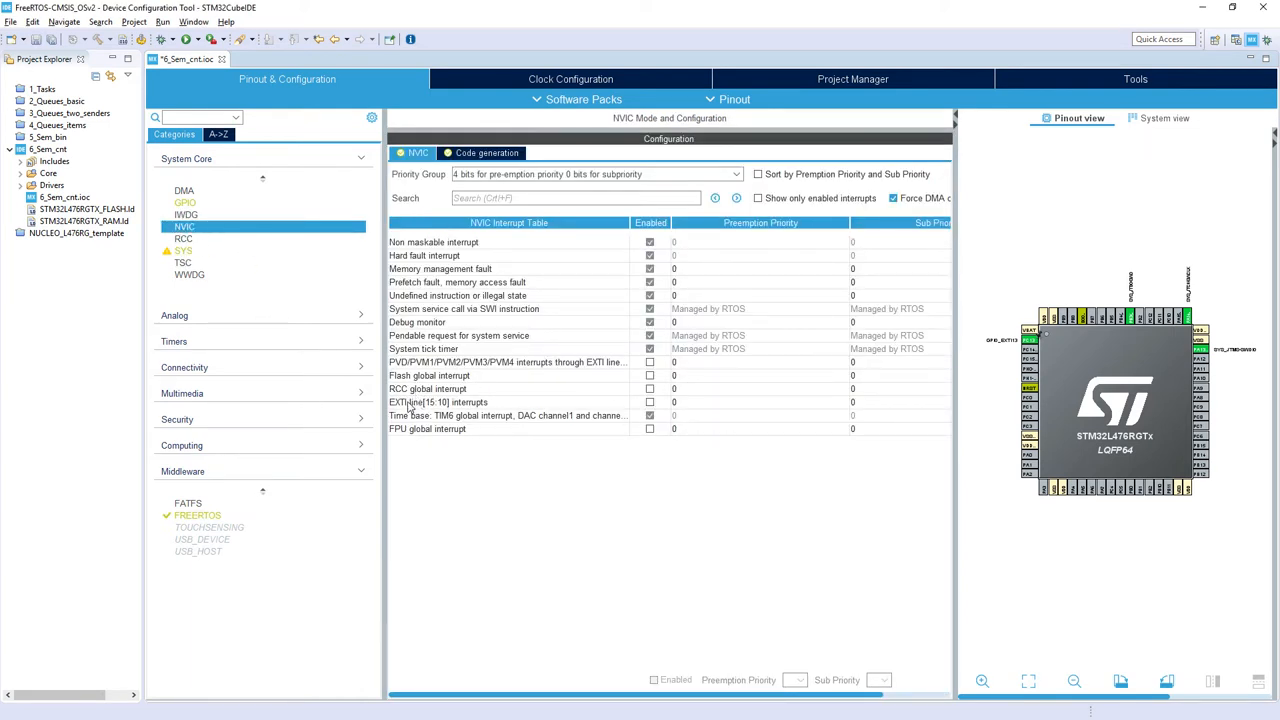
pyautogui.click(650, 402)
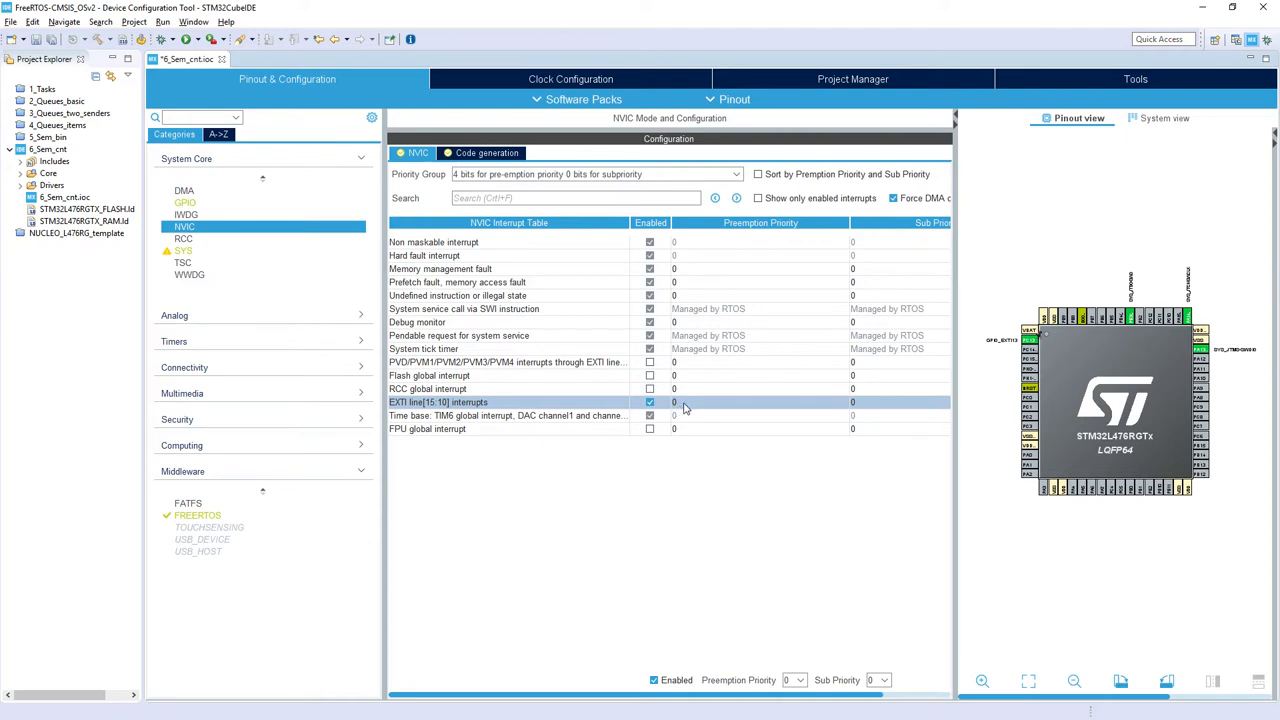
pyautogui.moveTo(685, 410)
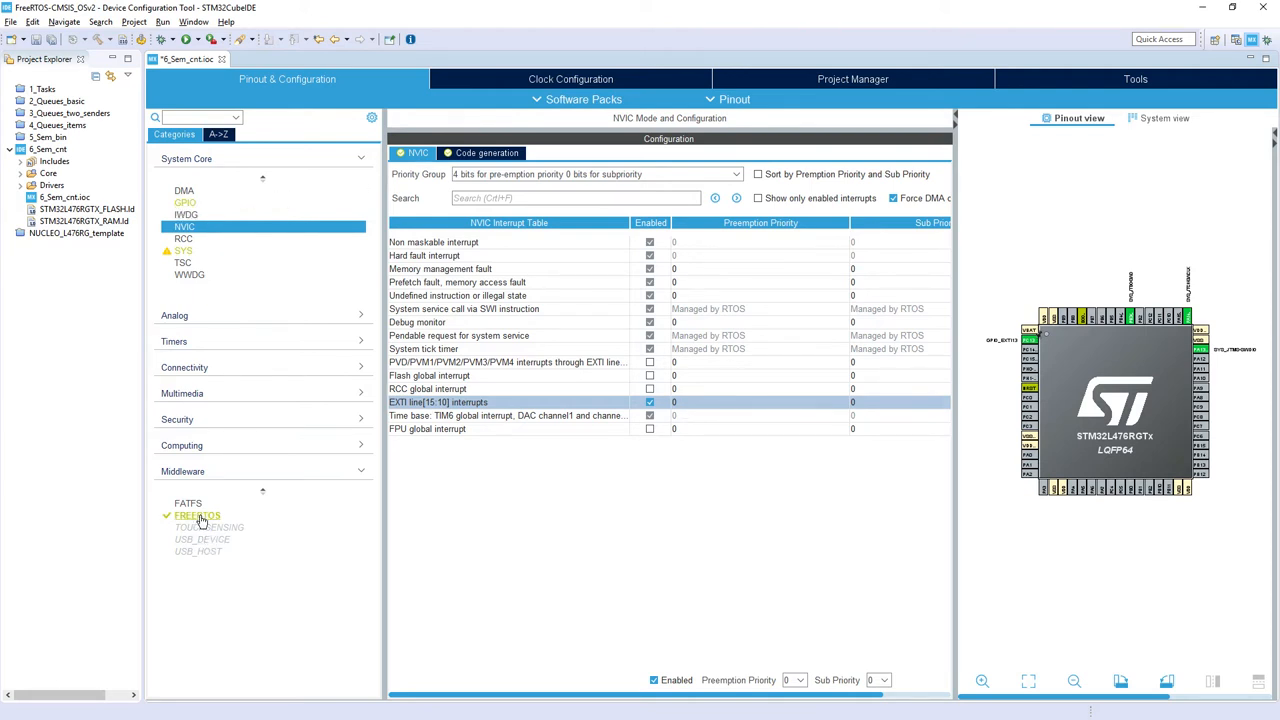
pyautogui.click(197, 515)
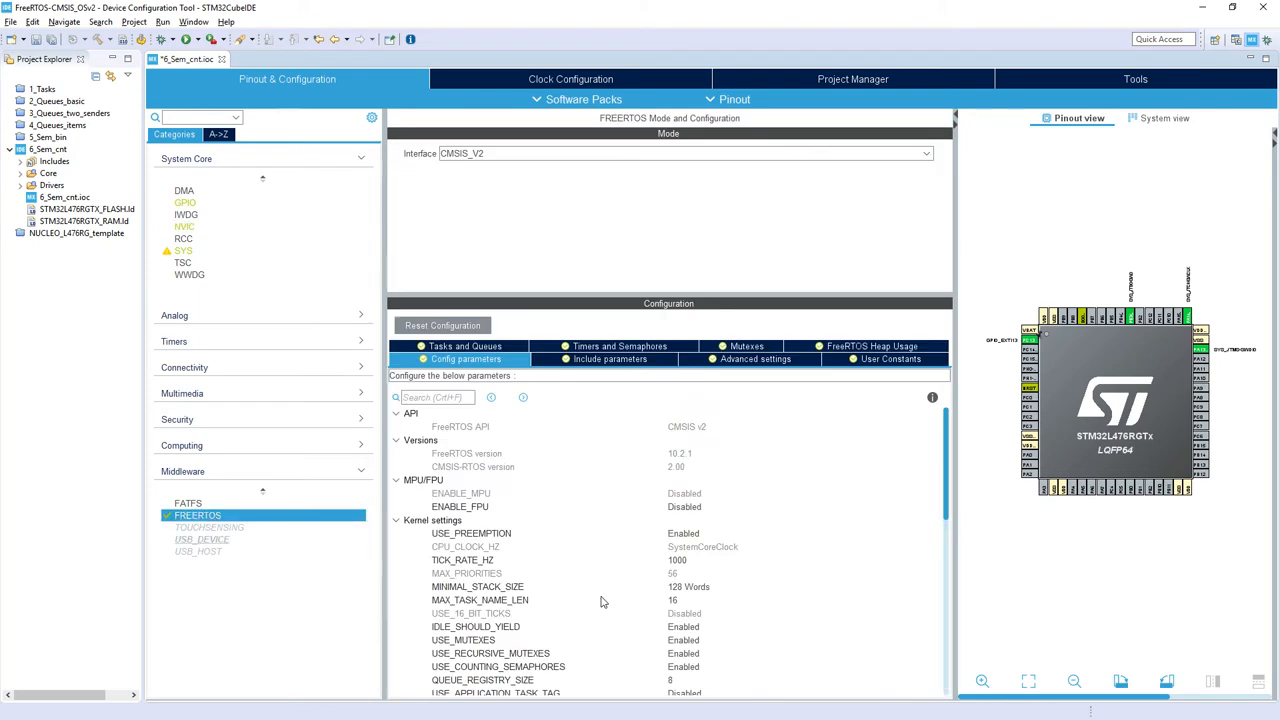
pyautogui.scroll(-3)
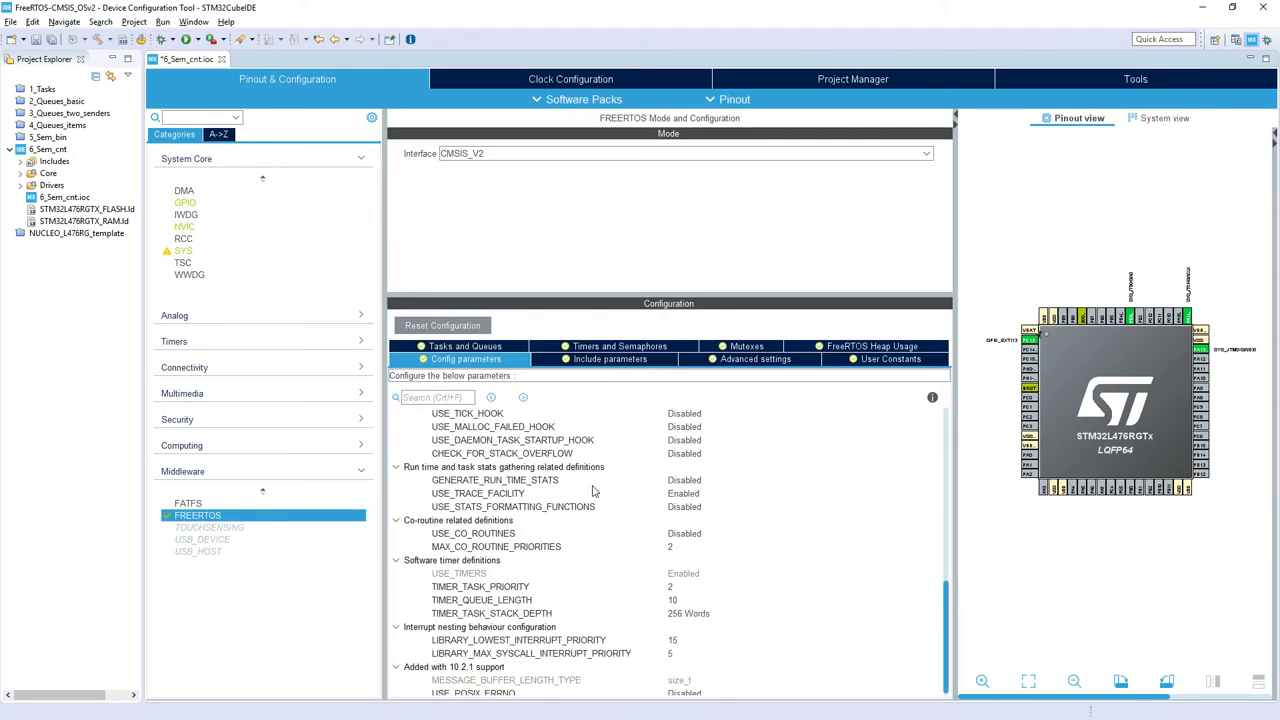
pyautogui.scroll(-3)
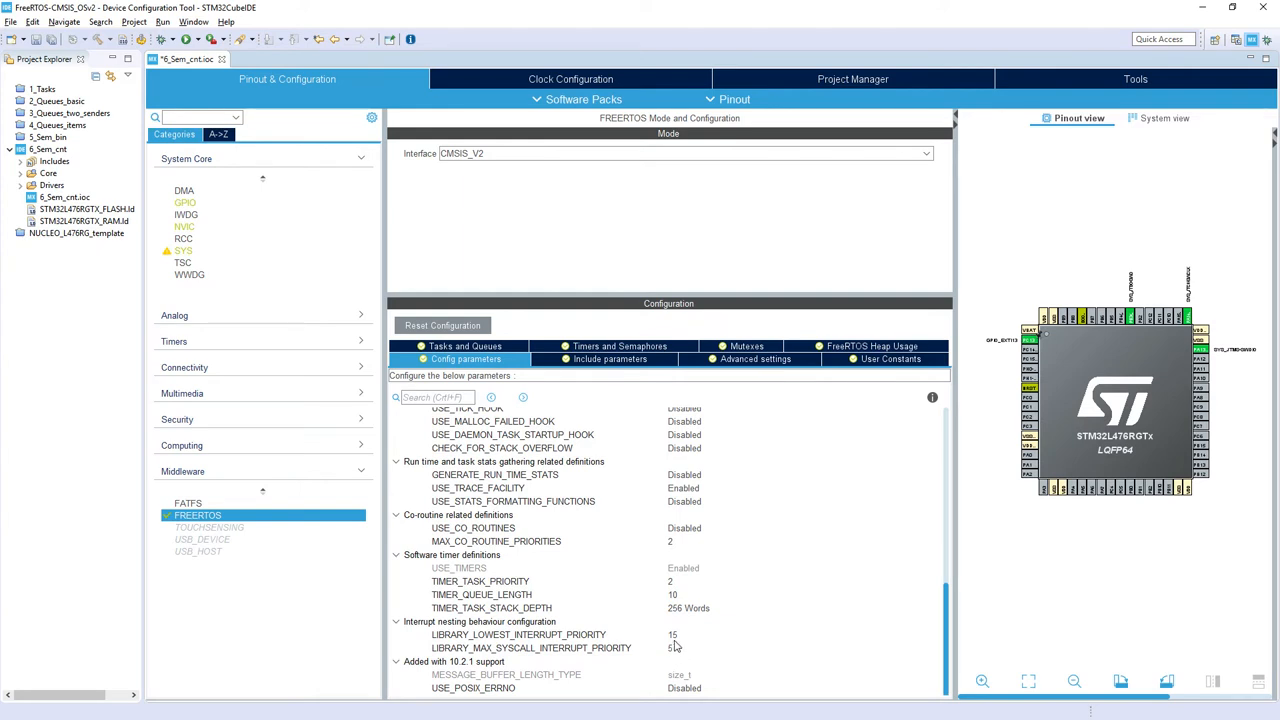
pyautogui.moveTo(692, 665)
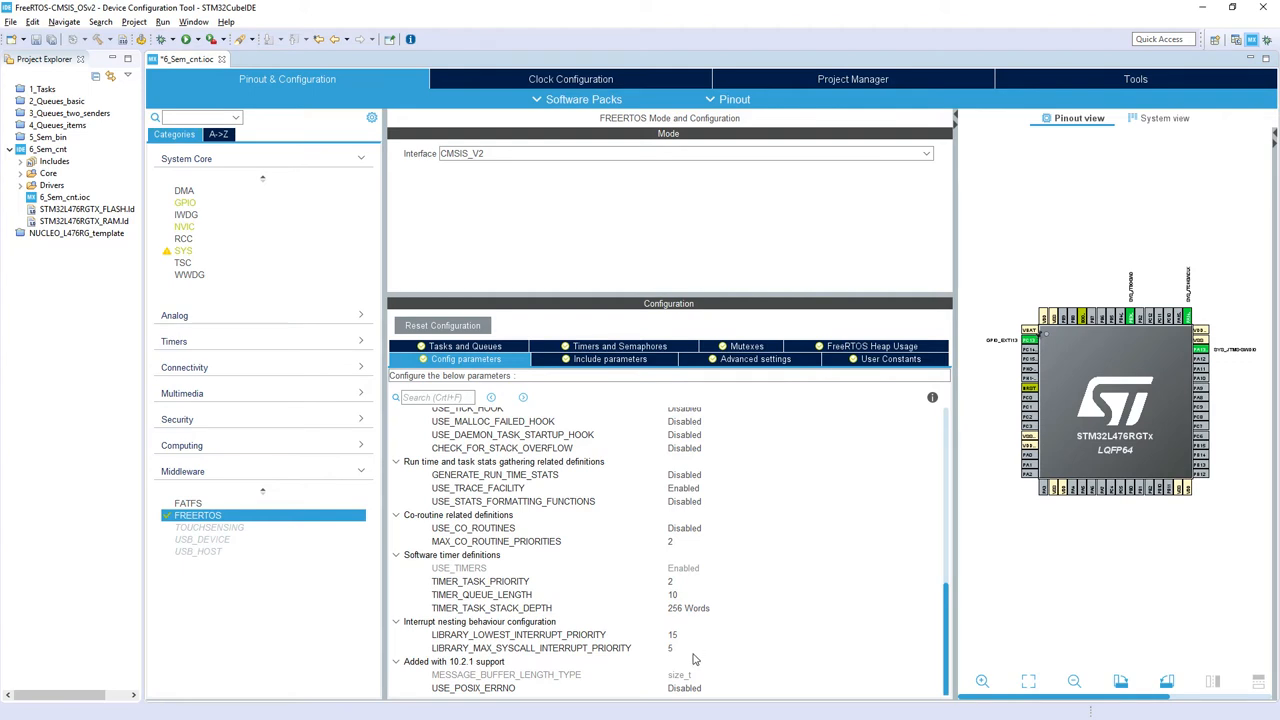
pyautogui.moveTo(673, 659)
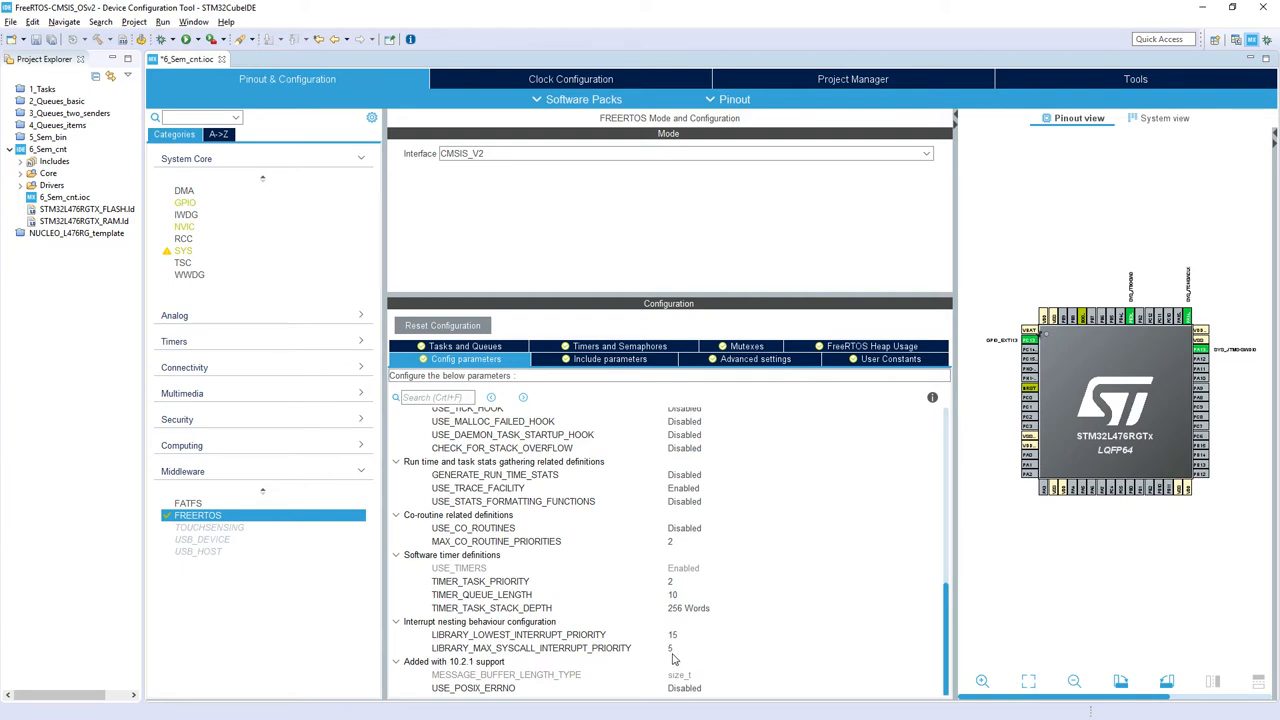
pyautogui.moveTo(678, 663)
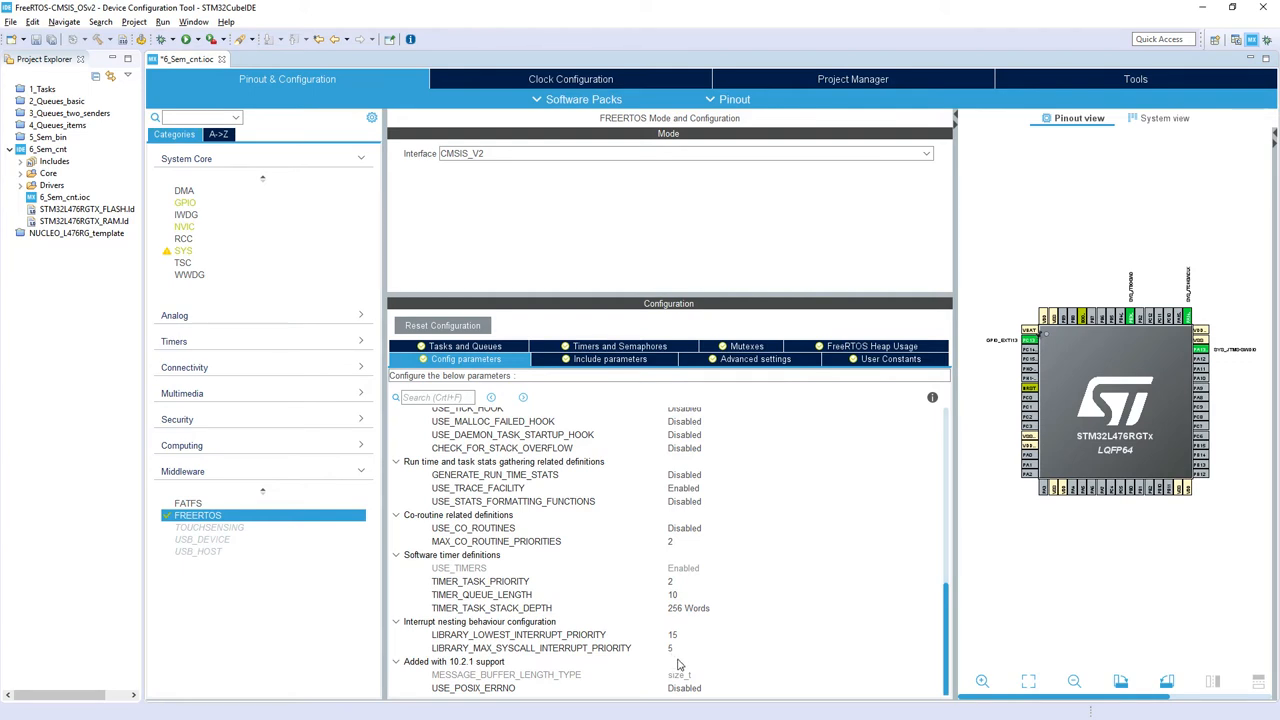
pyautogui.moveTo(685, 661)
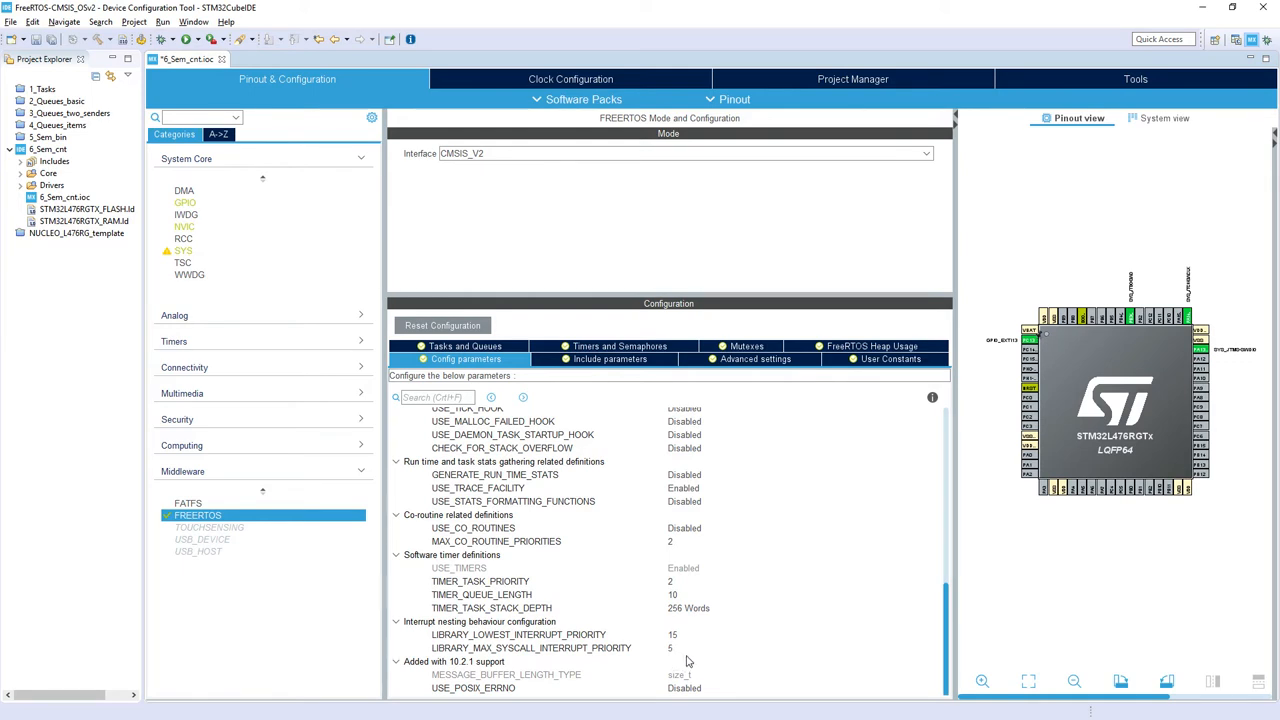
pyautogui.moveTo(685, 652)
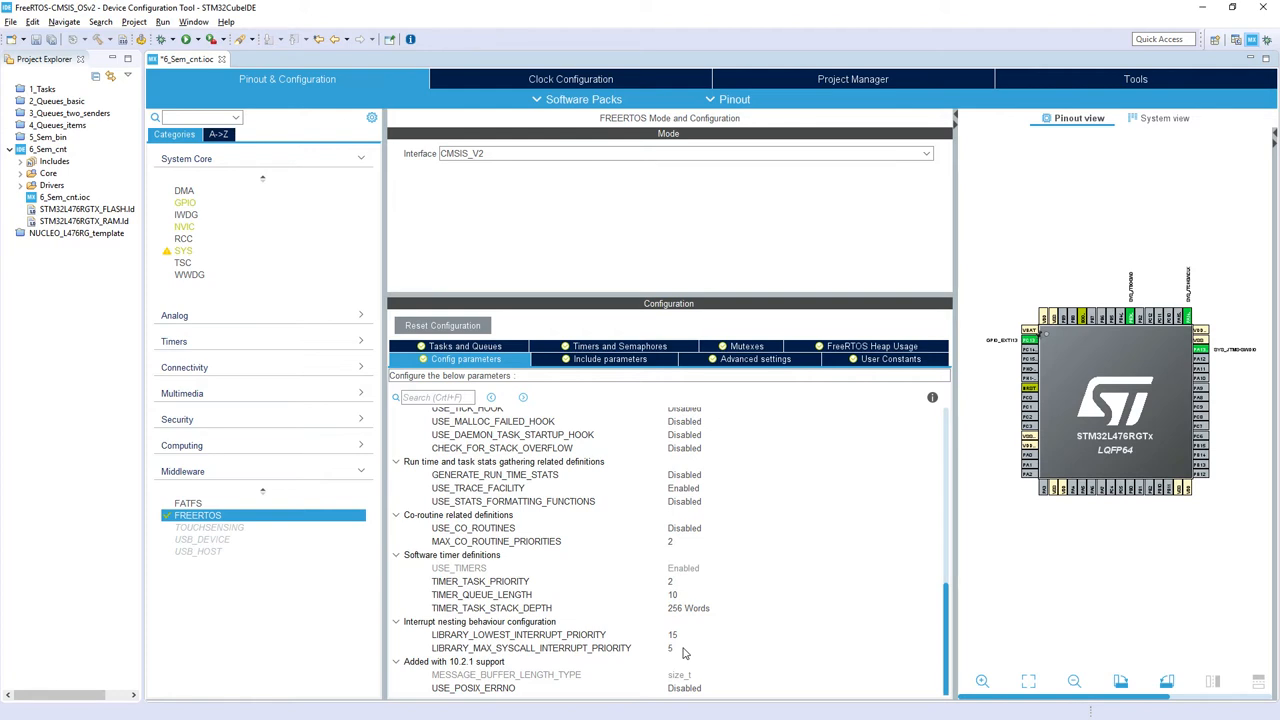
pyautogui.moveTo(686, 655)
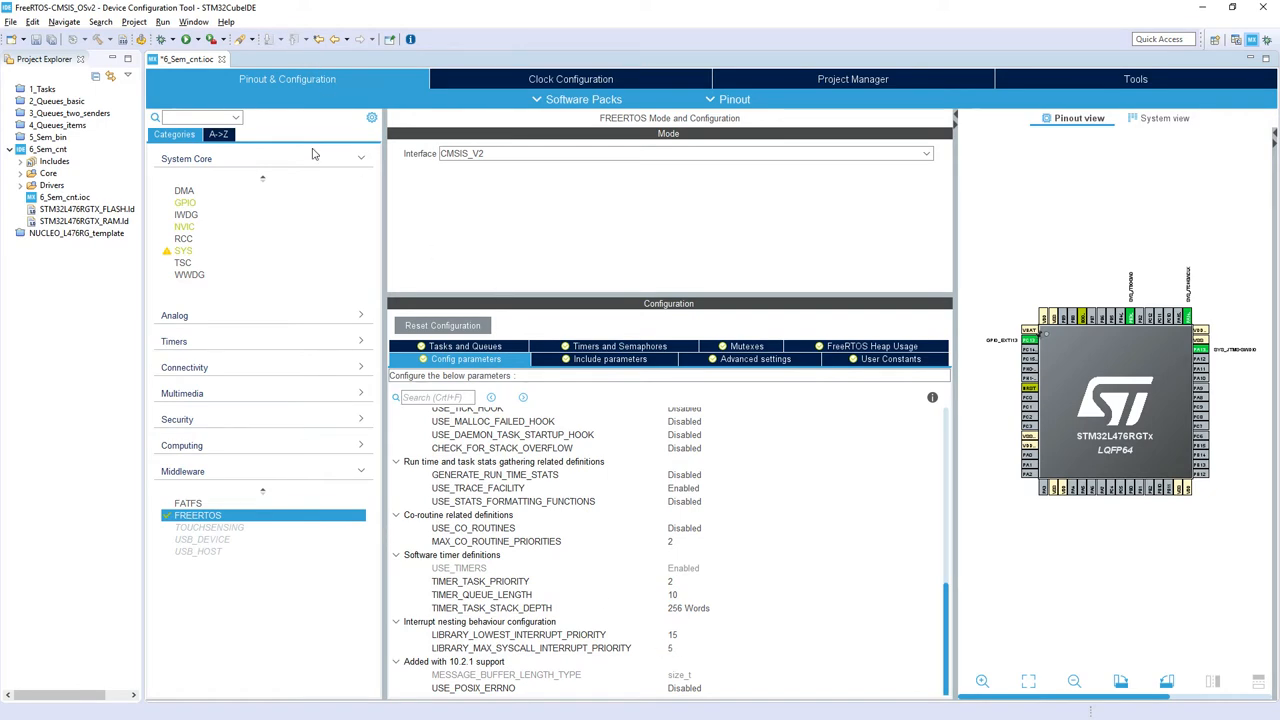
pyautogui.click(184, 226)
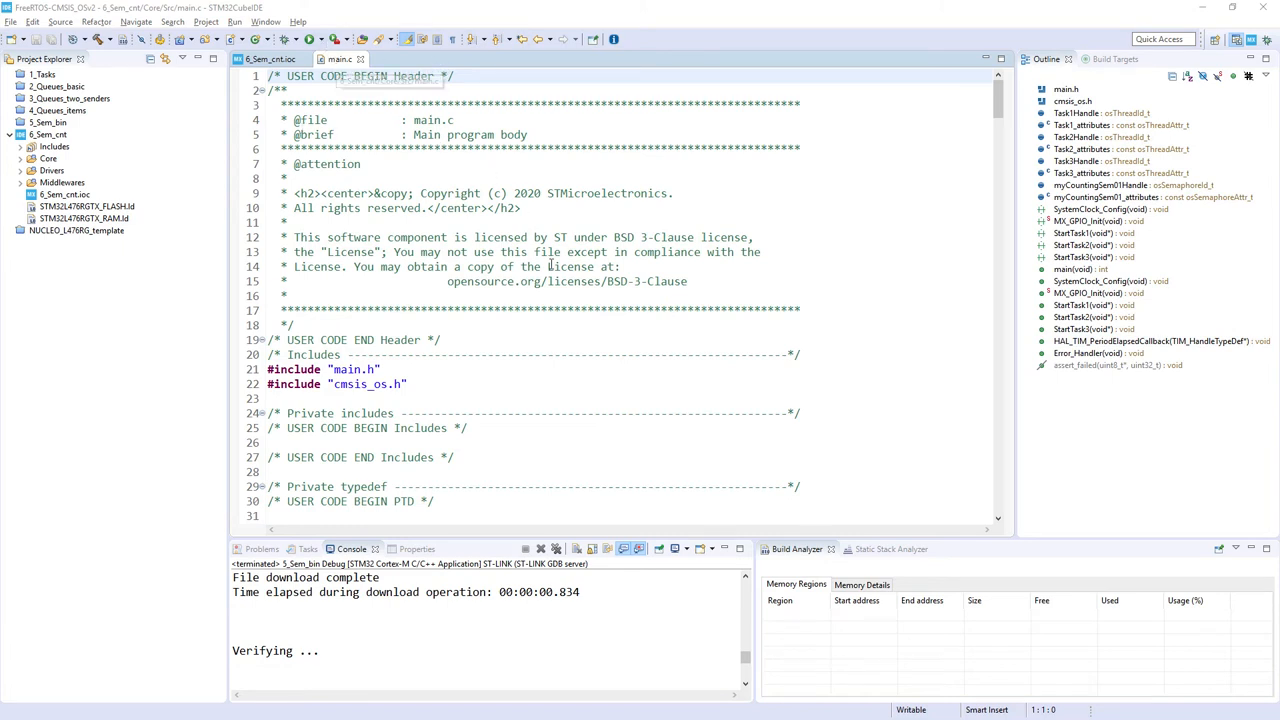
# Scroll main.c past the Task1–Task3 and myCountingSem01 definitions down to main()
pyautogui.scroll(-3)
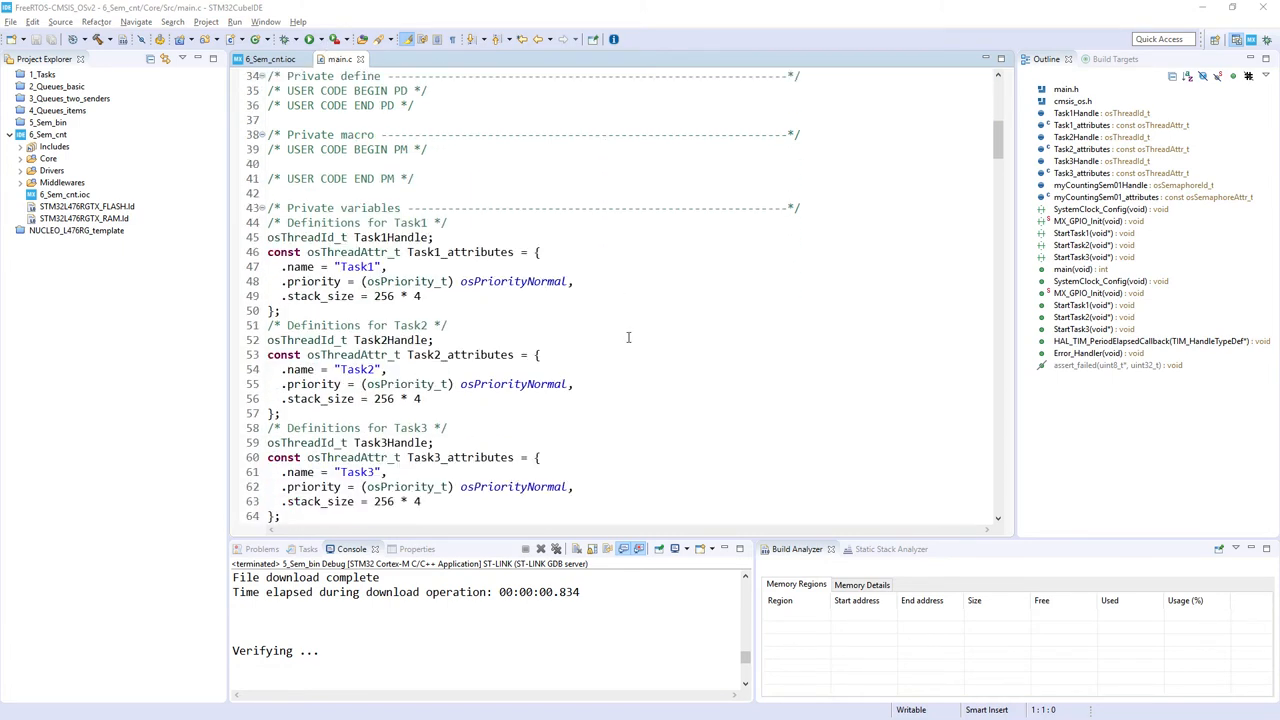
pyautogui.scroll(-3)
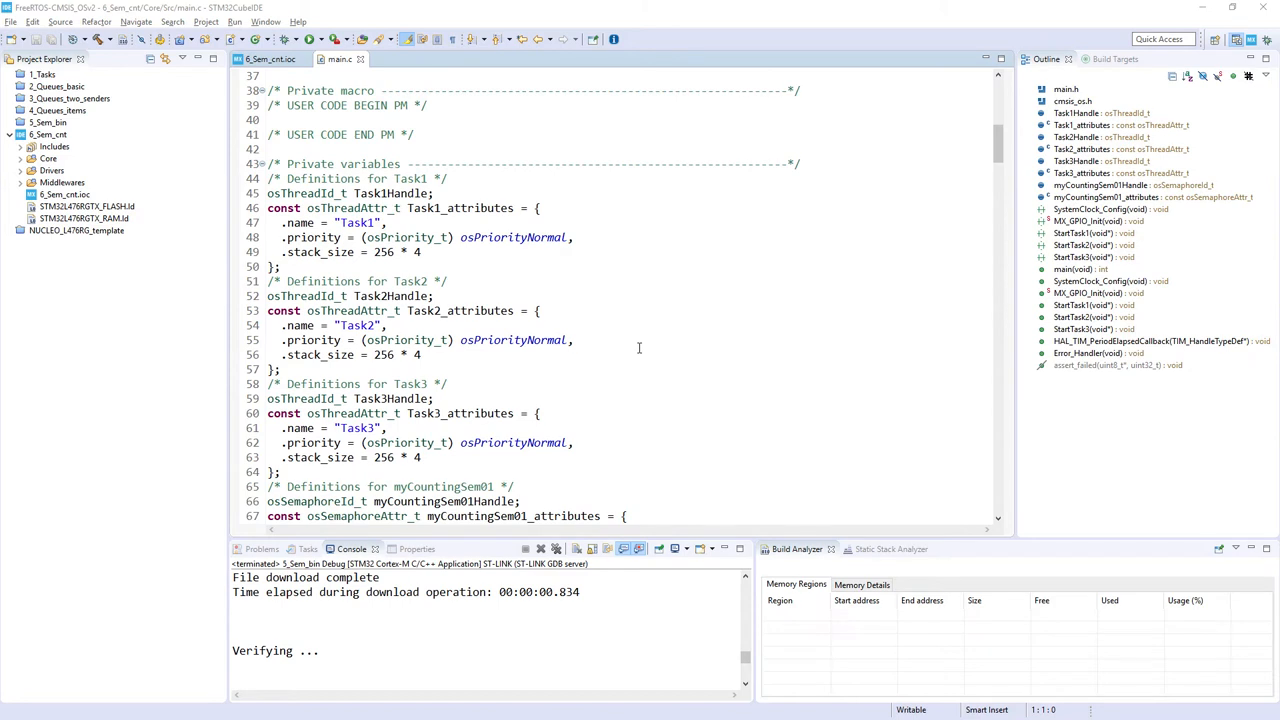
pyautogui.scroll(-3)
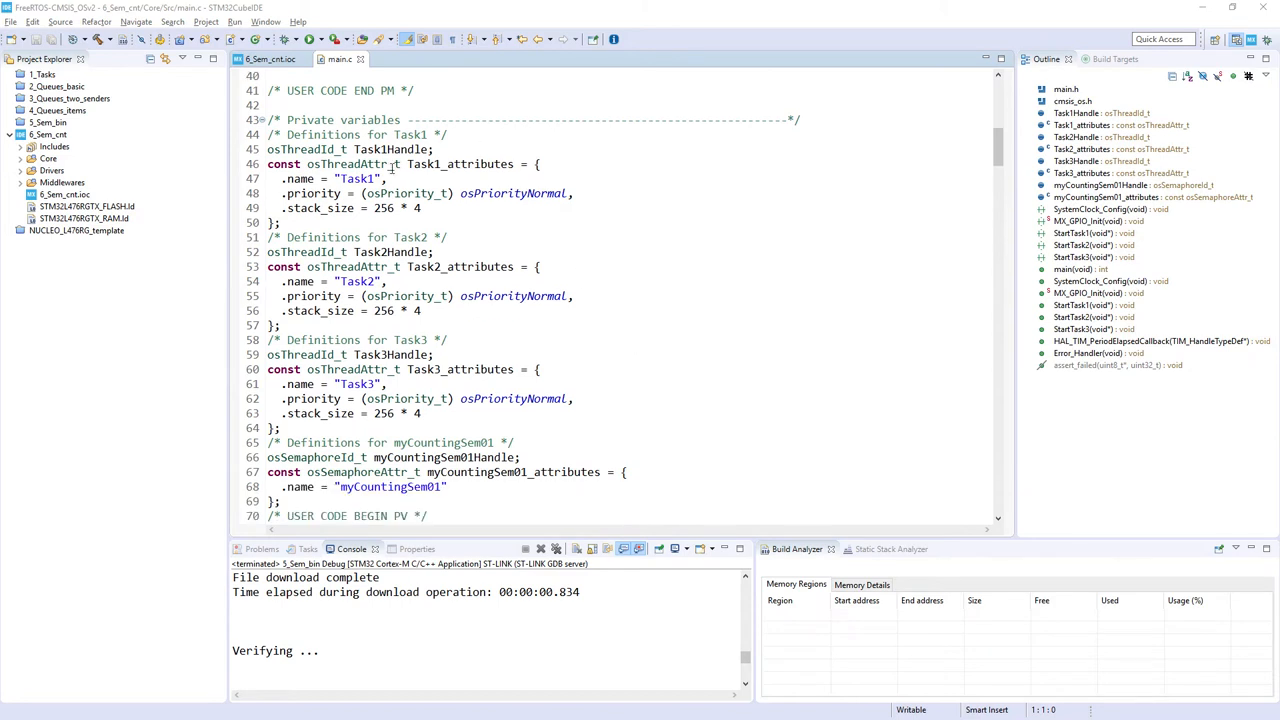
pyautogui.scroll(-3)
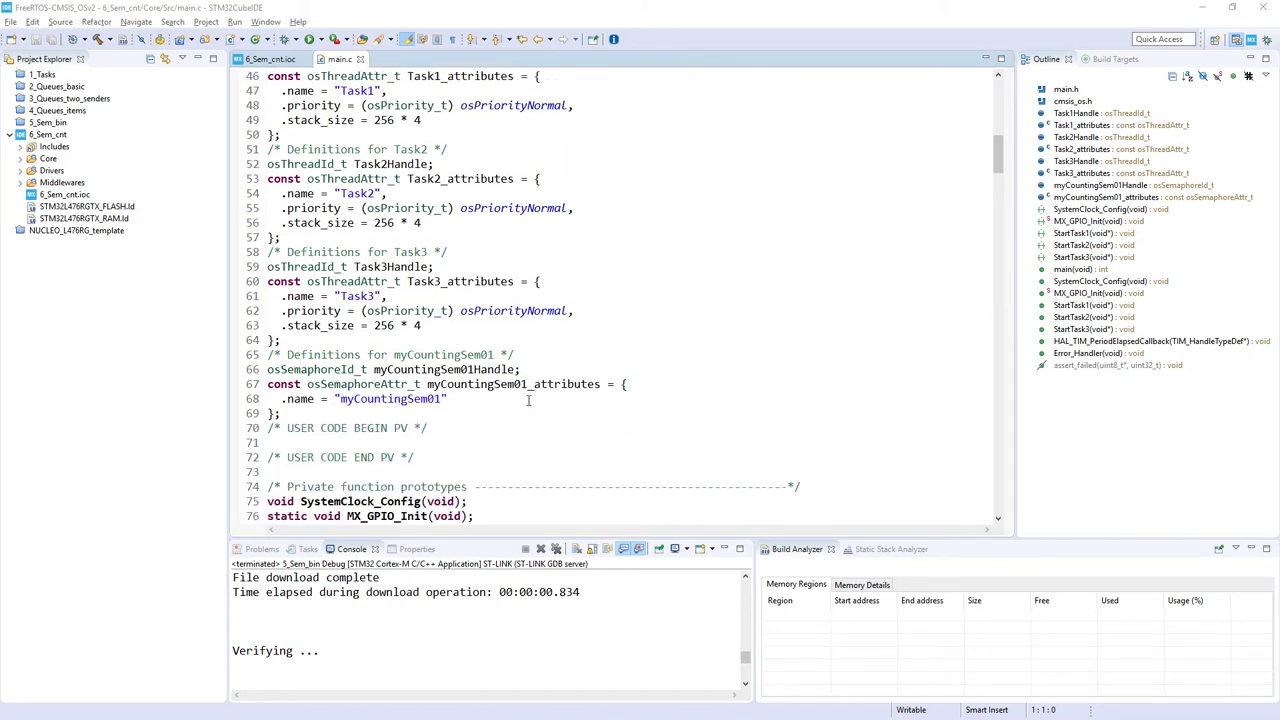
pyautogui.scroll(-3)
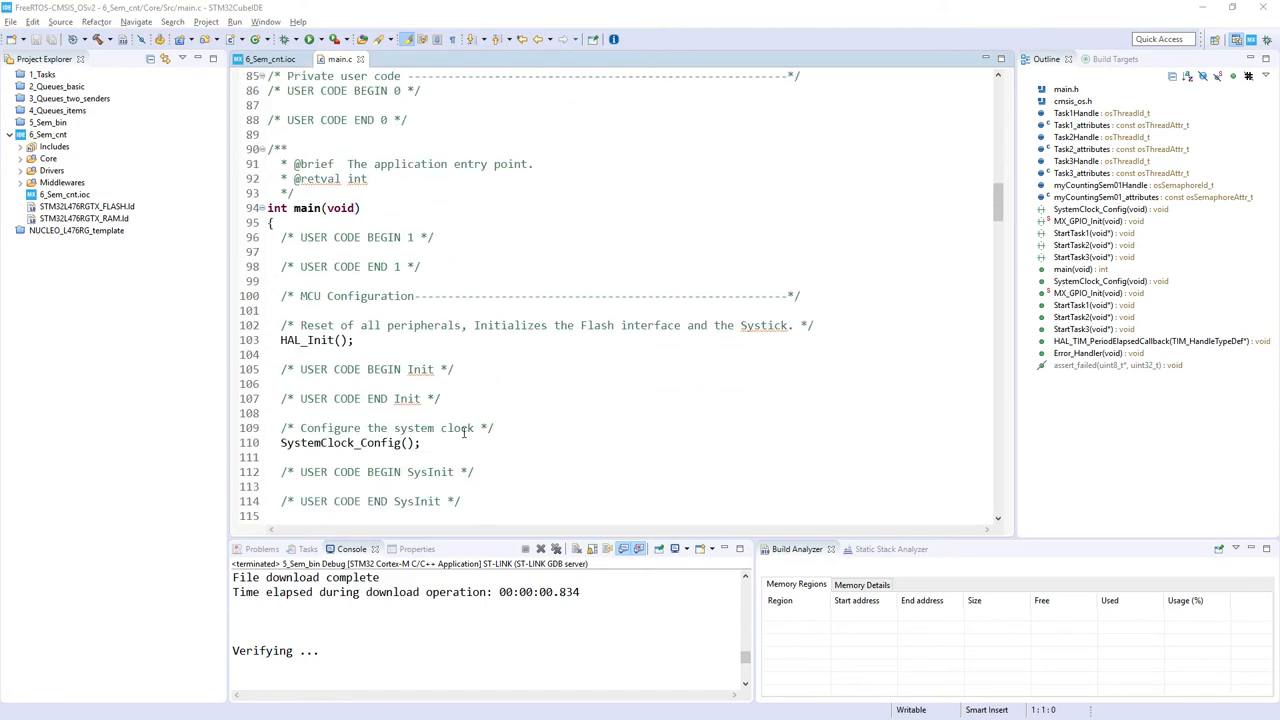
# Change line 131 to osSemaphoreNew(2, 0, …) so myCountingSem01 starts with zero tokens
pyautogui.scroll(-3)
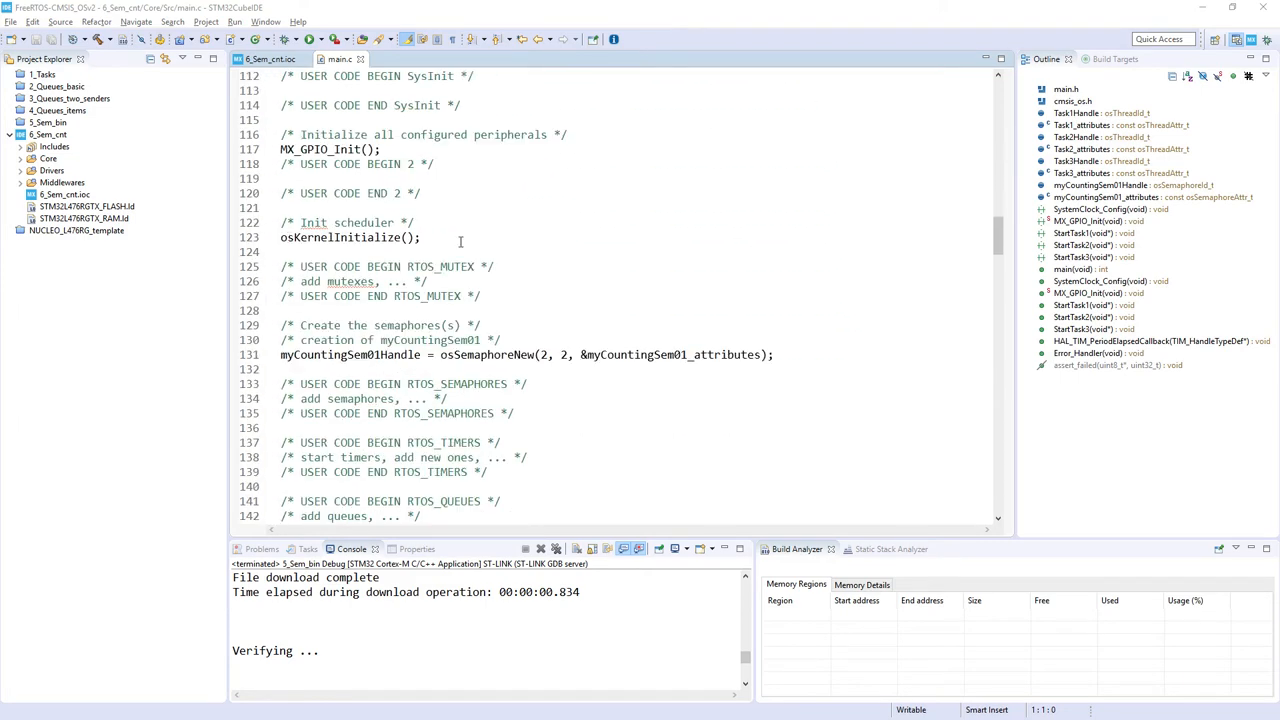
pyautogui.moveTo(308, 357)
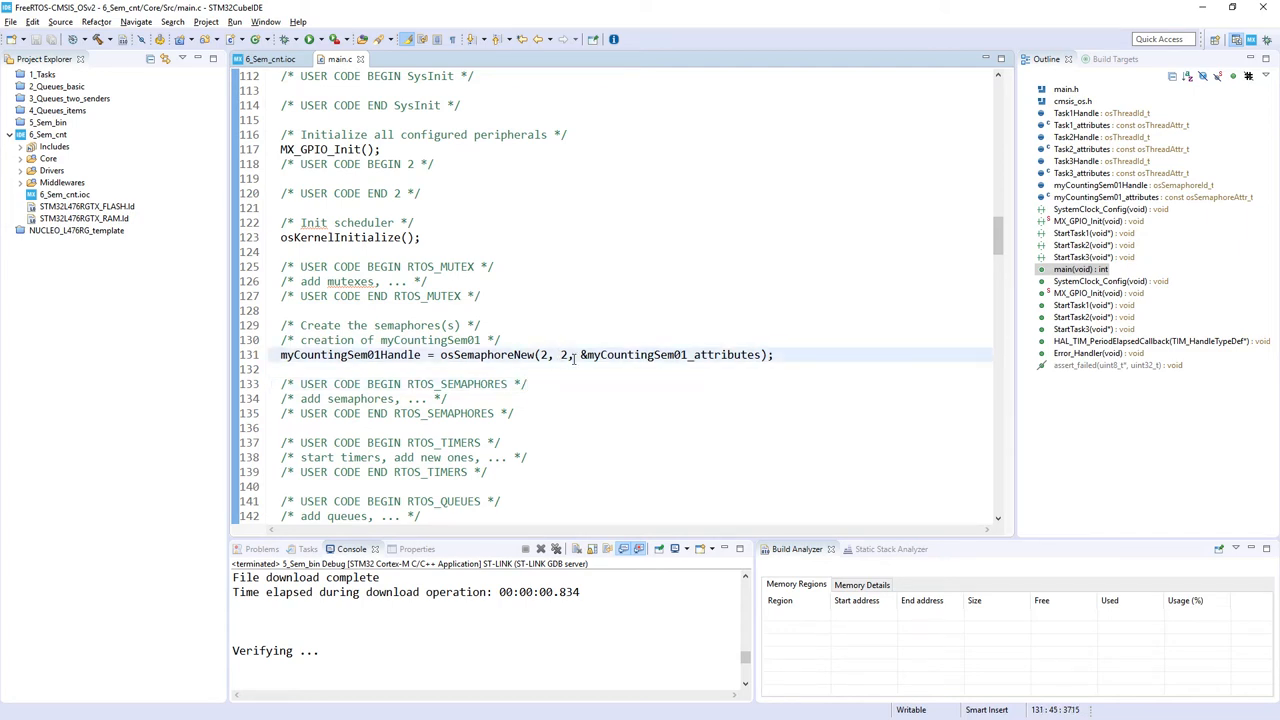
pyautogui.write('0')
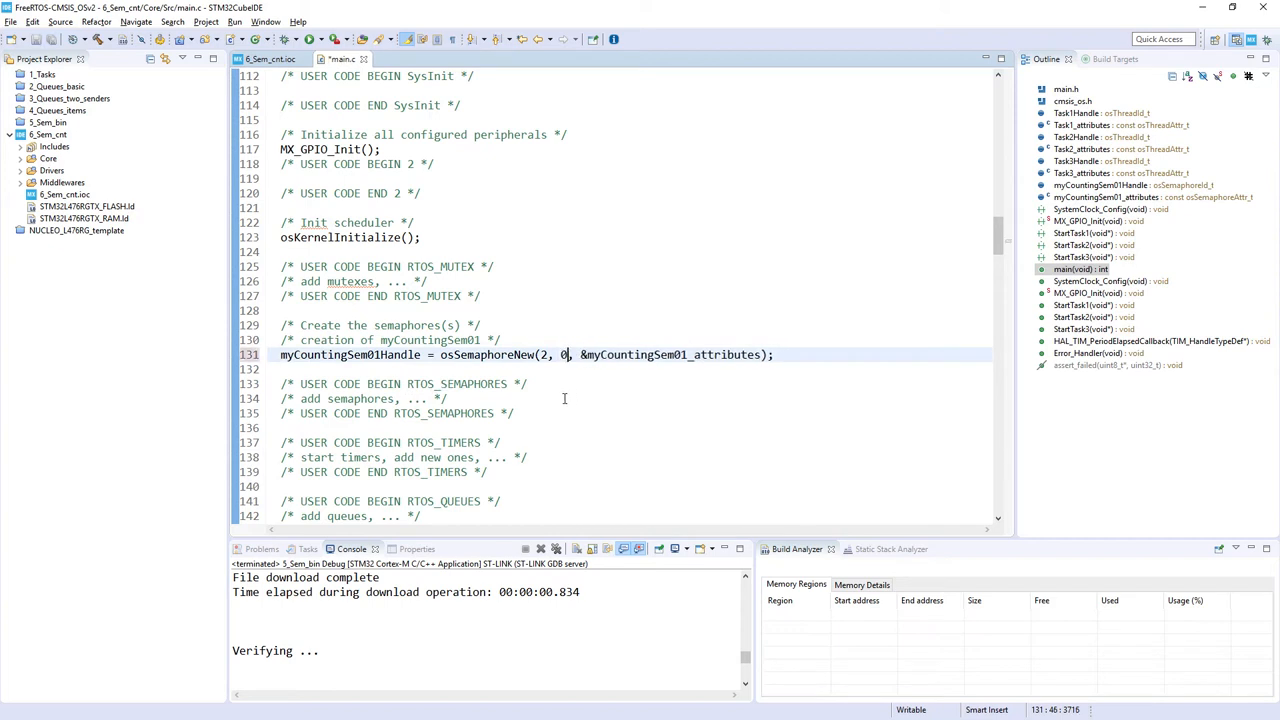
pyautogui.moveTo(609, 338)
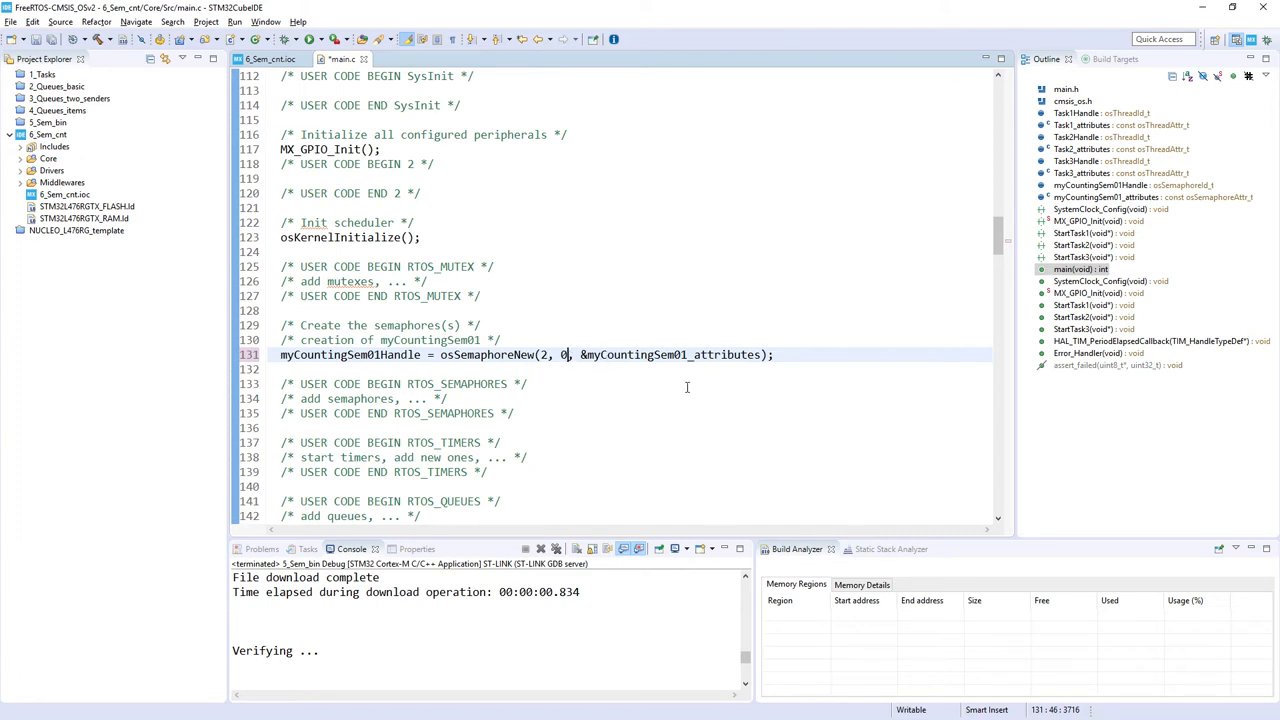
pyautogui.moveTo(688, 375)
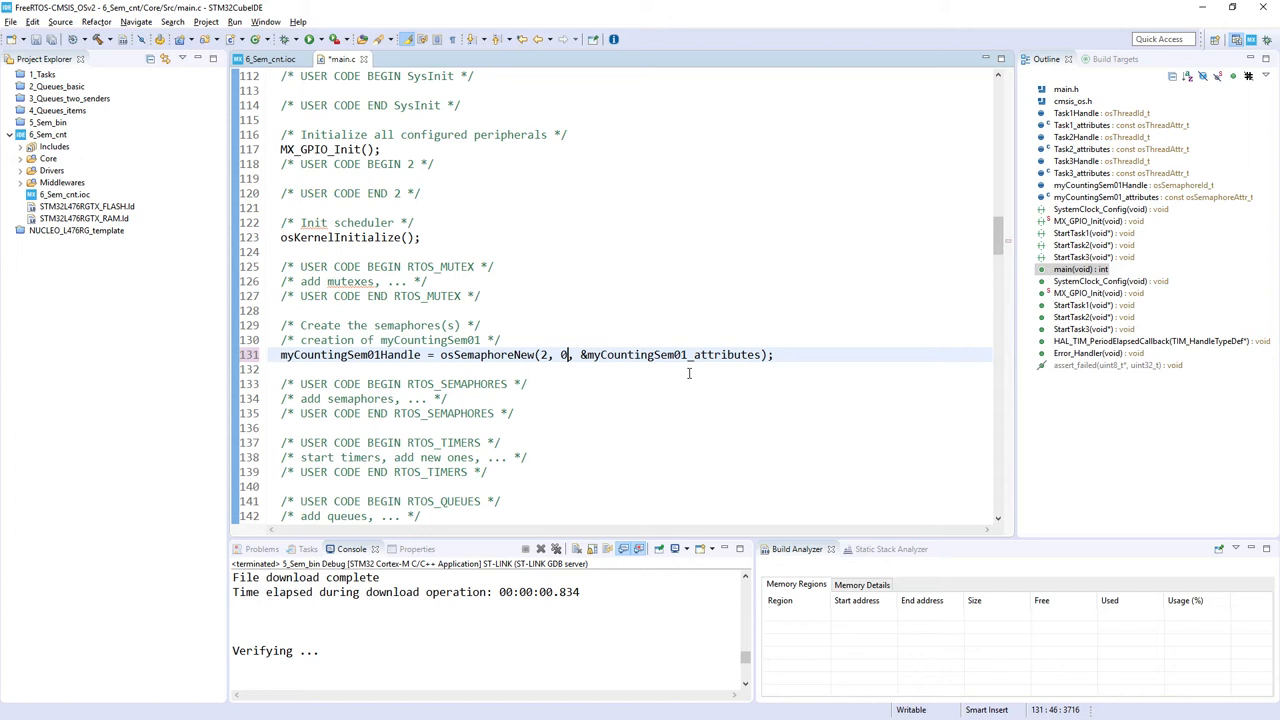
pyautogui.moveTo(705, 360)
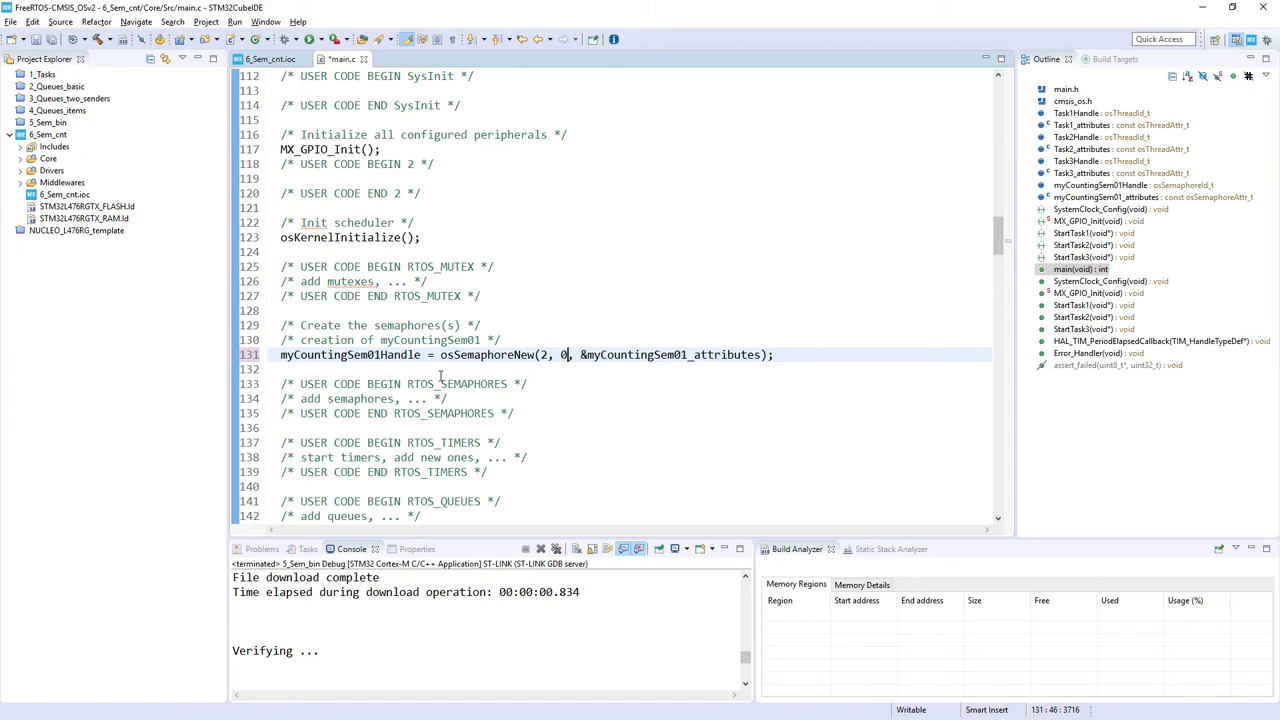
# Write void Task_action(char message) calling ITM_SendChar(message) and ITM_SendChar('\n') in USER CODE BEGIN 4
pyautogui.scroll(-3)
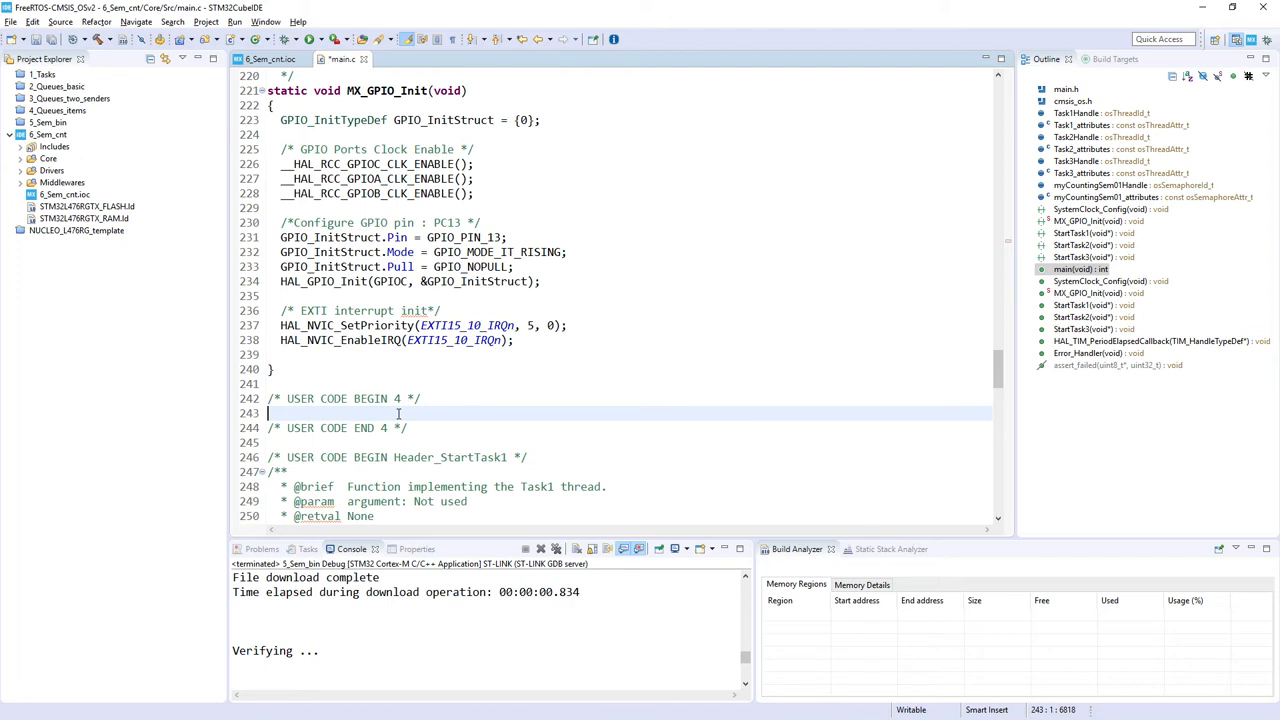
pyautogui.write('void Task_action(char message)')
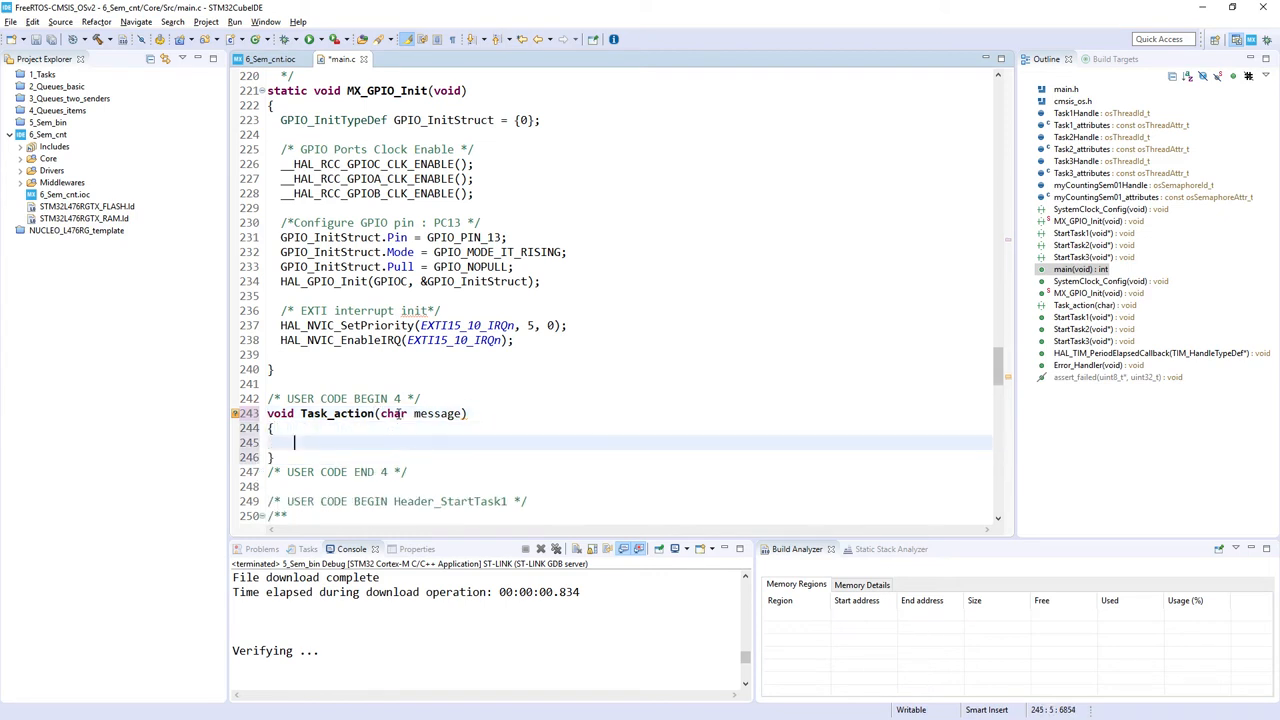
pyautogui.write('ITM')
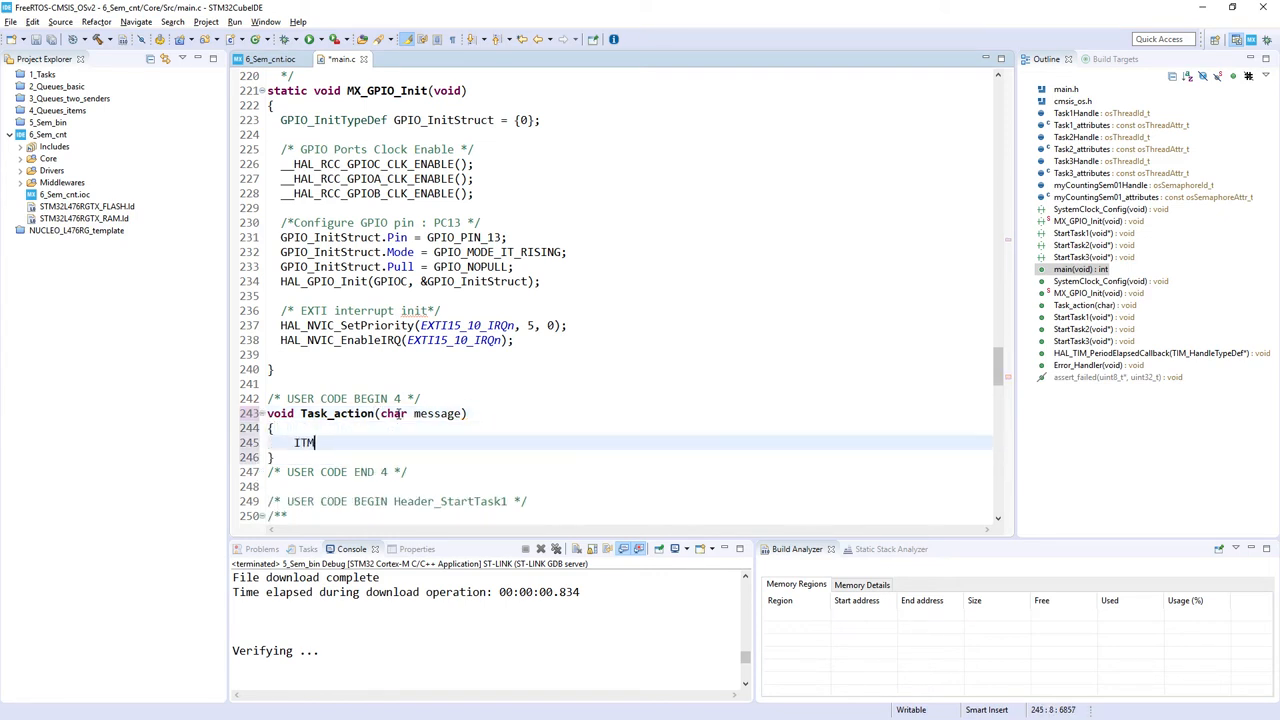
pyautogui.write('_SendChar(message);')
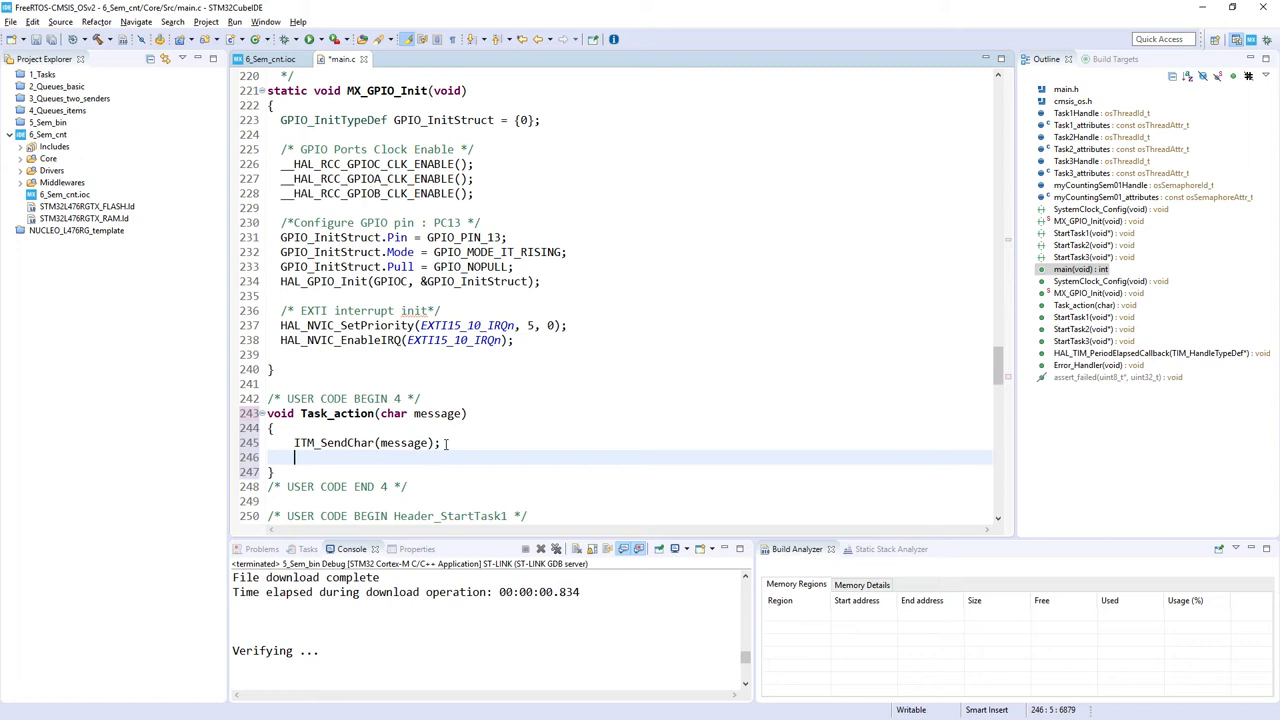
pyautogui.write('ITM')
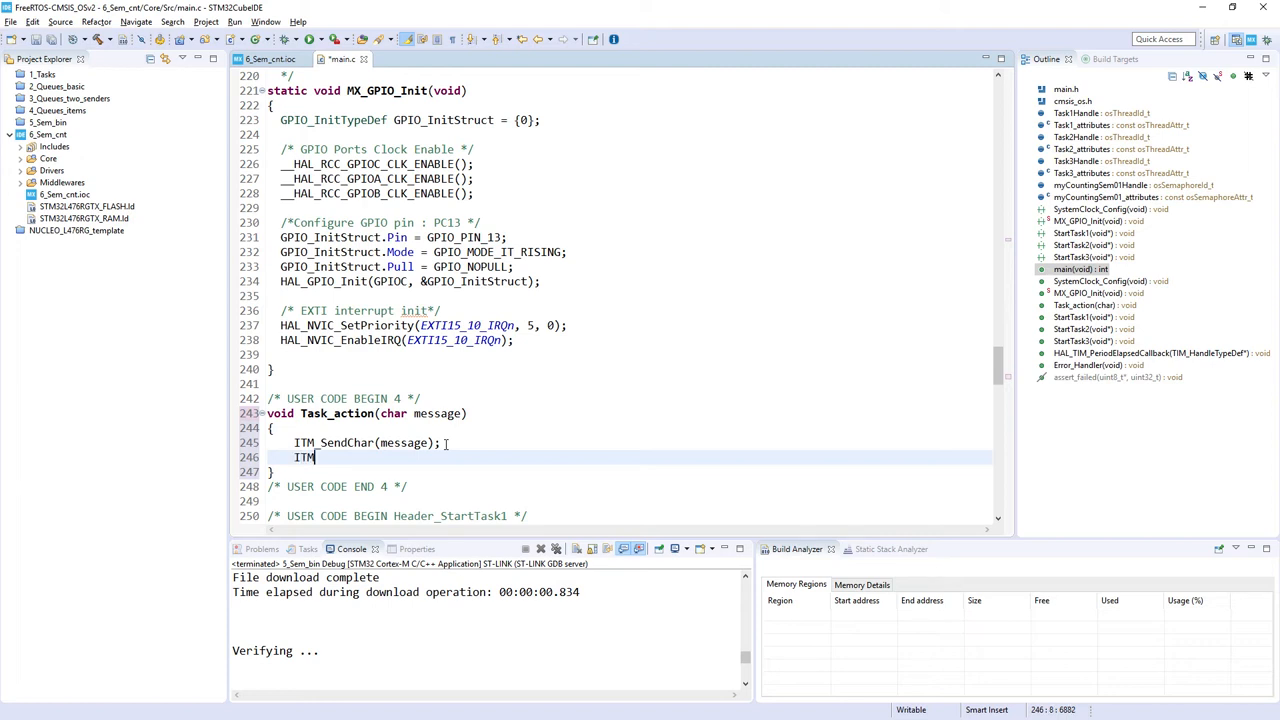
pyautogui.write("_SendChar('")
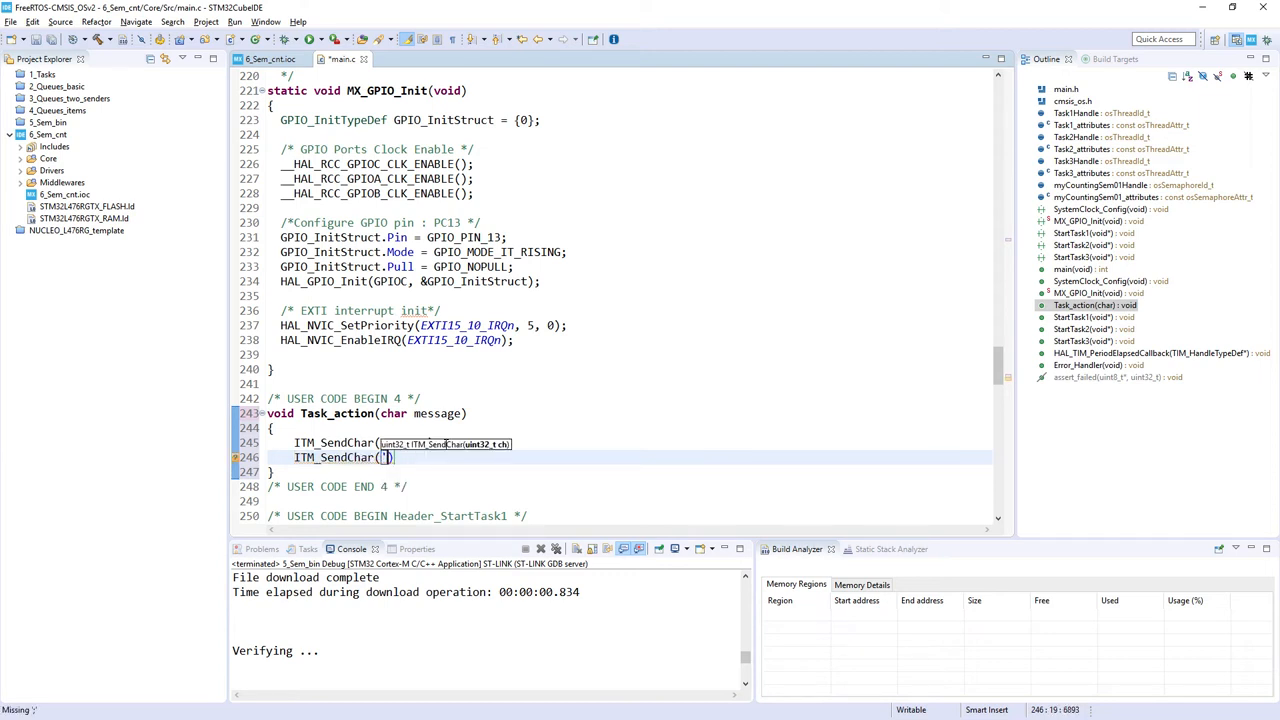
pyautogui.write('\\')
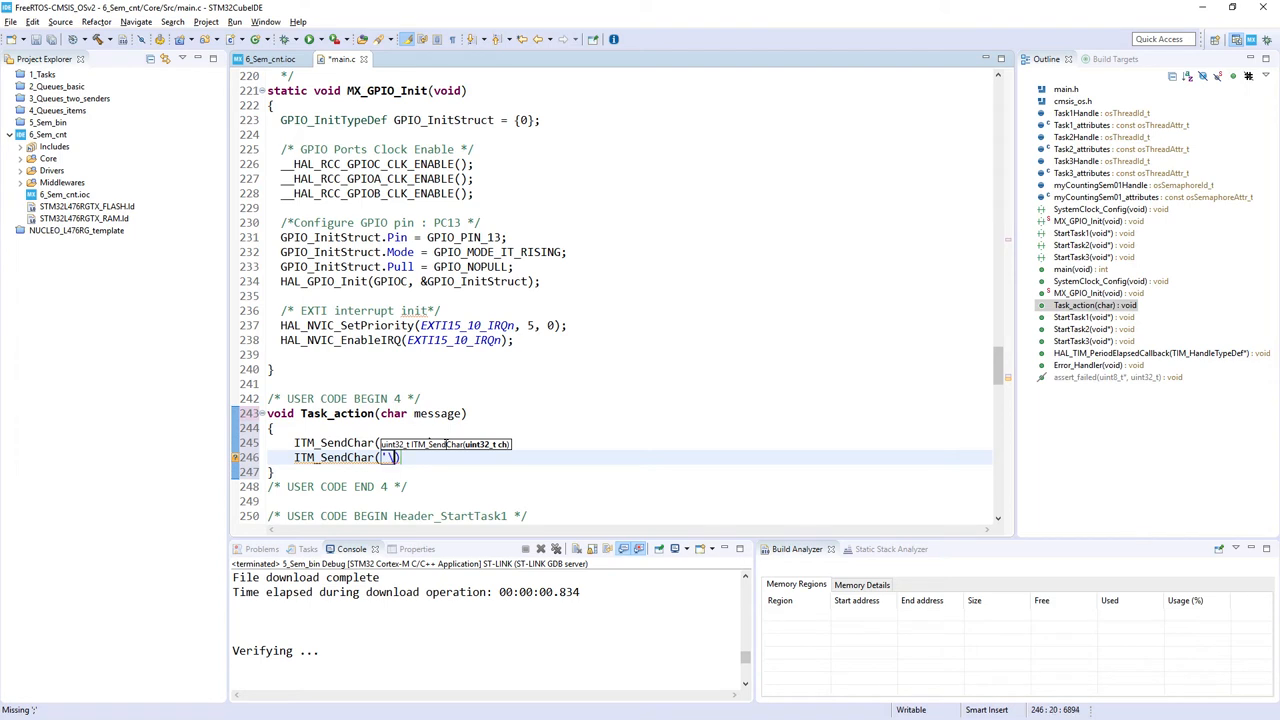
pyautogui.write('message)')
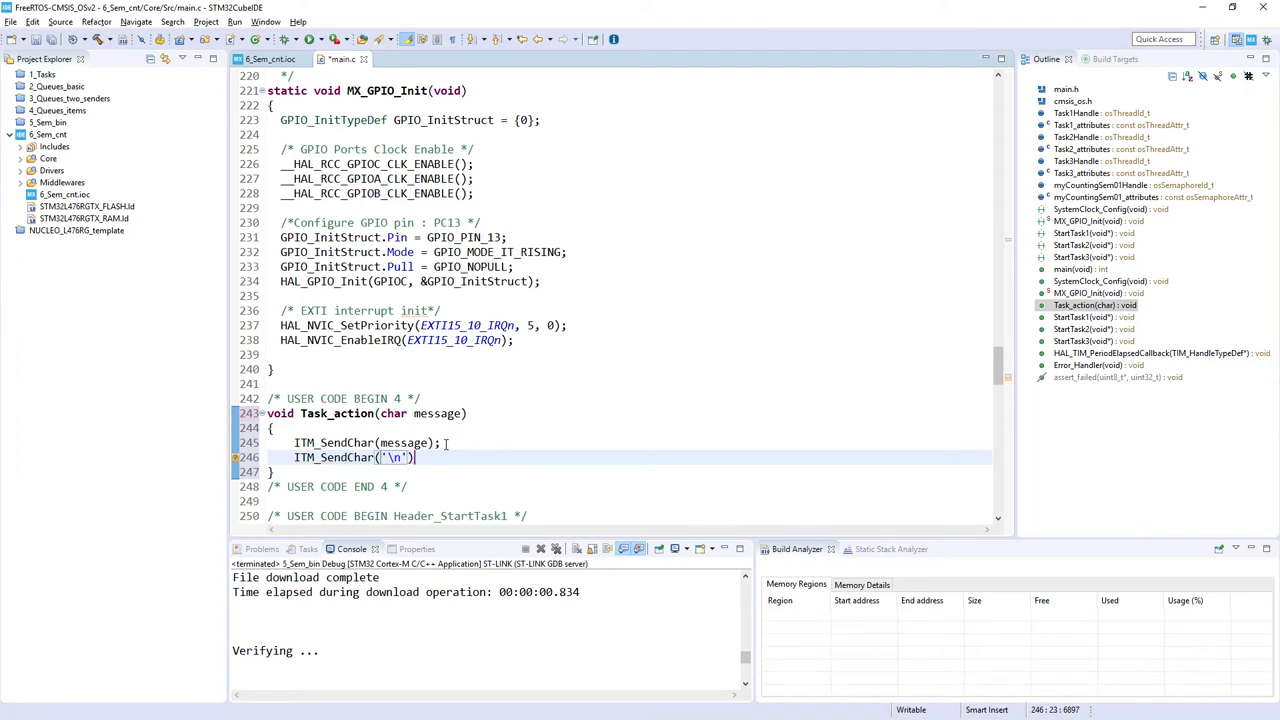
pyautogui.write(';')
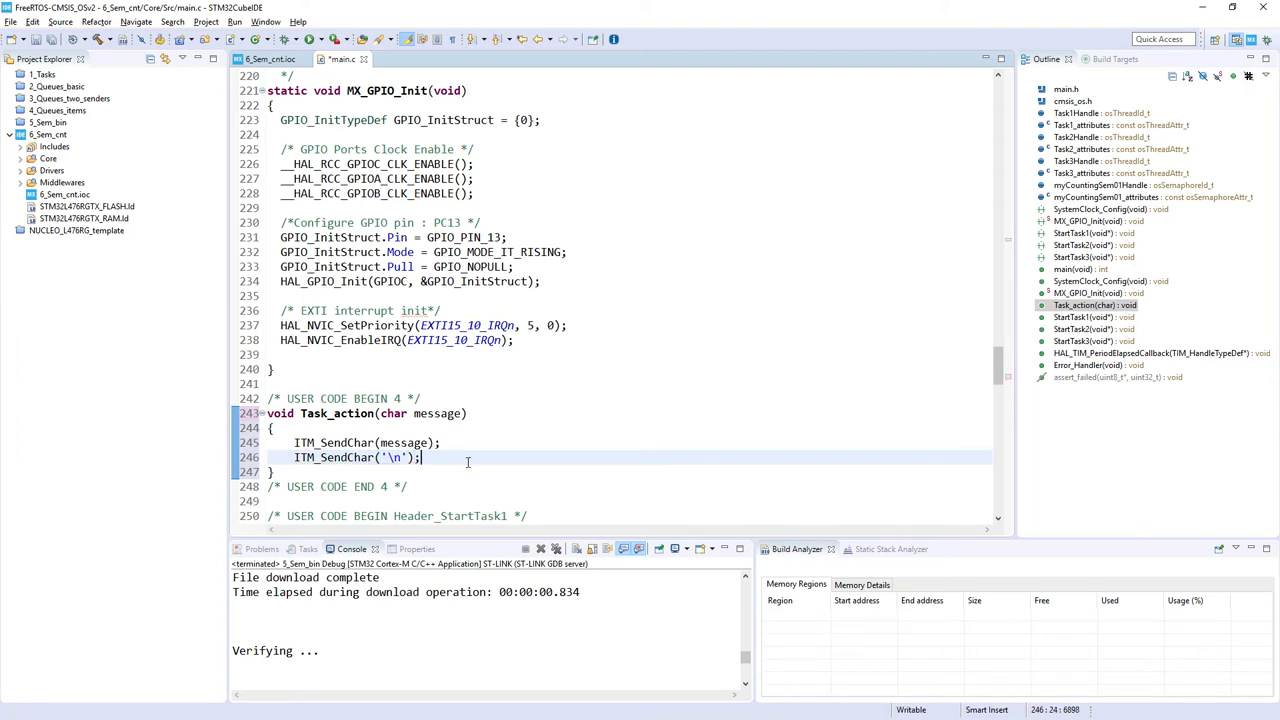
# Replace StartTask1's osDelay call with osSemaphoreRelease(myCountingSem01Handle);
pyautogui.scroll(-3)
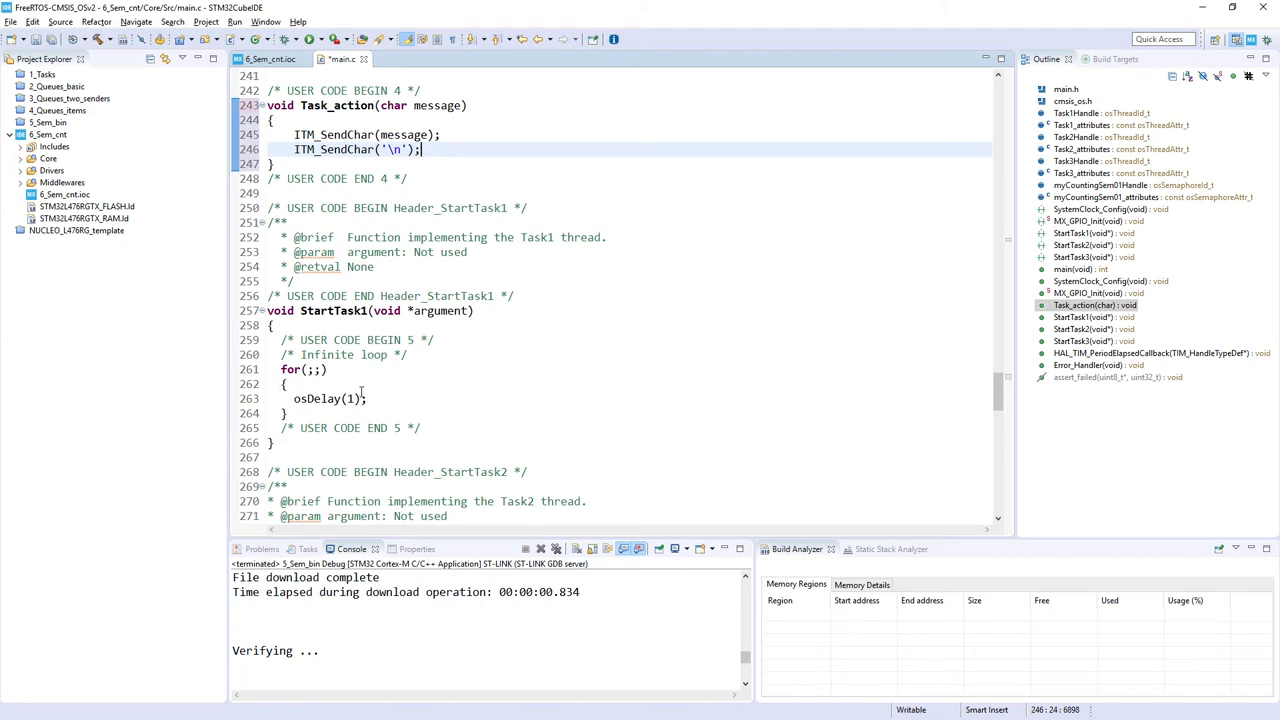
pyautogui.doubleClick(322, 398)
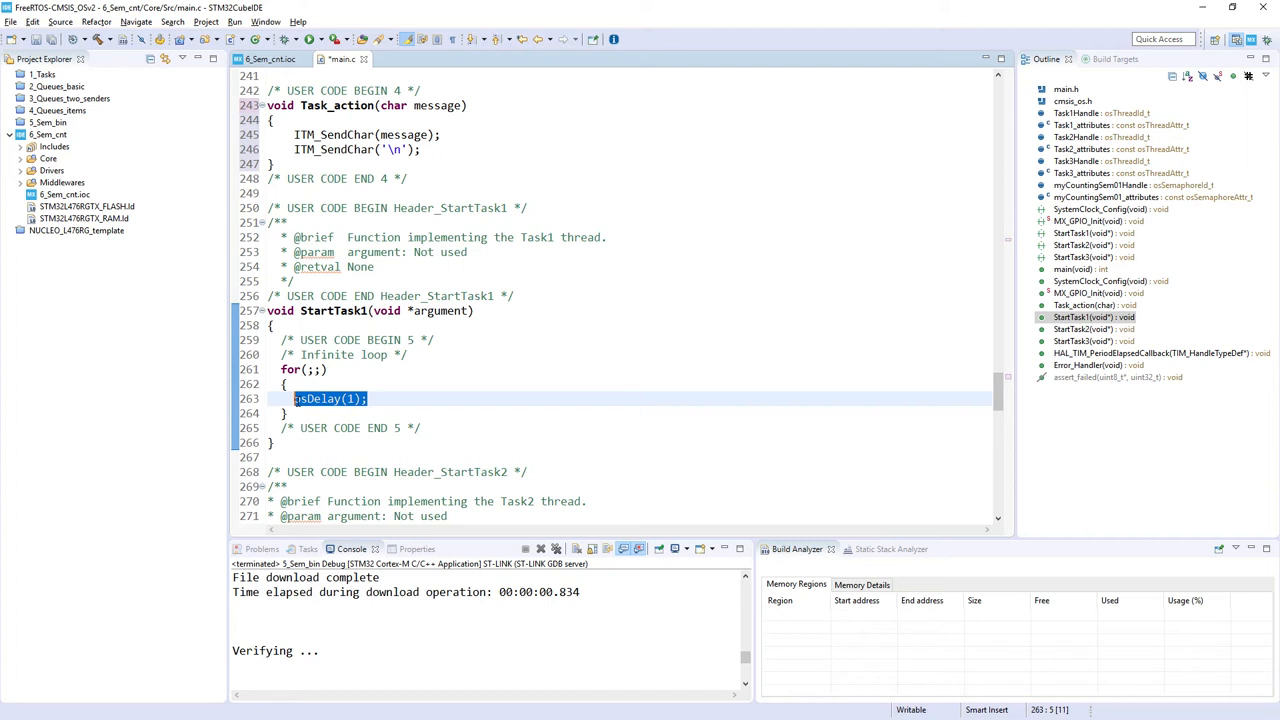
pyautogui.write('osSemap')
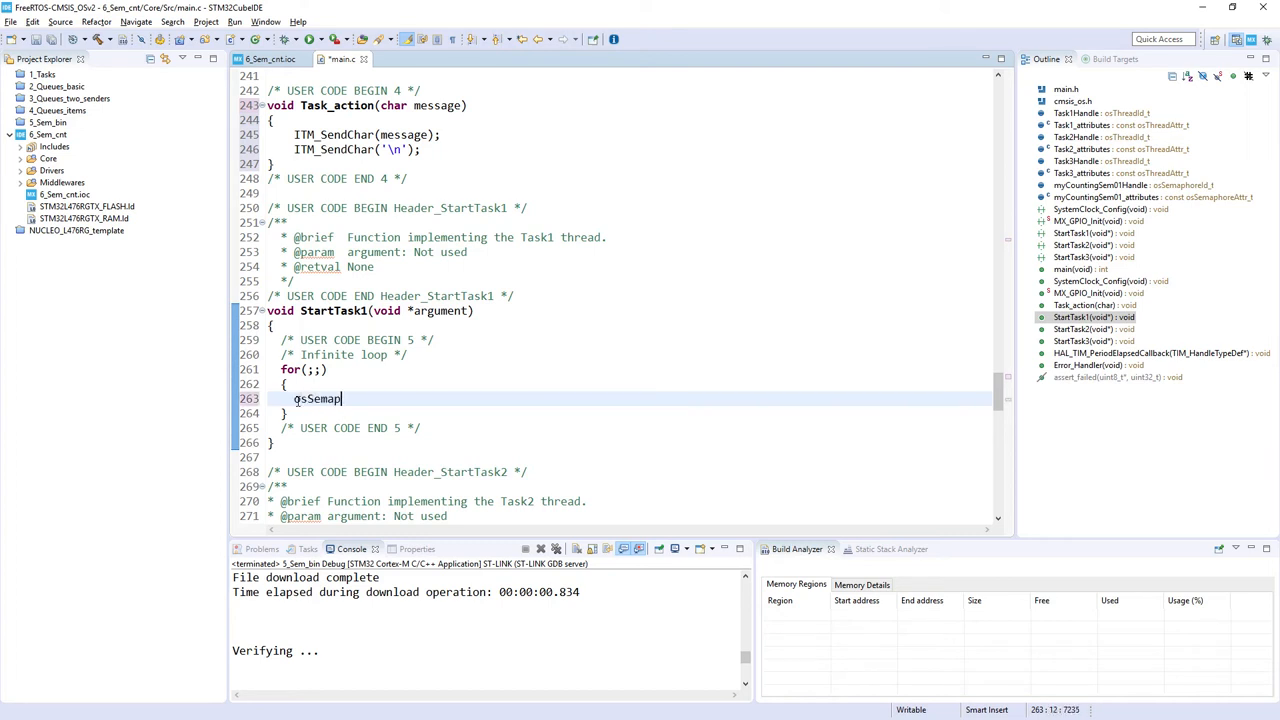
pyautogui.write('hore')
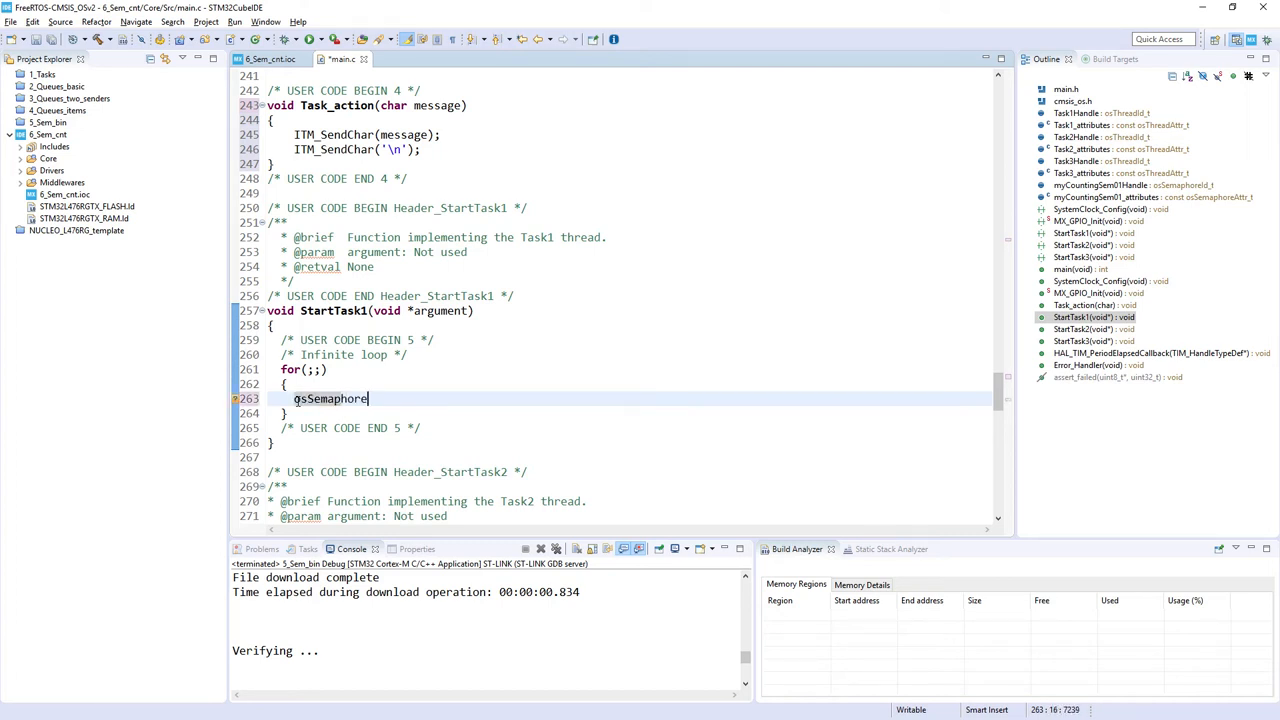
pyautogui.press('ctrl+space')
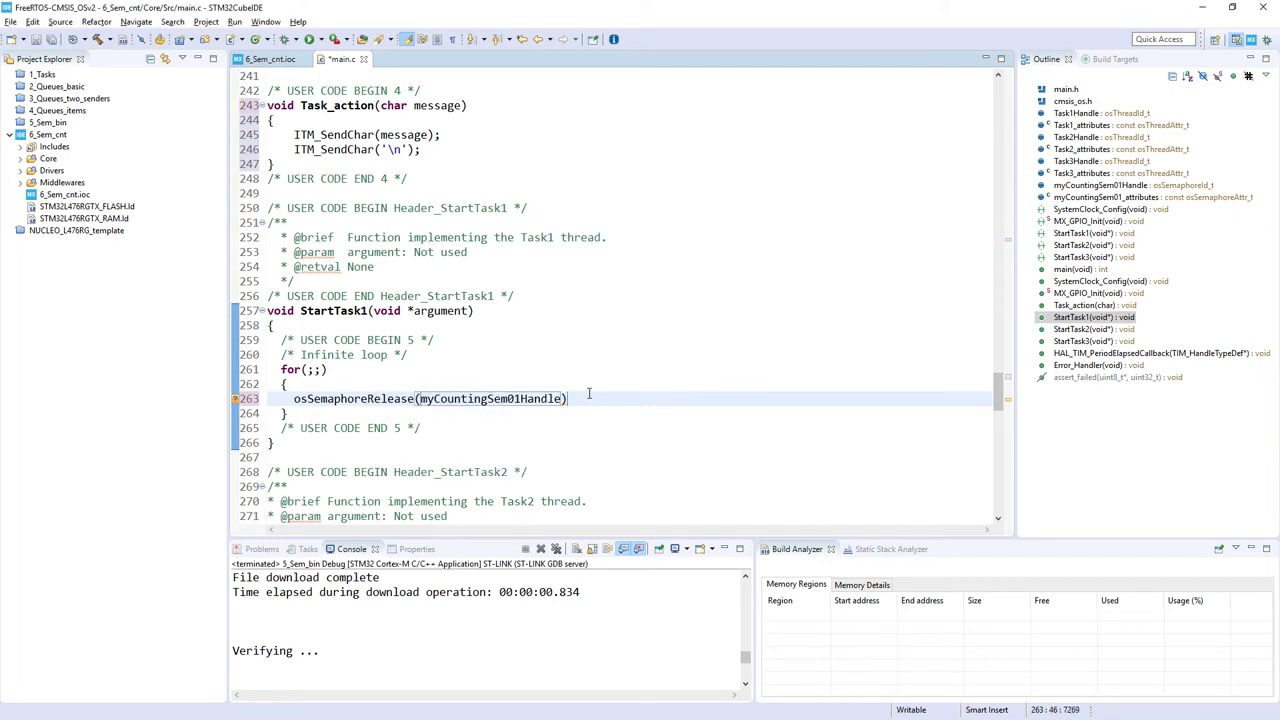
pyautogui.write(';')
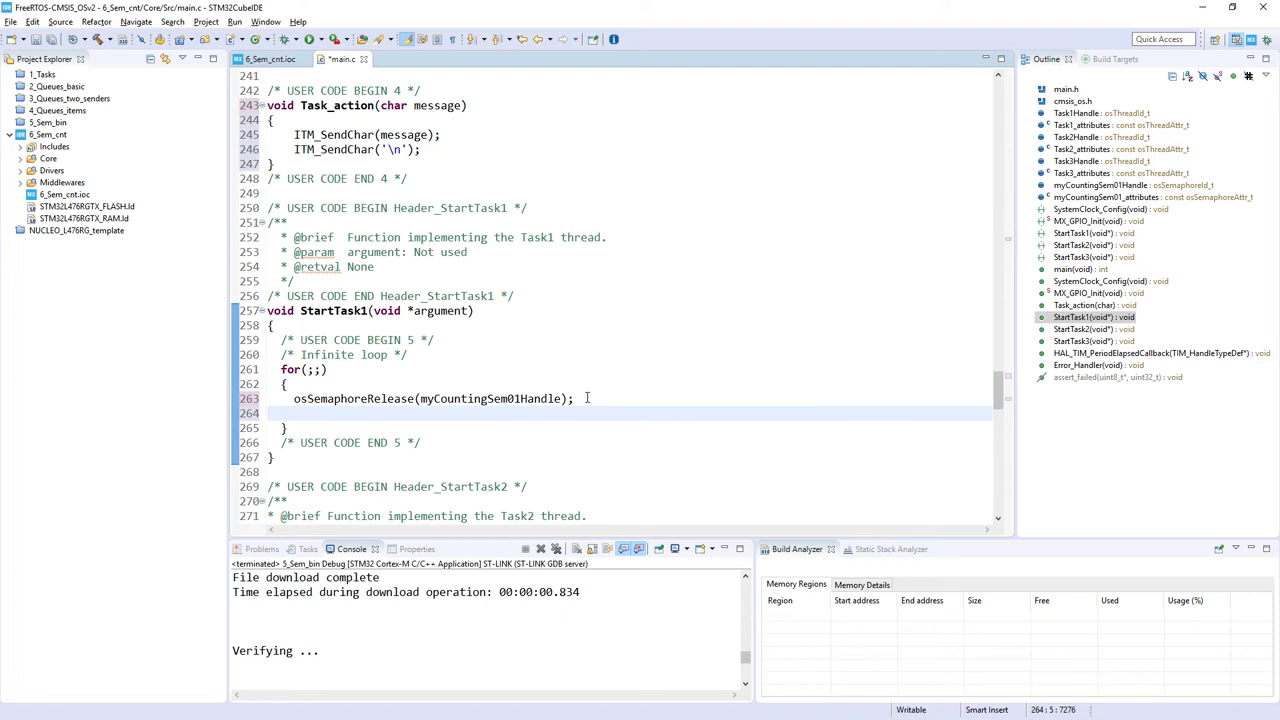
# Add Task_action('1'); followed by osDelay(2000); to the Task1 loop
pyautogui.write("Task_action('")
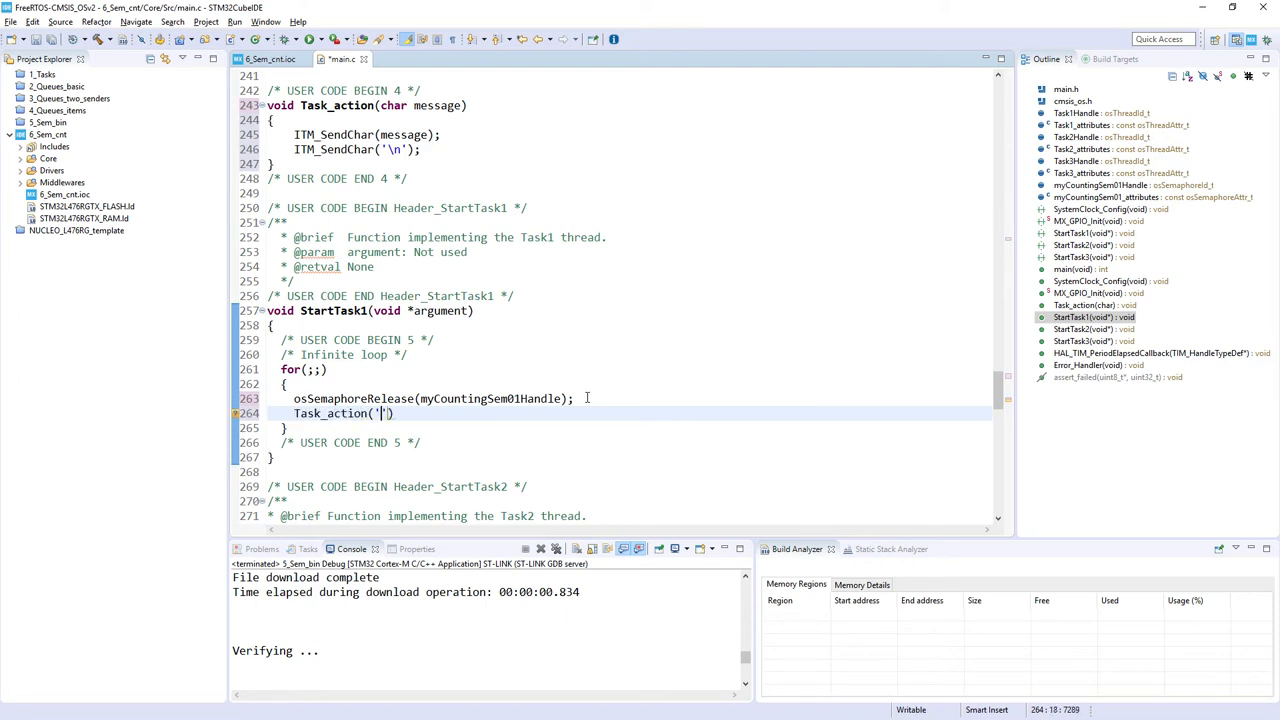
pyautogui.write("1');")
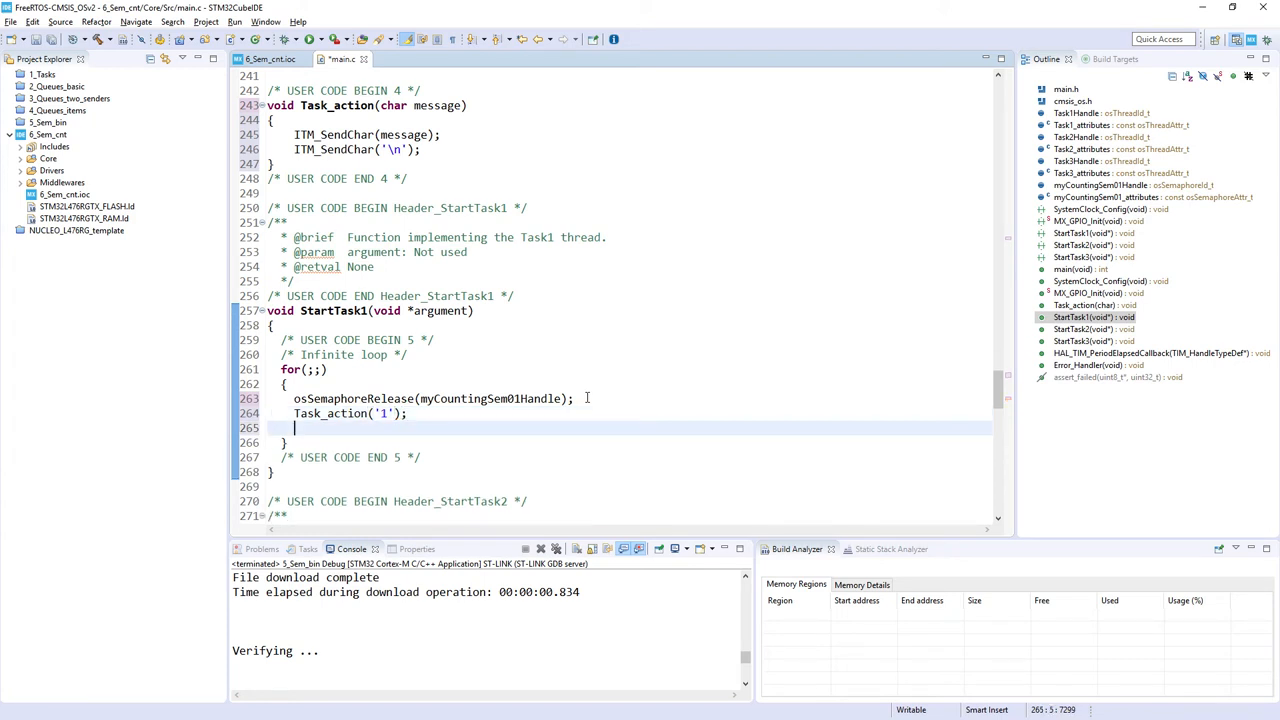
pyautogui.write('o')
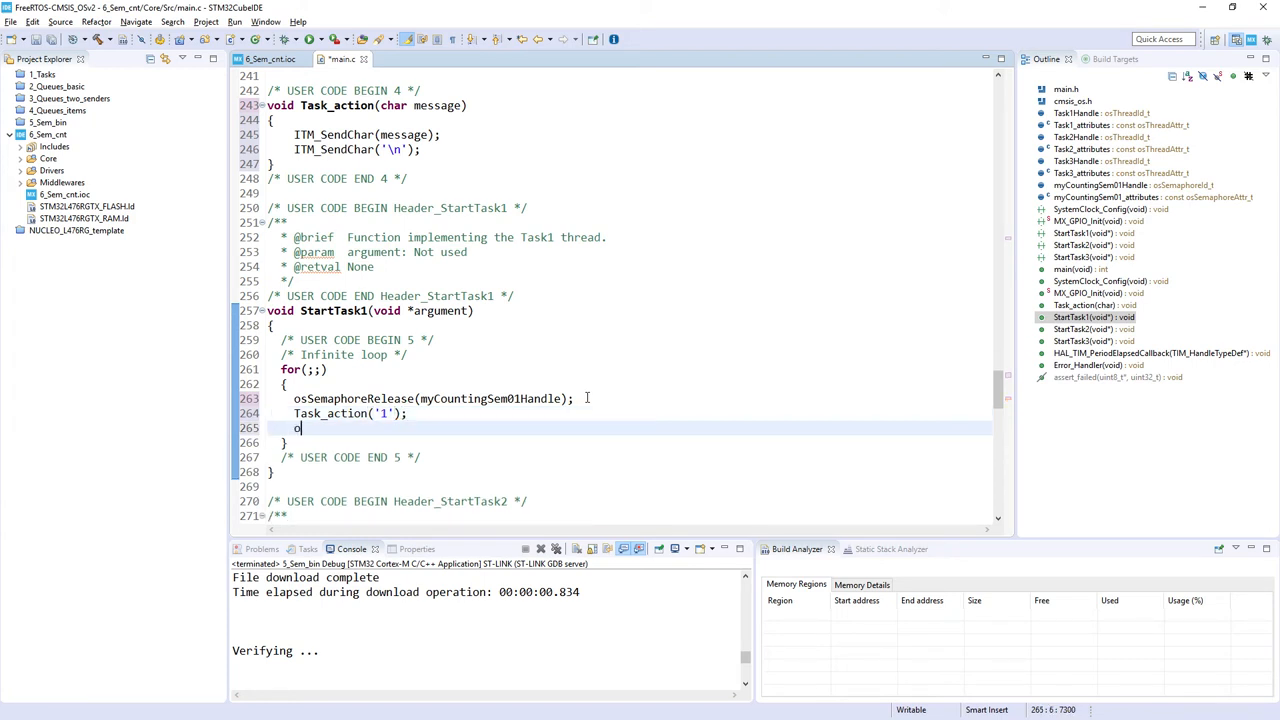
pyautogui.write('sDelay(2)')
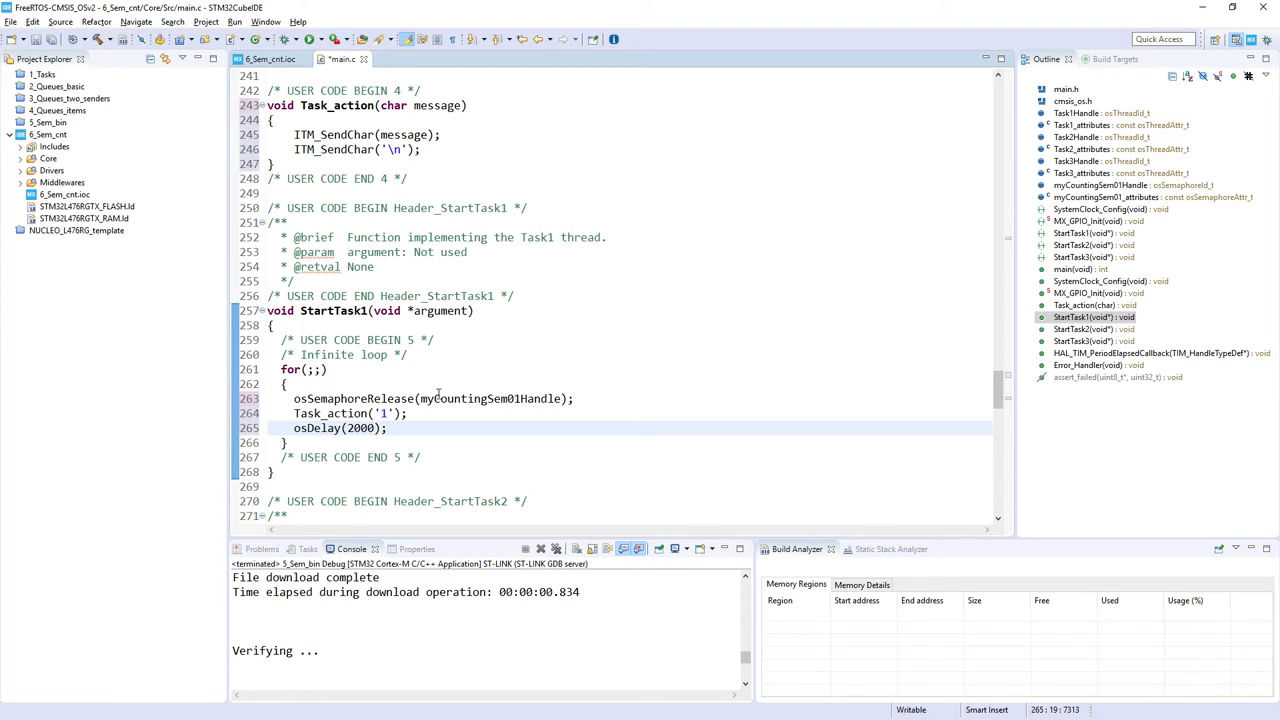
# Paste the release, Task_action and osDelay(2000) lines into StartTask2, changing '1' to '2'
pyautogui.scroll(-3)
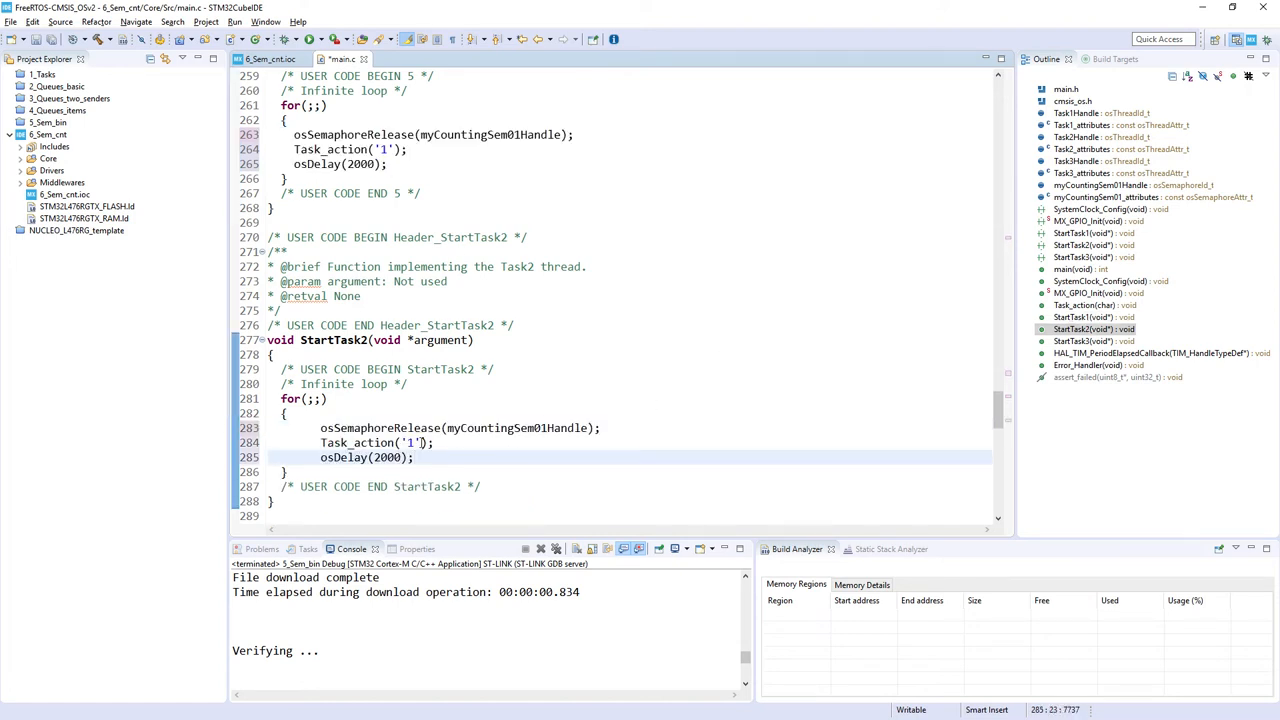
pyautogui.write('2')
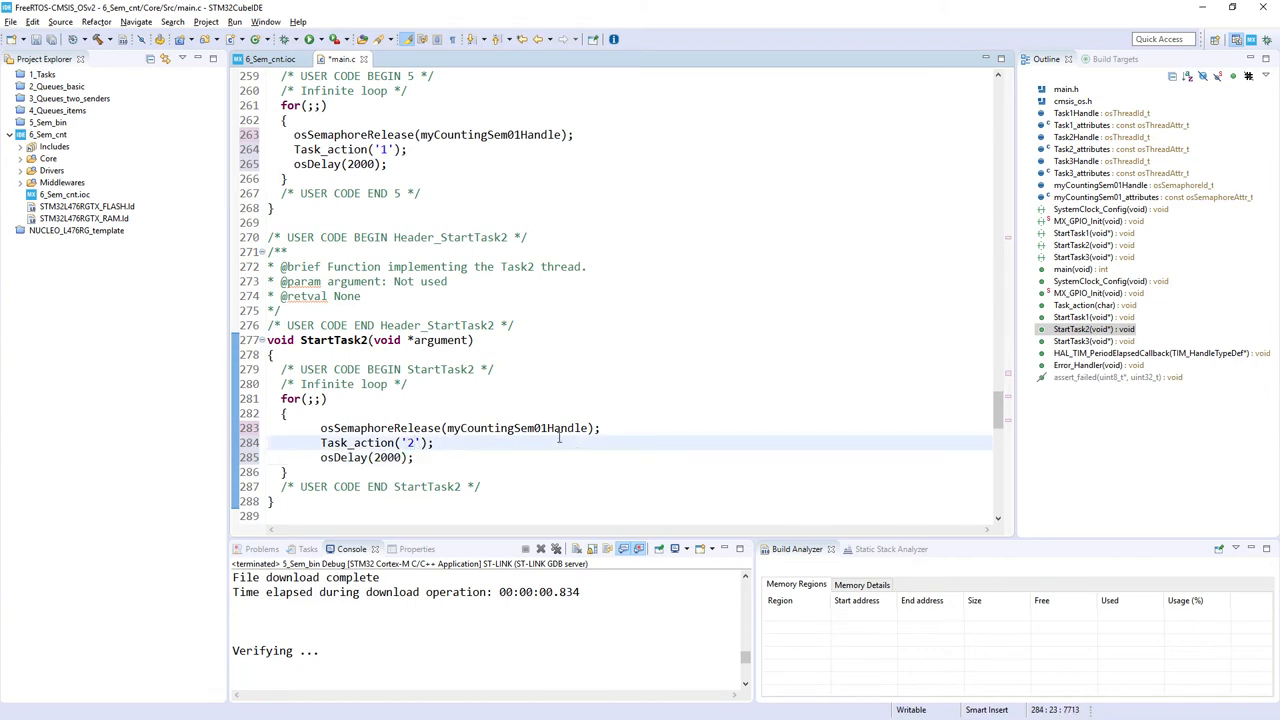
pyautogui.moveTo(561, 427)
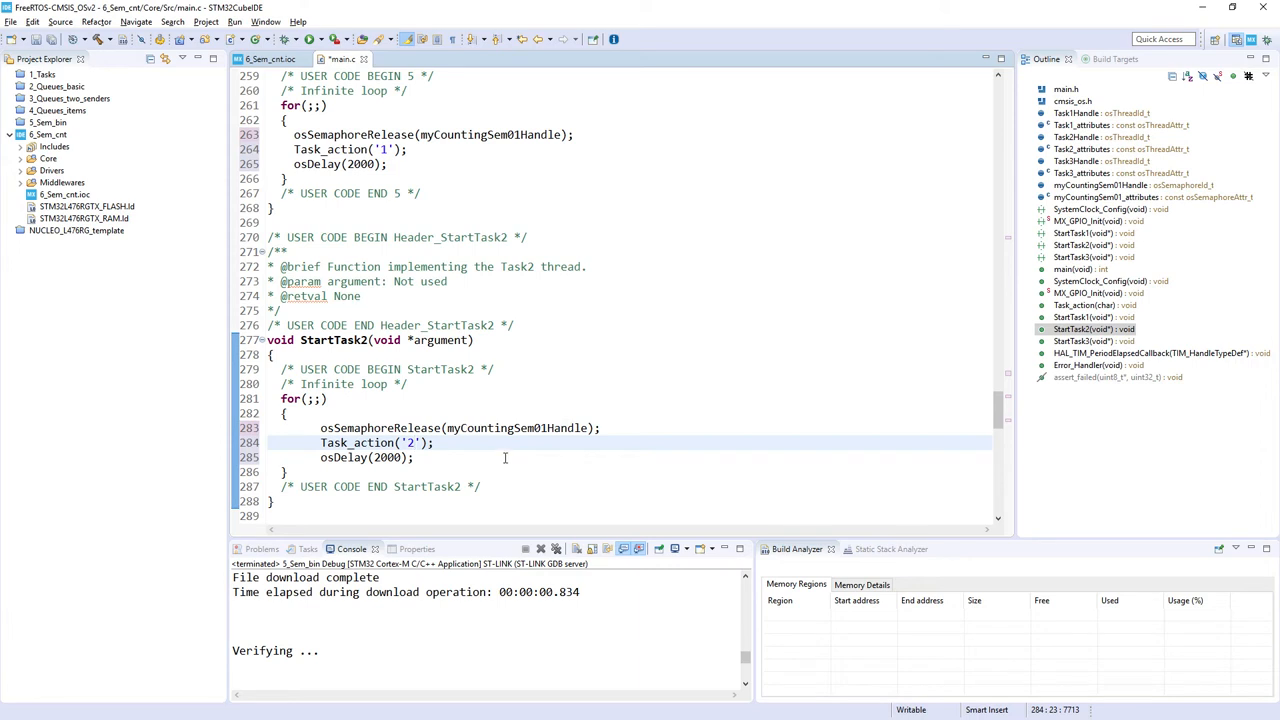
# Replace osDelay(1); in StartTask3 with osSemaphoreAcquire(myCountingSem01Handle, 4000);
pyautogui.scroll(-3)
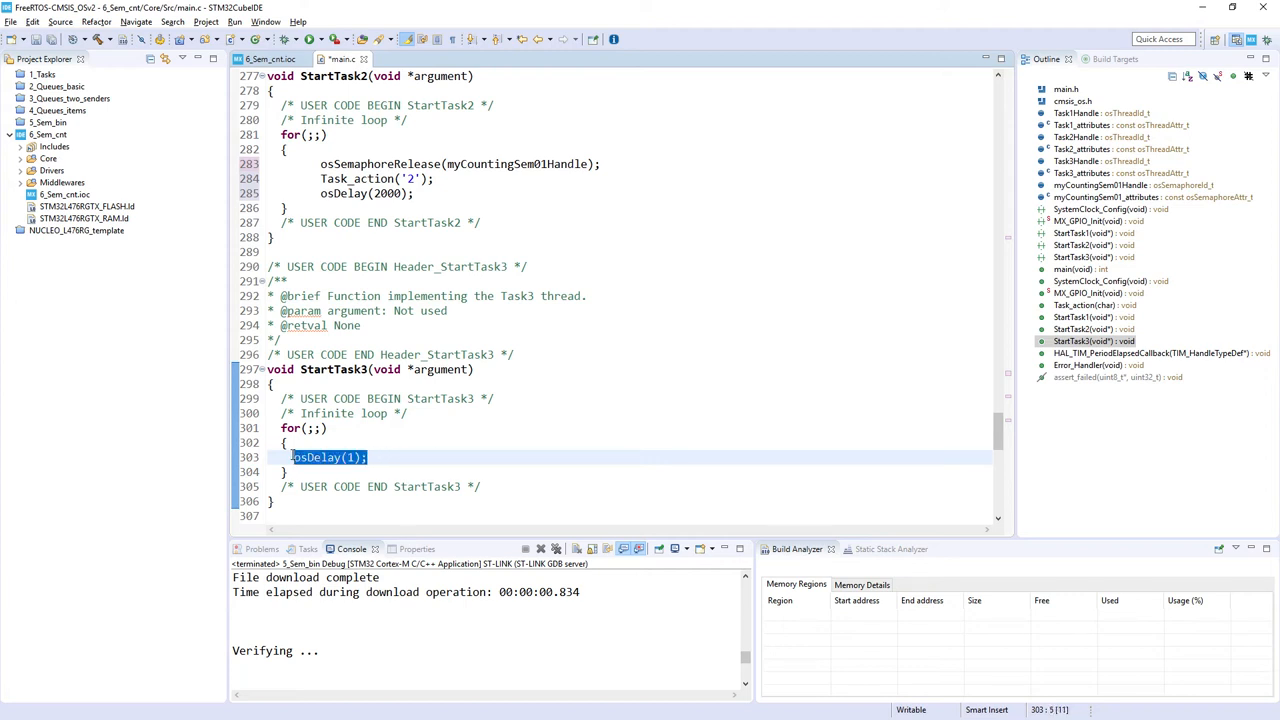
pyautogui.moveTo(314, 442)
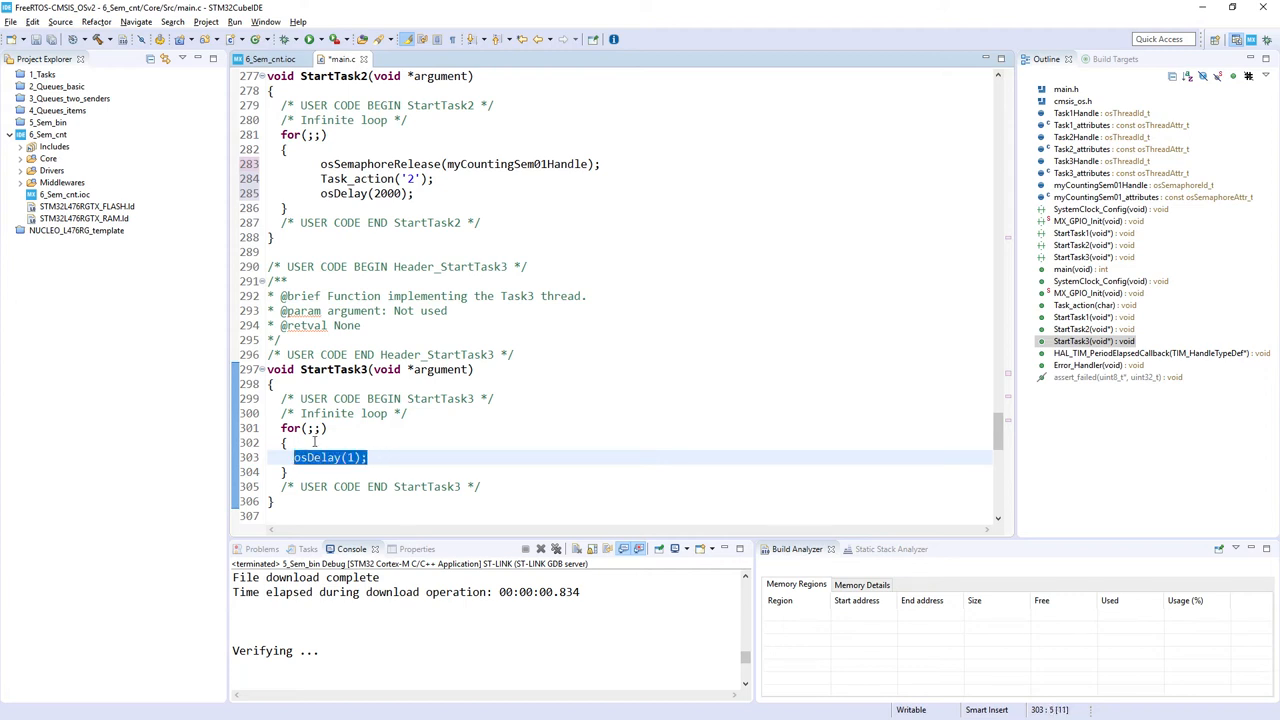
pyautogui.write('osSema')
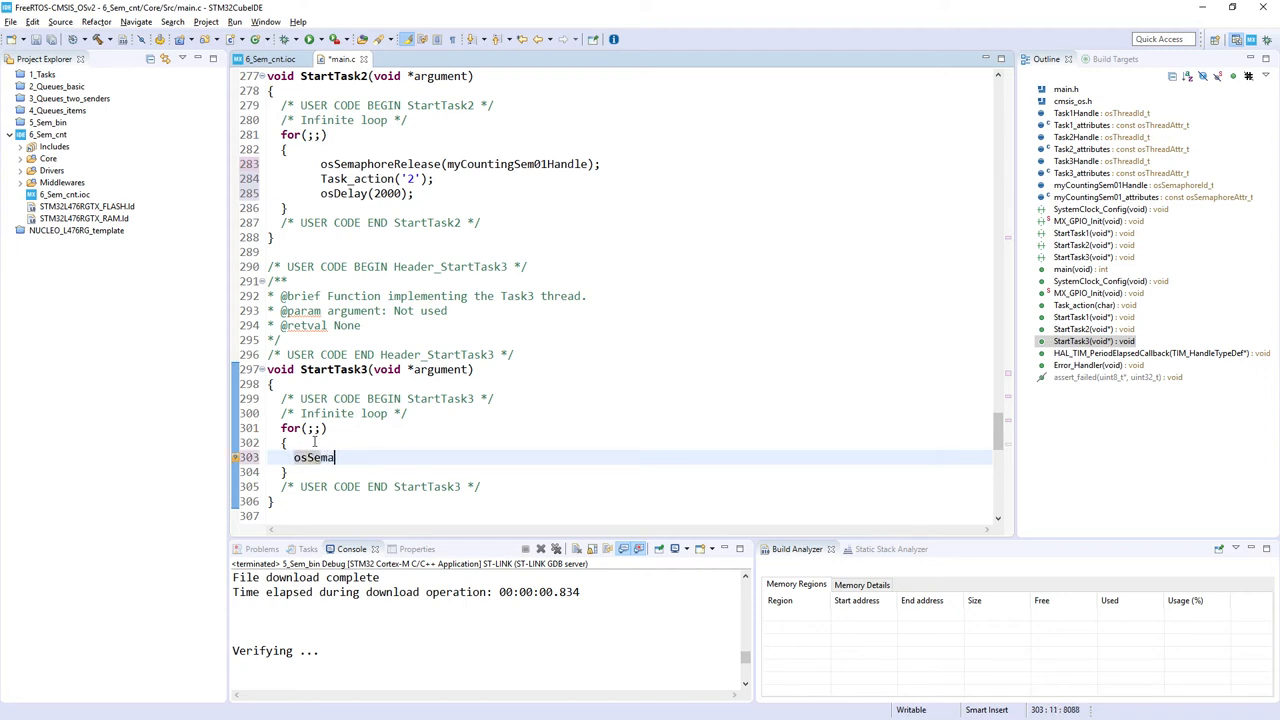
pyautogui.write('ph')
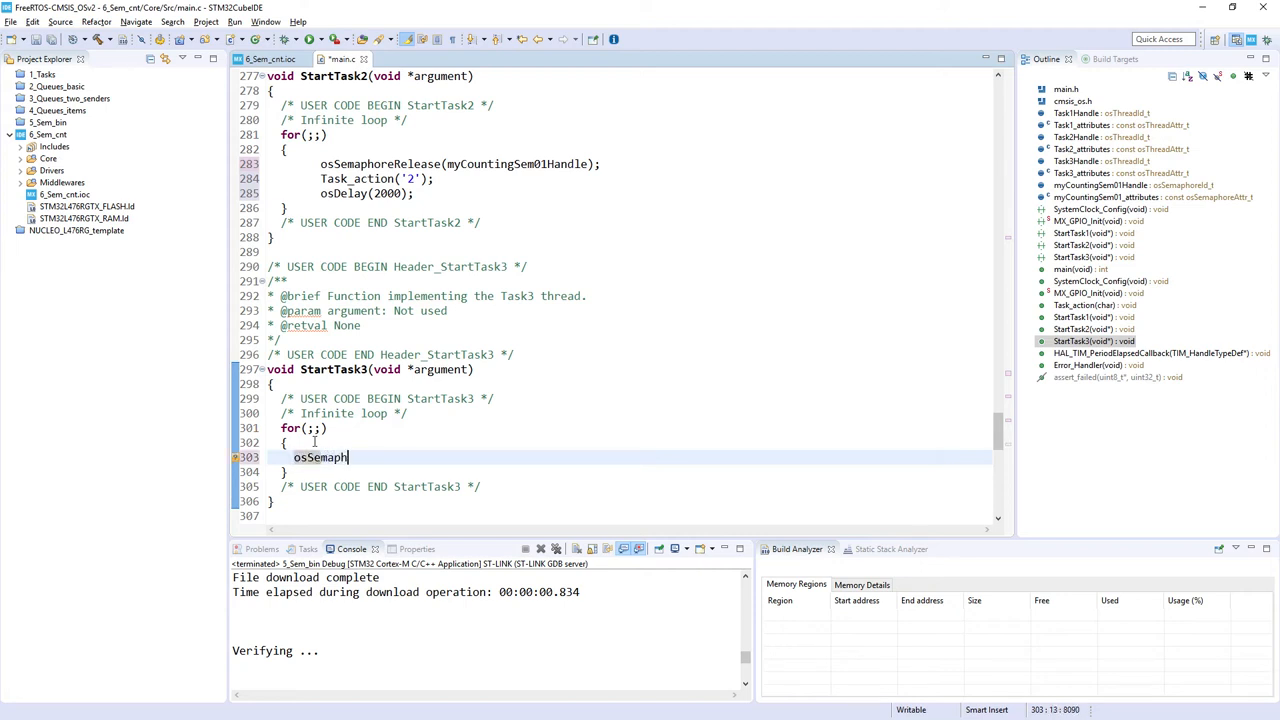
pyautogui.write('ore')
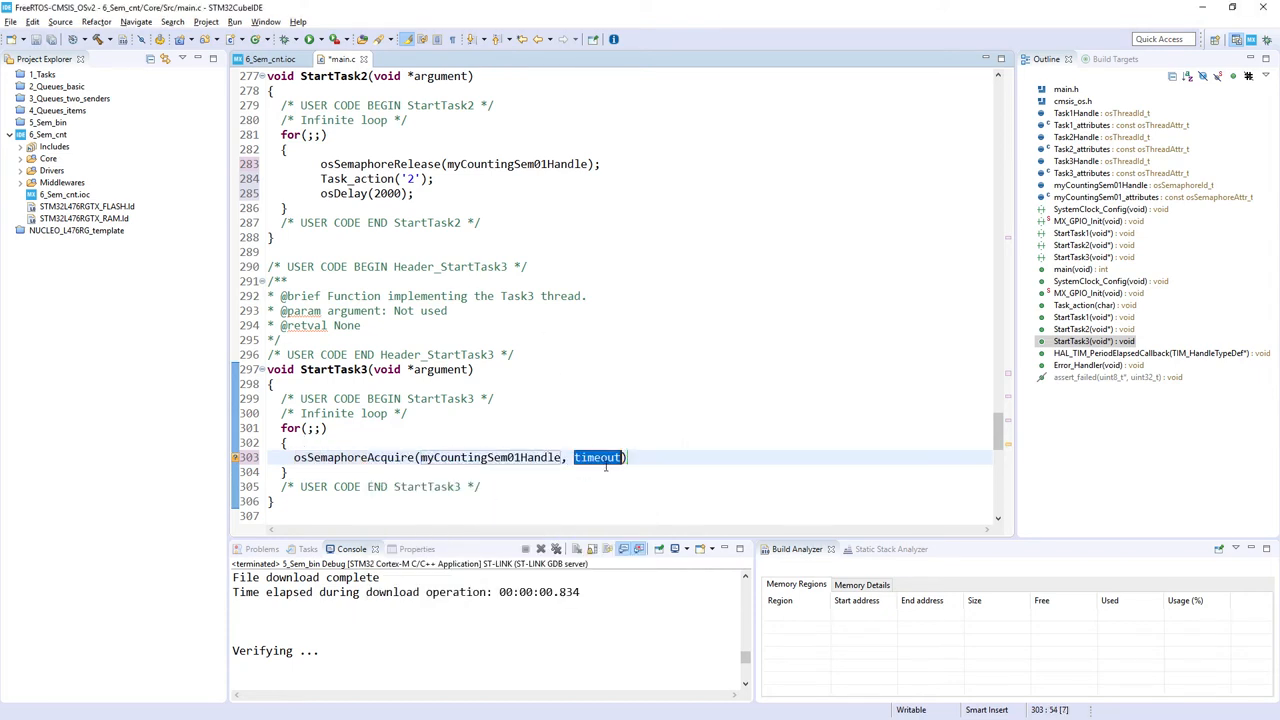
pyautogui.write('4000')
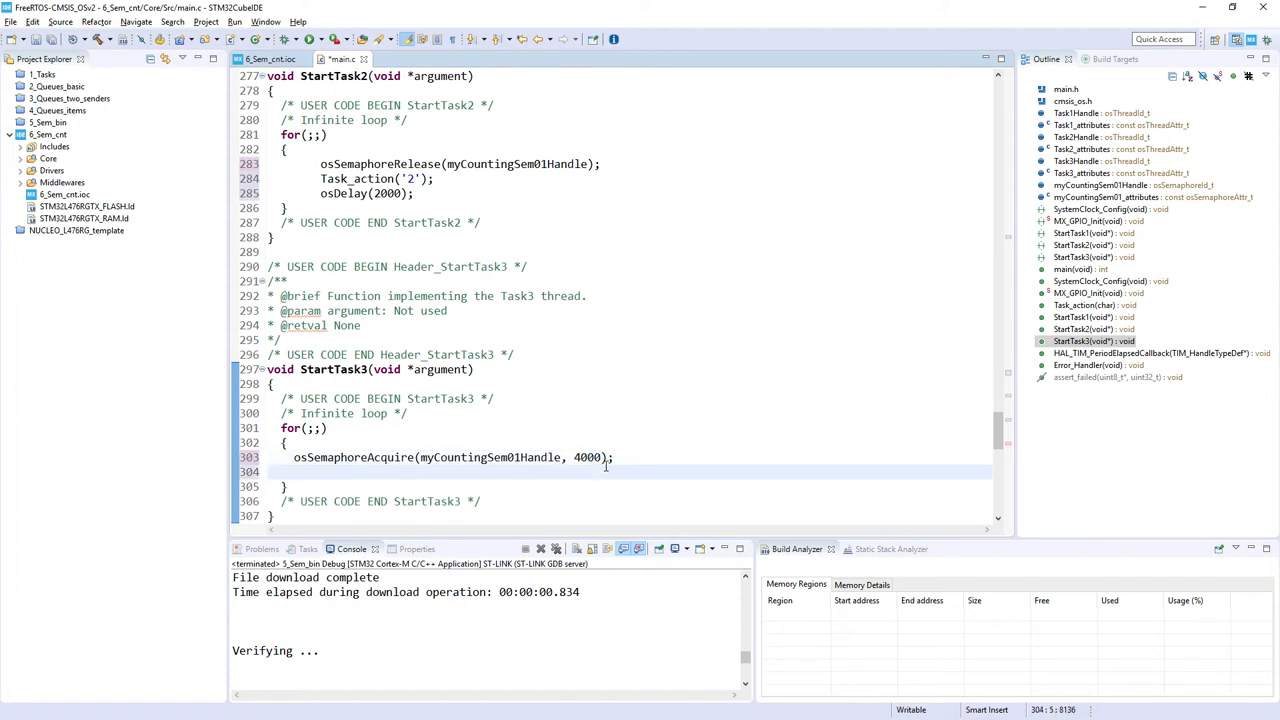
# Duplicate the acquire line and correct the copy's handle to myCountingSem01Handle
pyautogui.tripleClick(450, 457)
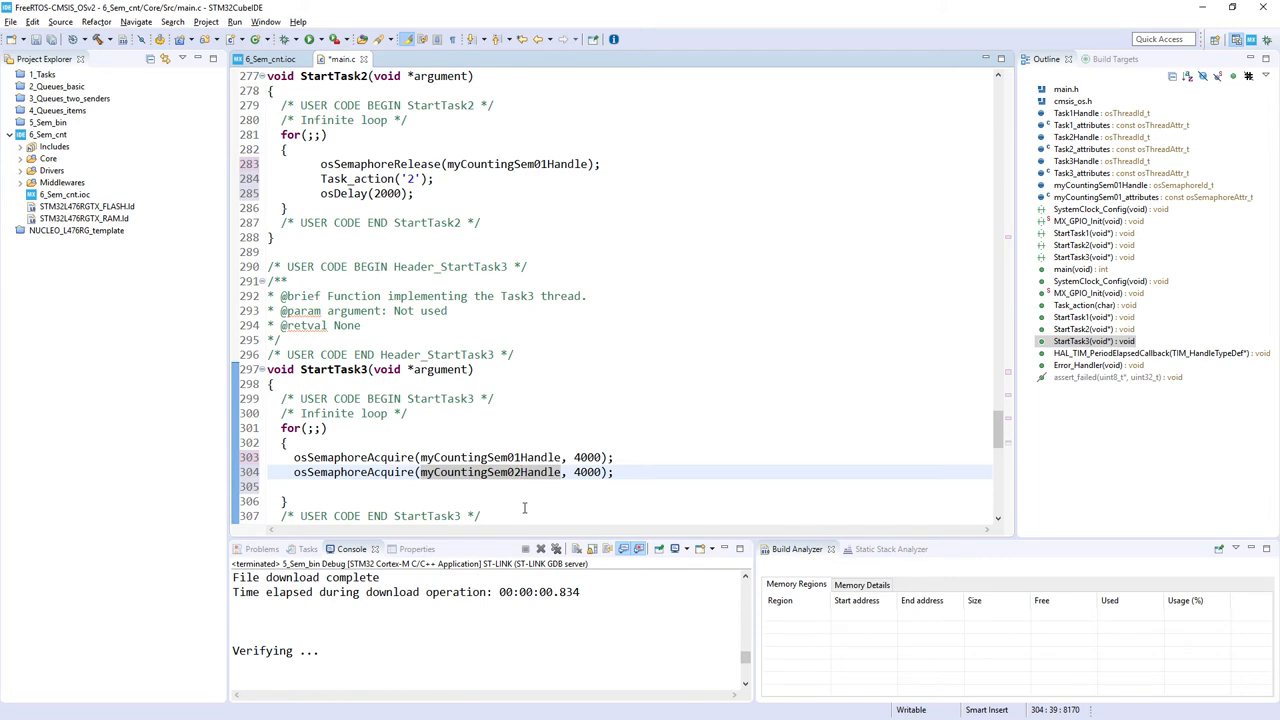
pyautogui.moveTo(528, 457)
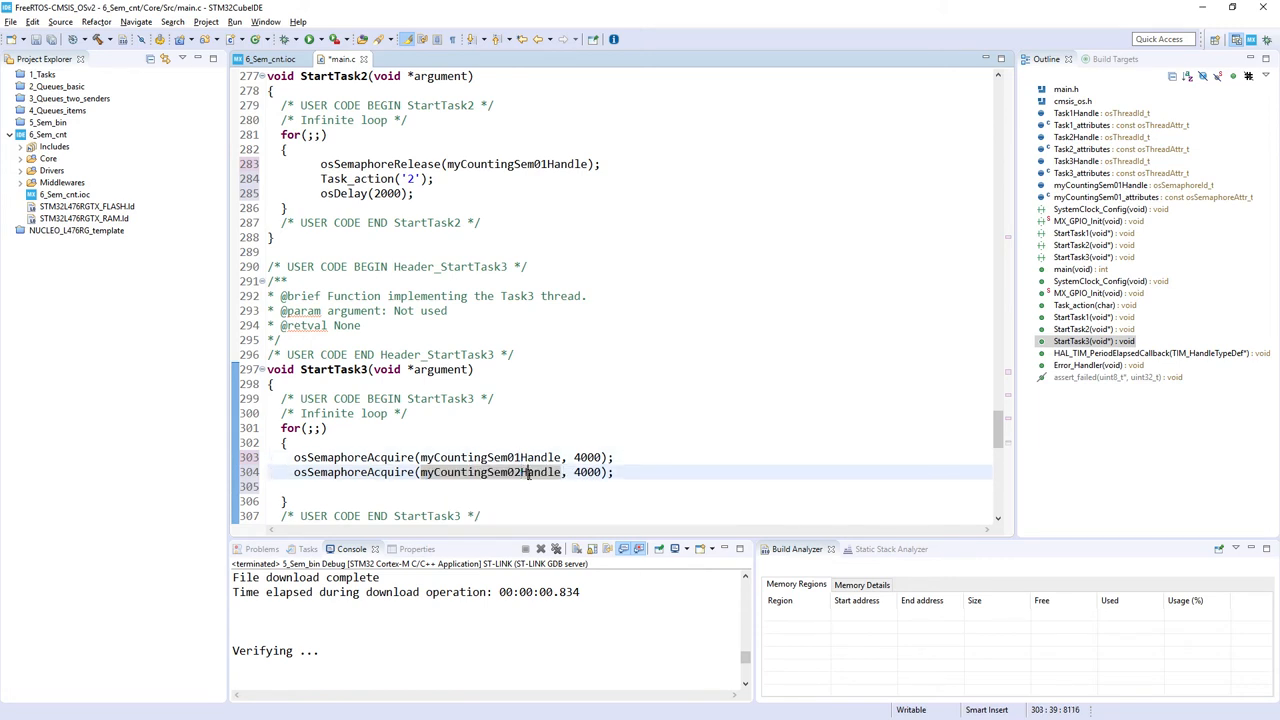
pyautogui.click(528, 472)
pyautogui.write('1')
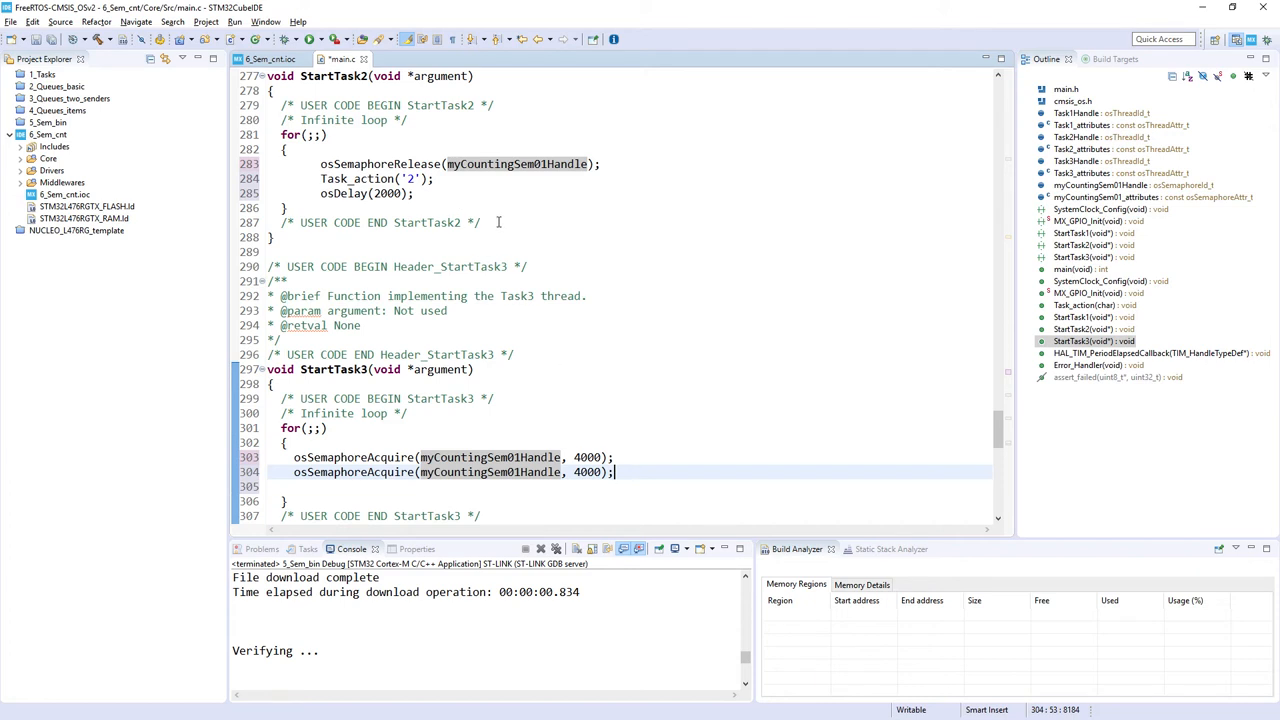
pyautogui.moveTo(533, 257)
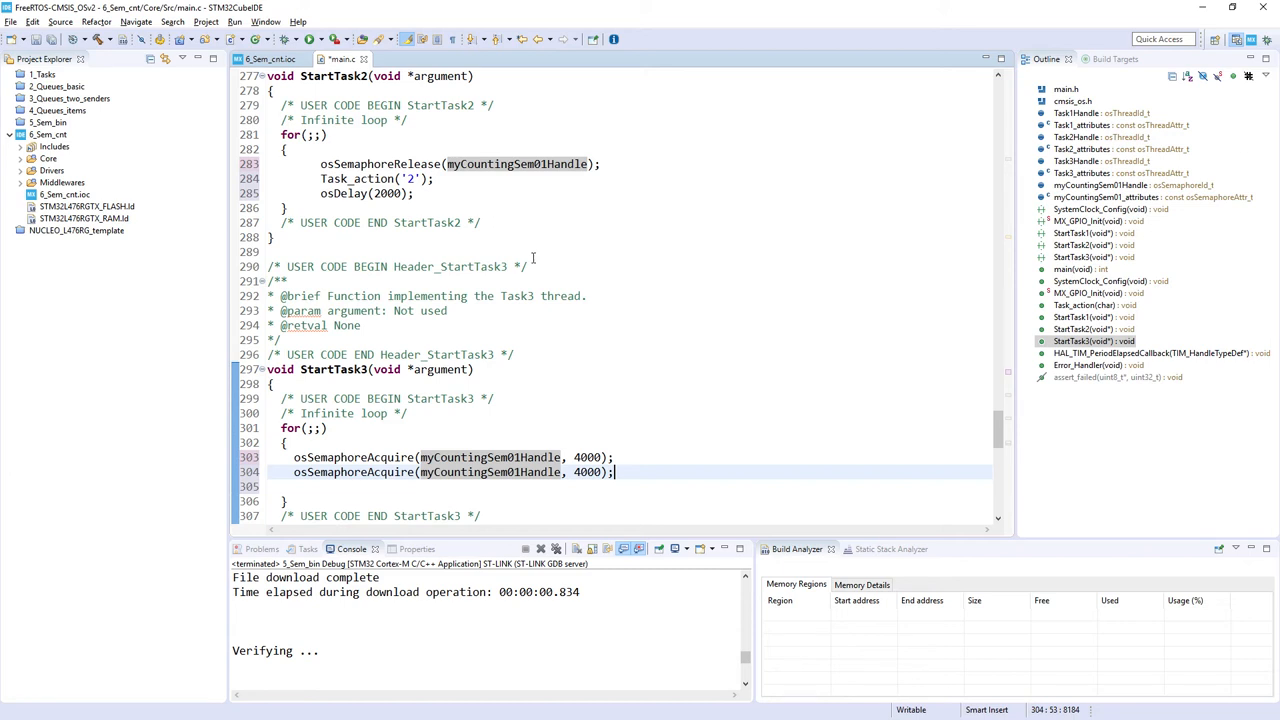
pyautogui.moveTo(619, 289)
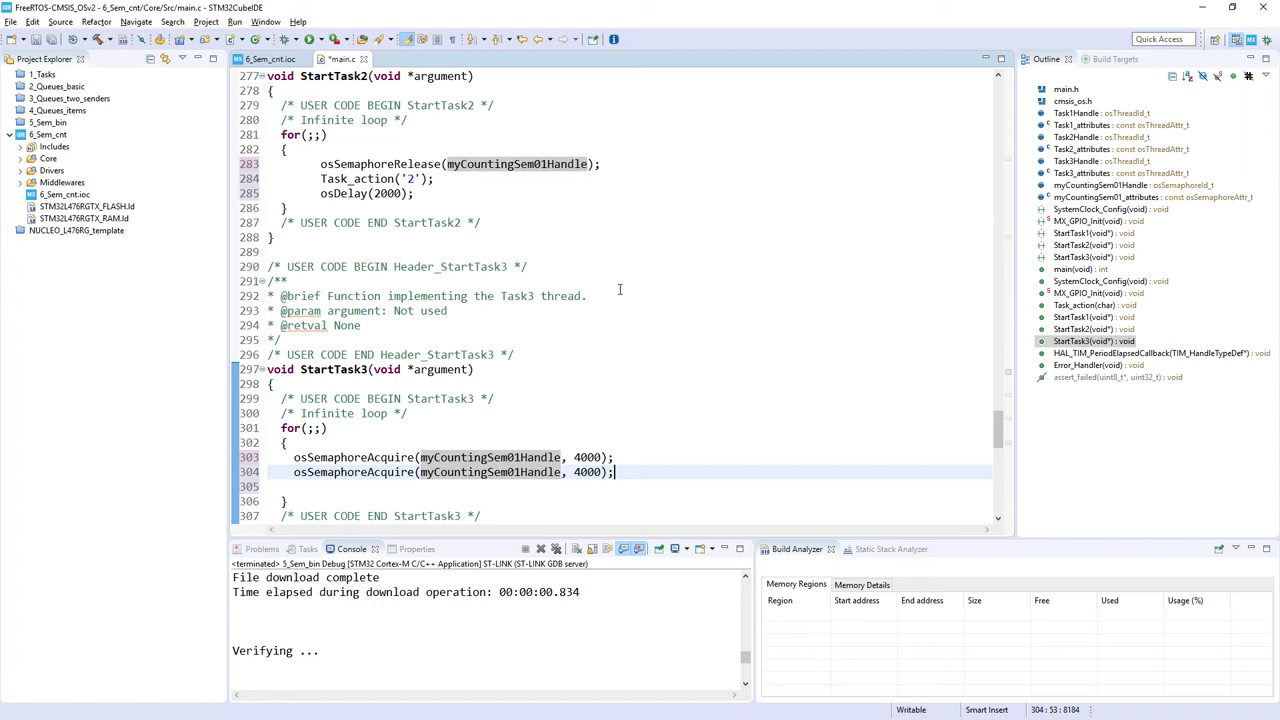
pyautogui.moveTo(741, 280)
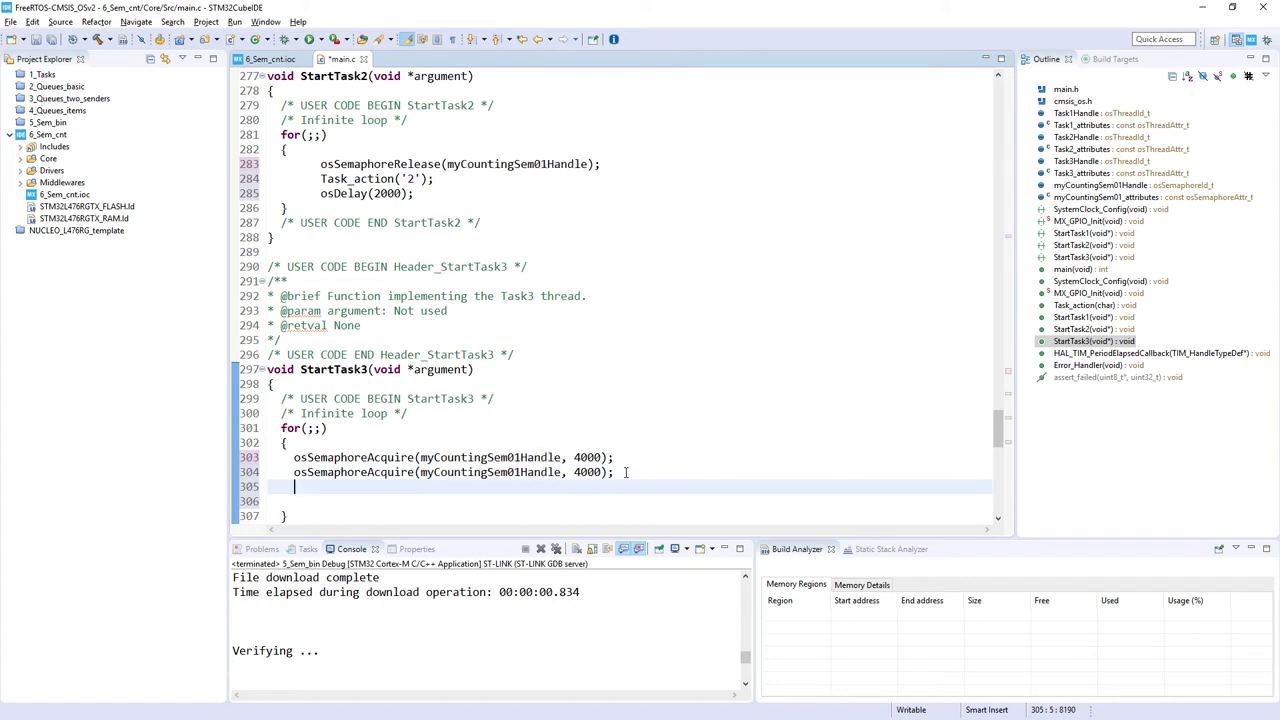
# Add Task_action('3'); below the two osSemaphoreAcquire calls in StartTask3
pyautogui.write('Task_a')
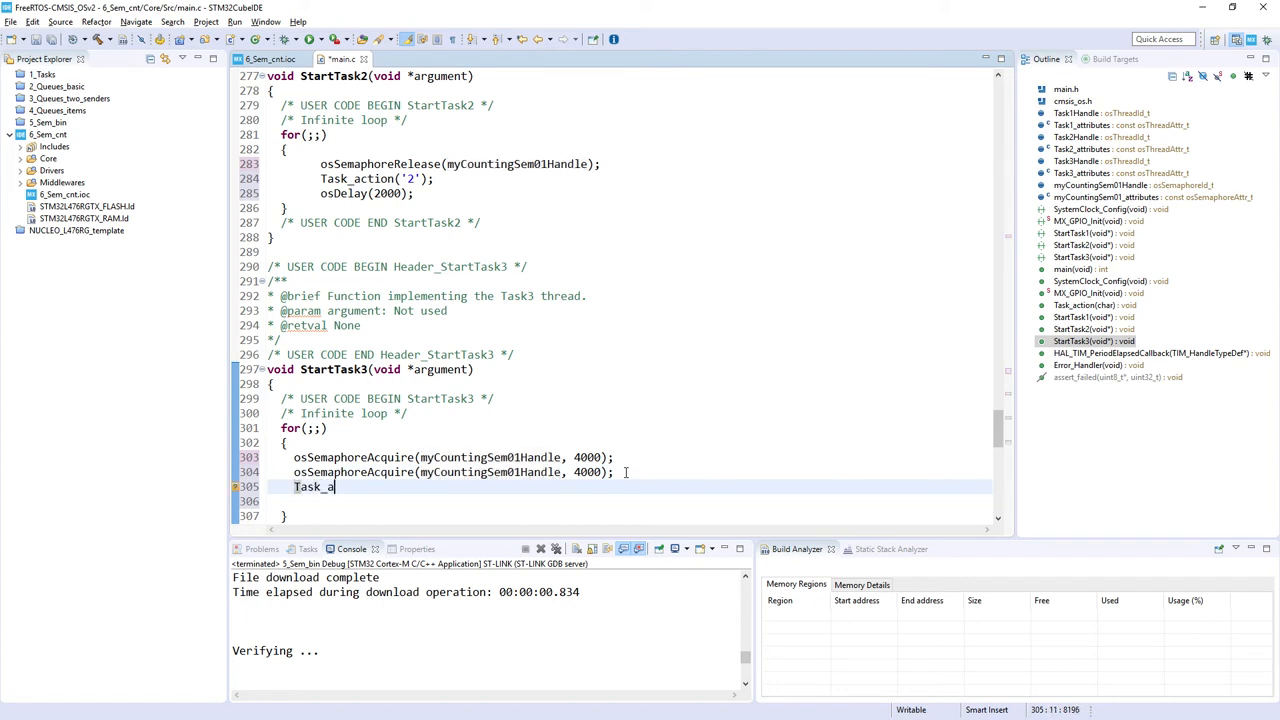
pyautogui.write('ction()')
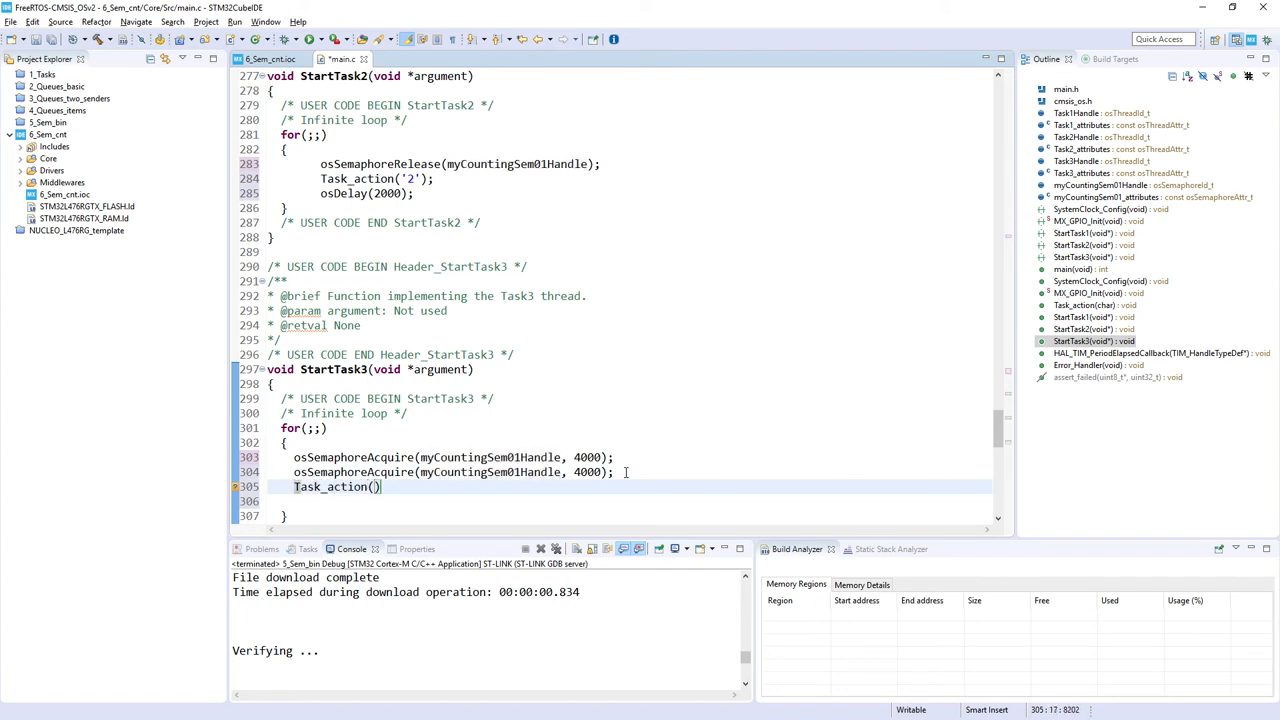
pyautogui.write("''")
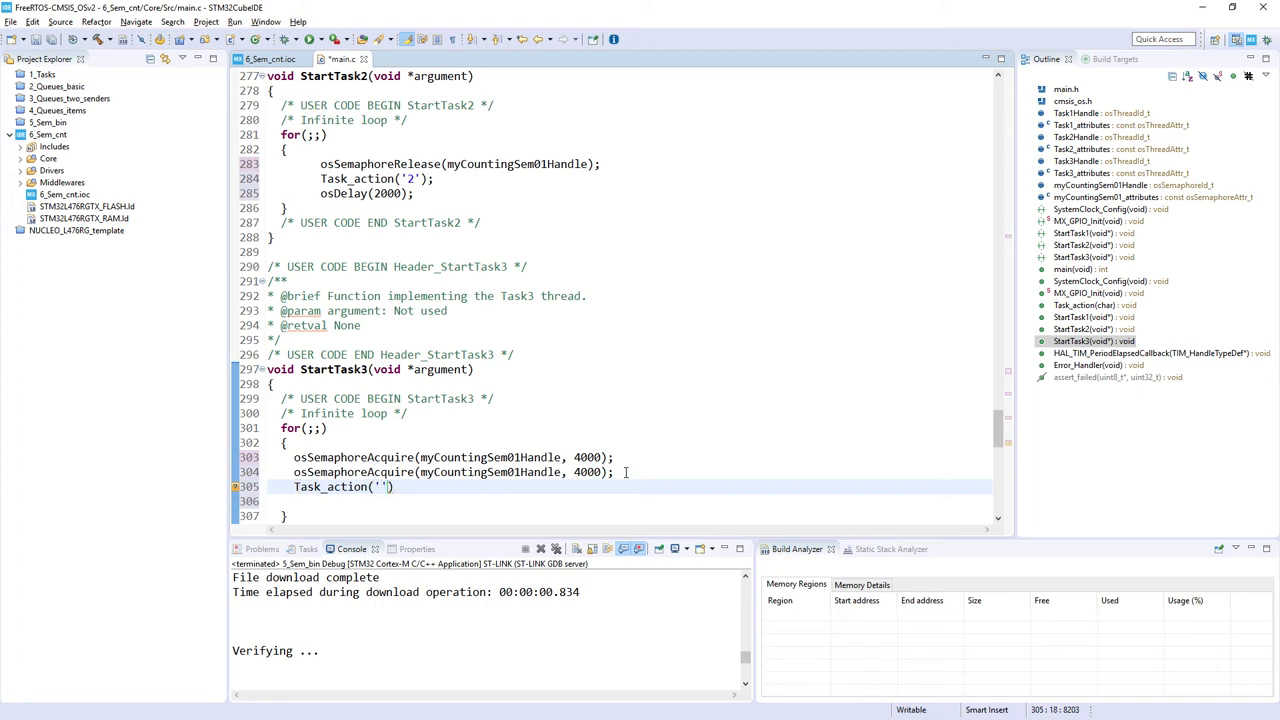
pyautogui.write('3')
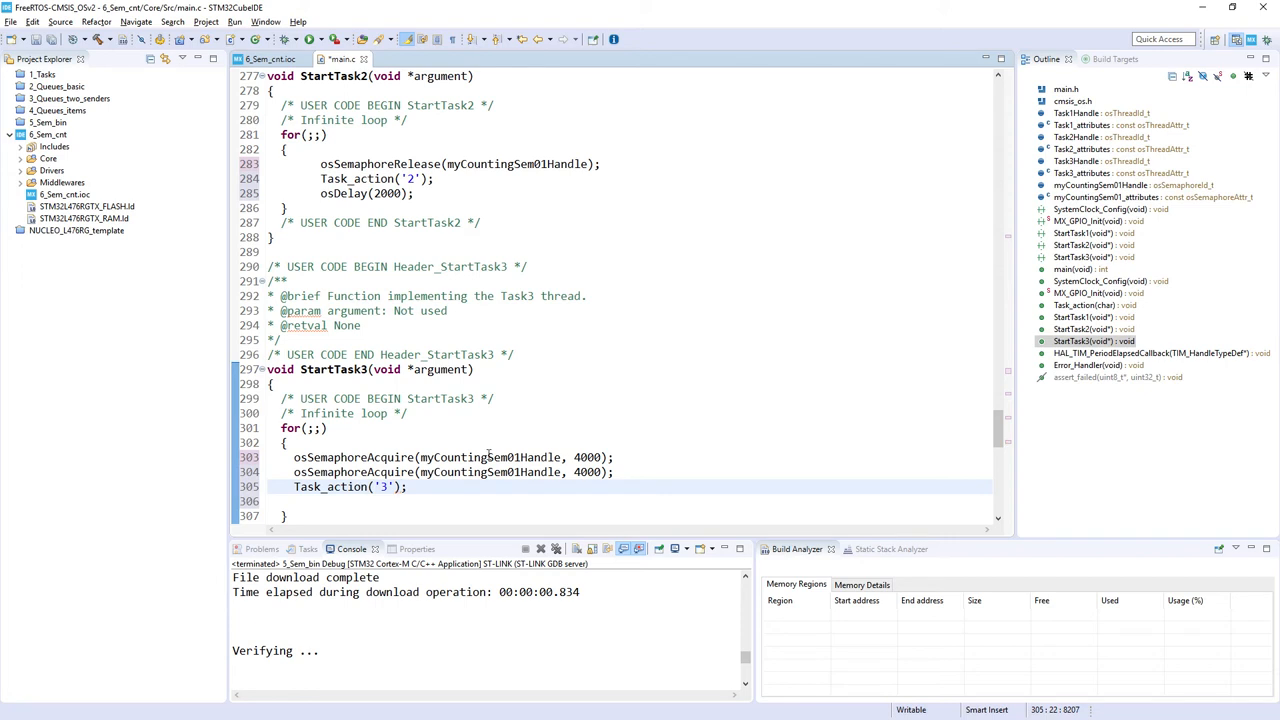
# Expand 6_Sem_cnt > Core > Src and open stm32l4xx_it.c
pyautogui.click(337, 500)
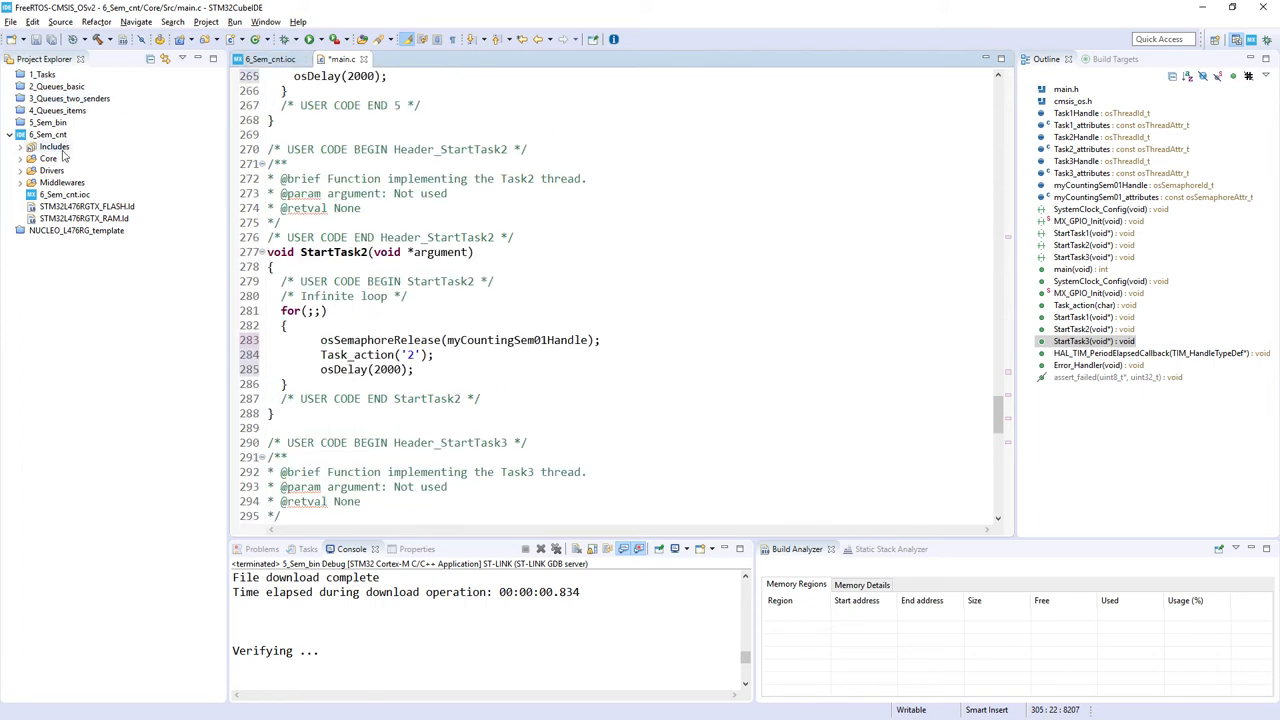
pyautogui.click(21, 158)
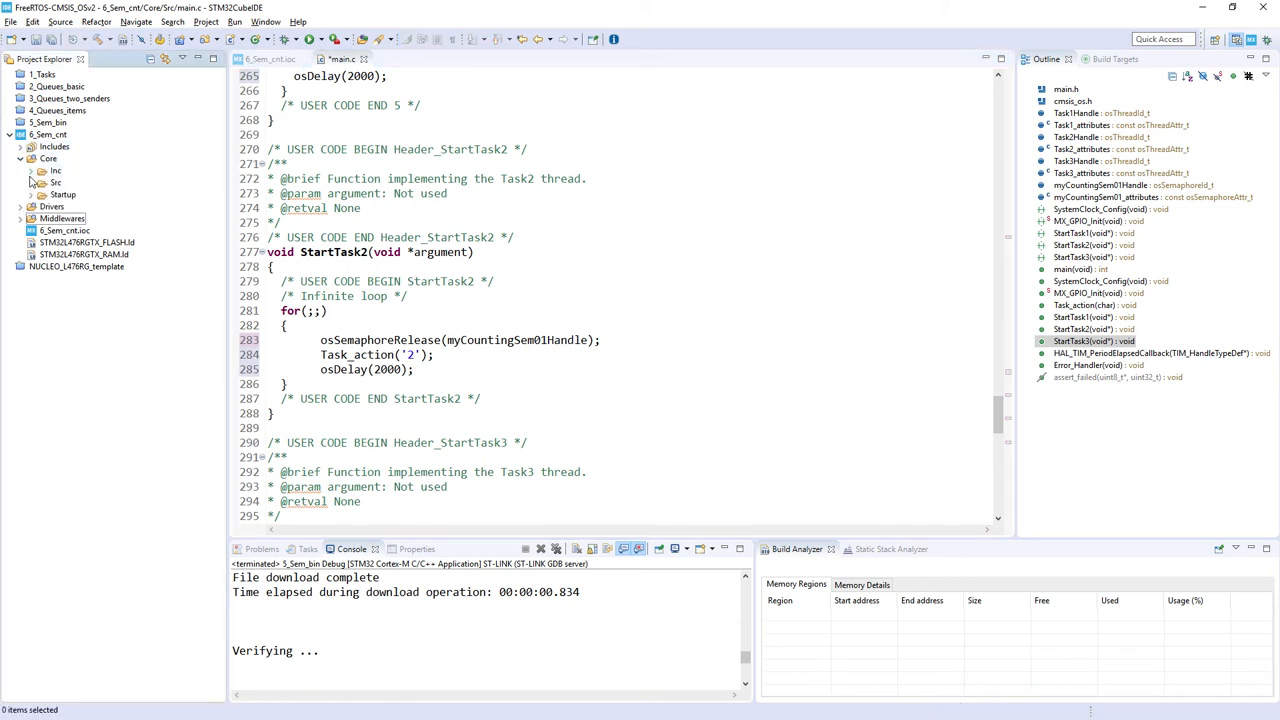
pyautogui.click(38, 182)
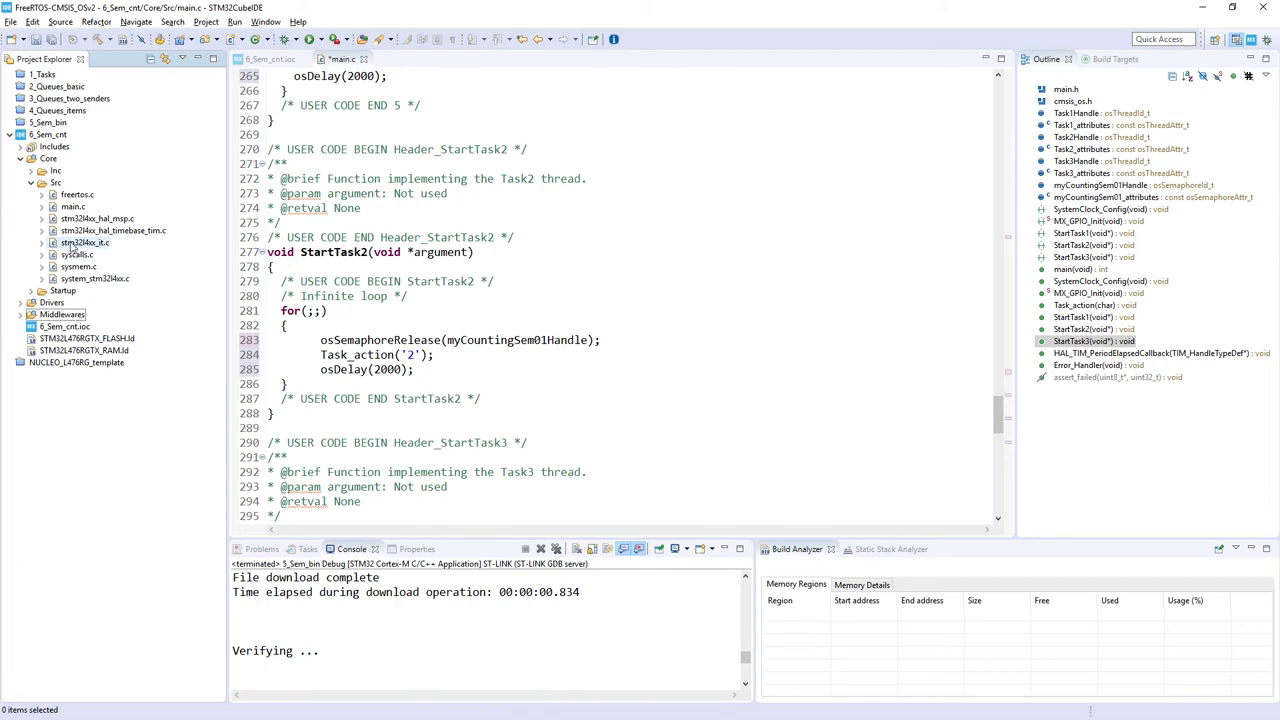
pyautogui.doubleClick(85, 242)
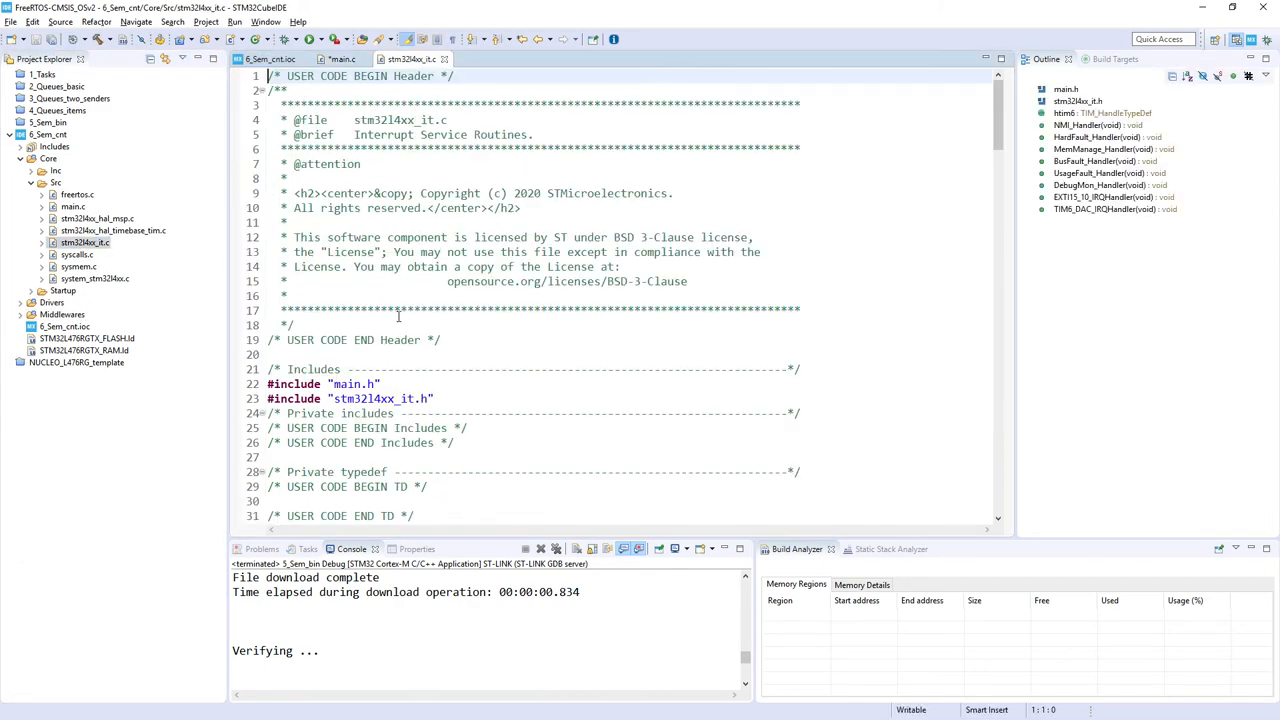
# Jump from EXTI15_10_IRQHandler to HAL_GPIO_EXTI_IRQHandler's definition in stm32l4xx_hal_gpio.c
pyautogui.scroll(-3)
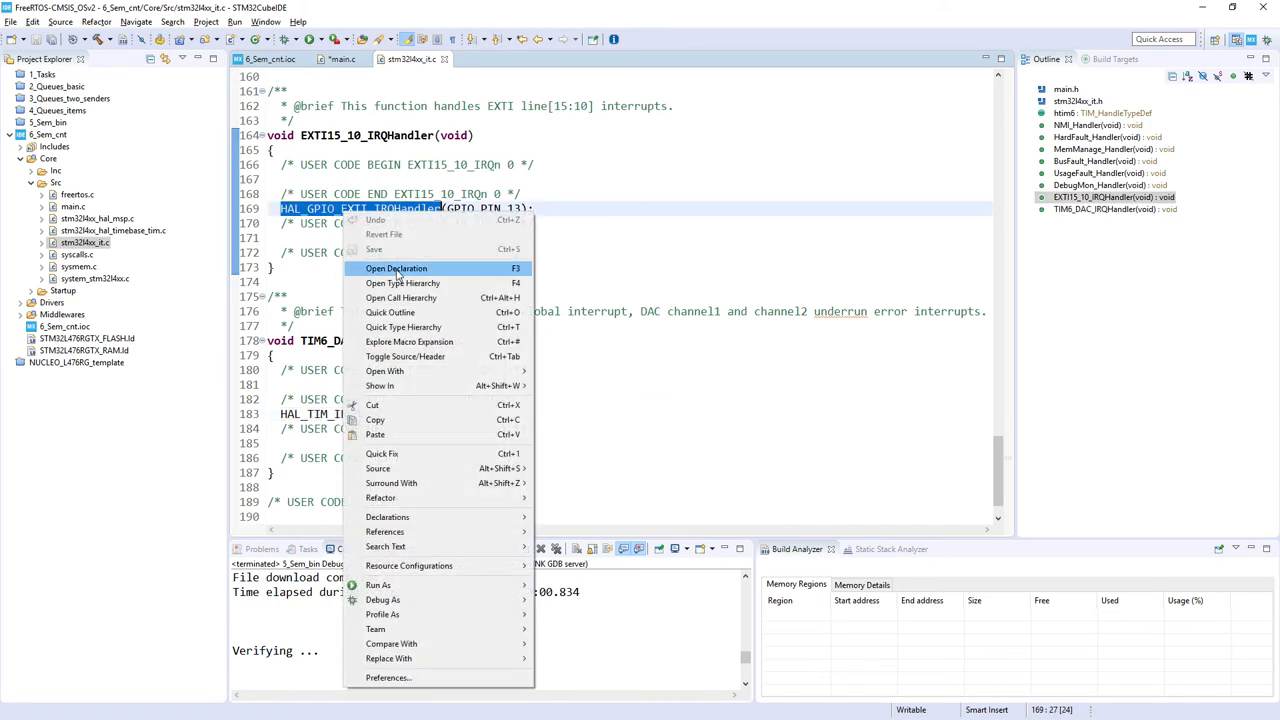
pyautogui.click(396, 268)
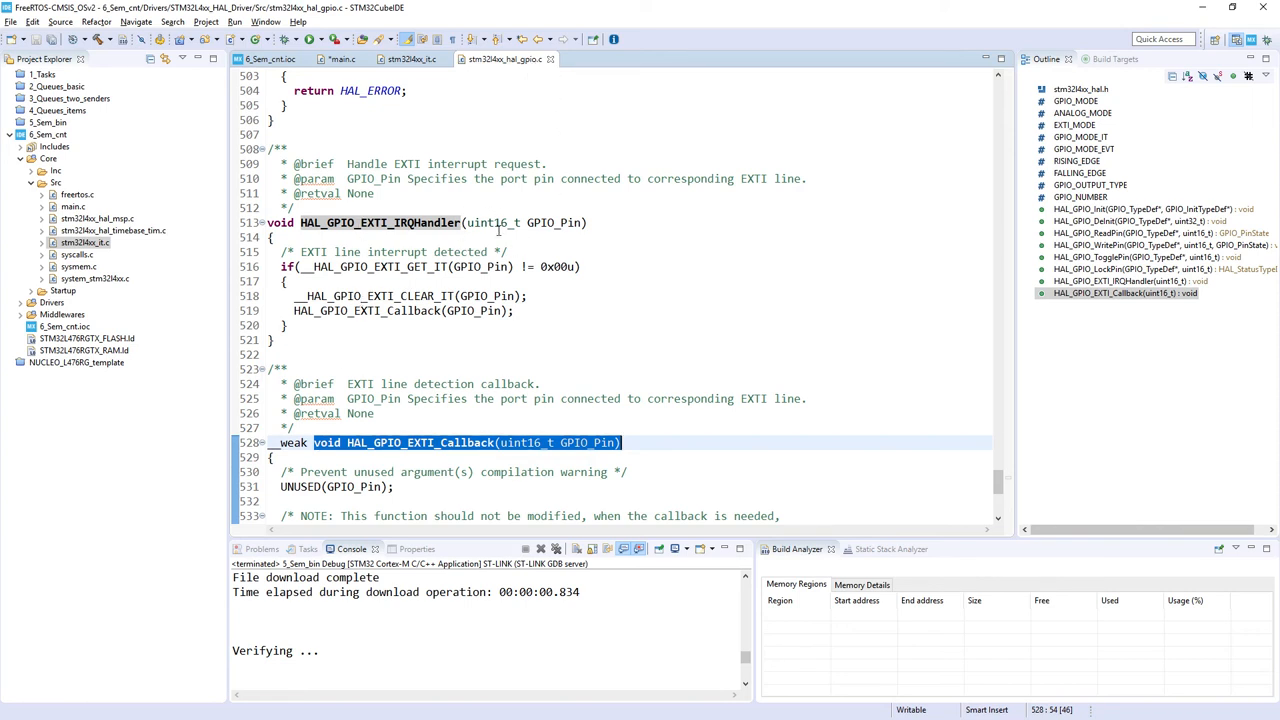
pyautogui.moveTo(401, 264)
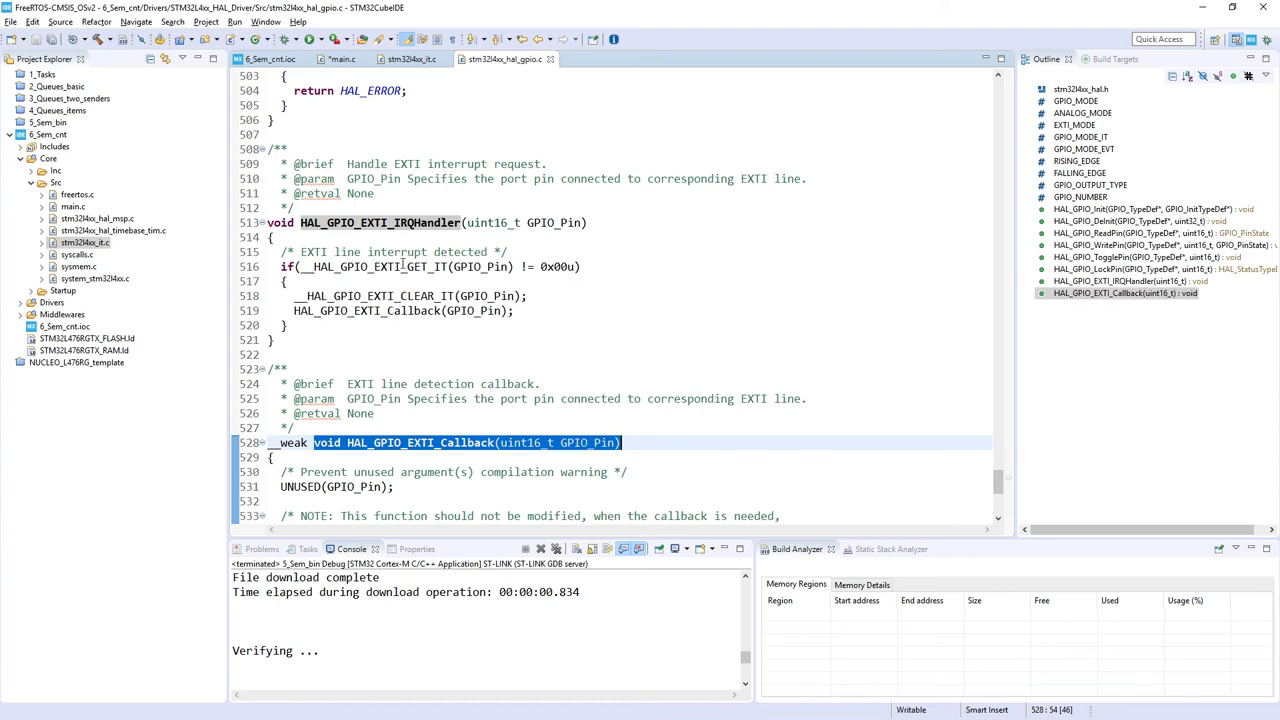
pyautogui.moveTo(262, 303)
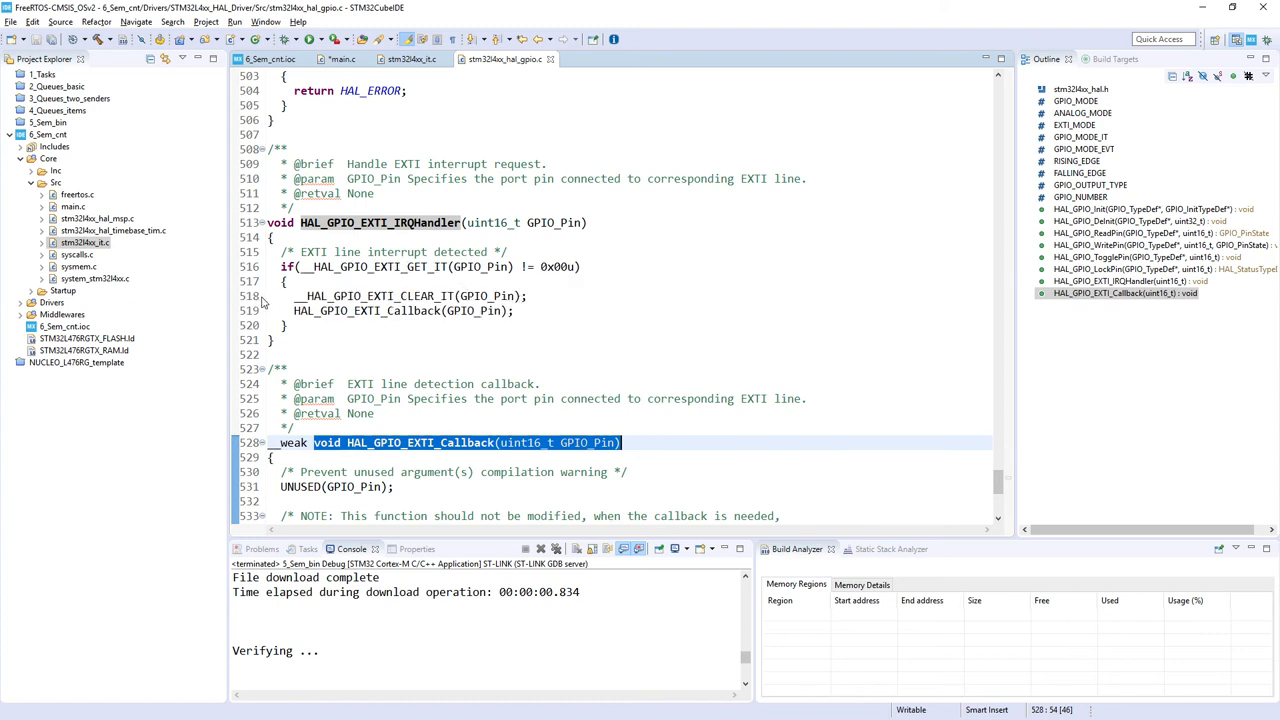
pyautogui.moveTo(541, 317)
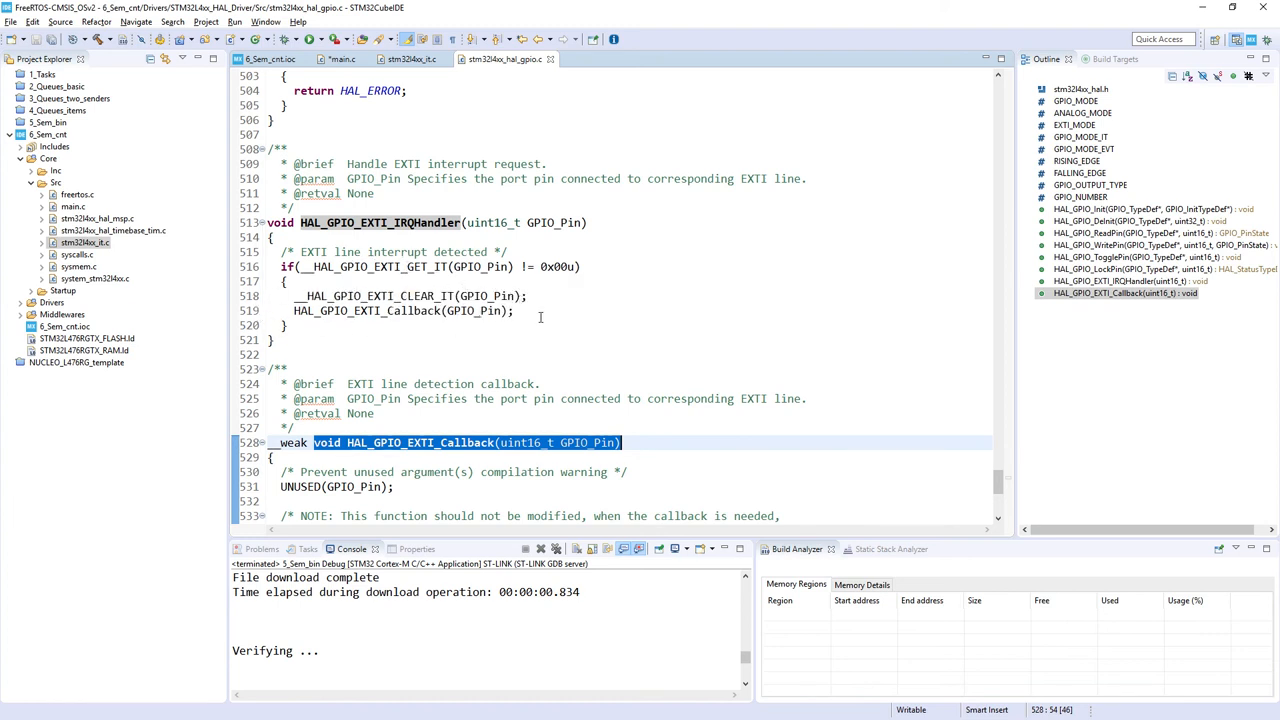
pyautogui.moveTo(356, 502)
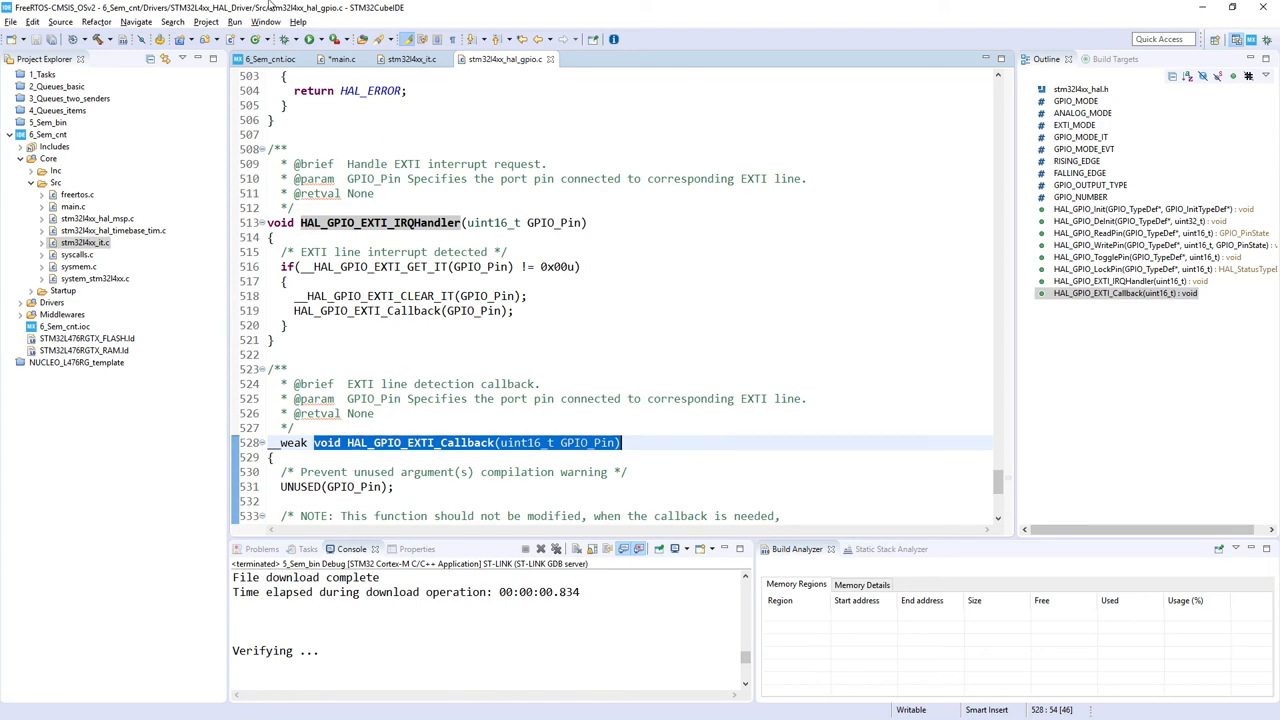
# Return to main.c and paste an empty HAL_GPIO_EXTI_Callback(uint16_t GPIO_Pin) definition
pyautogui.click(341, 59)
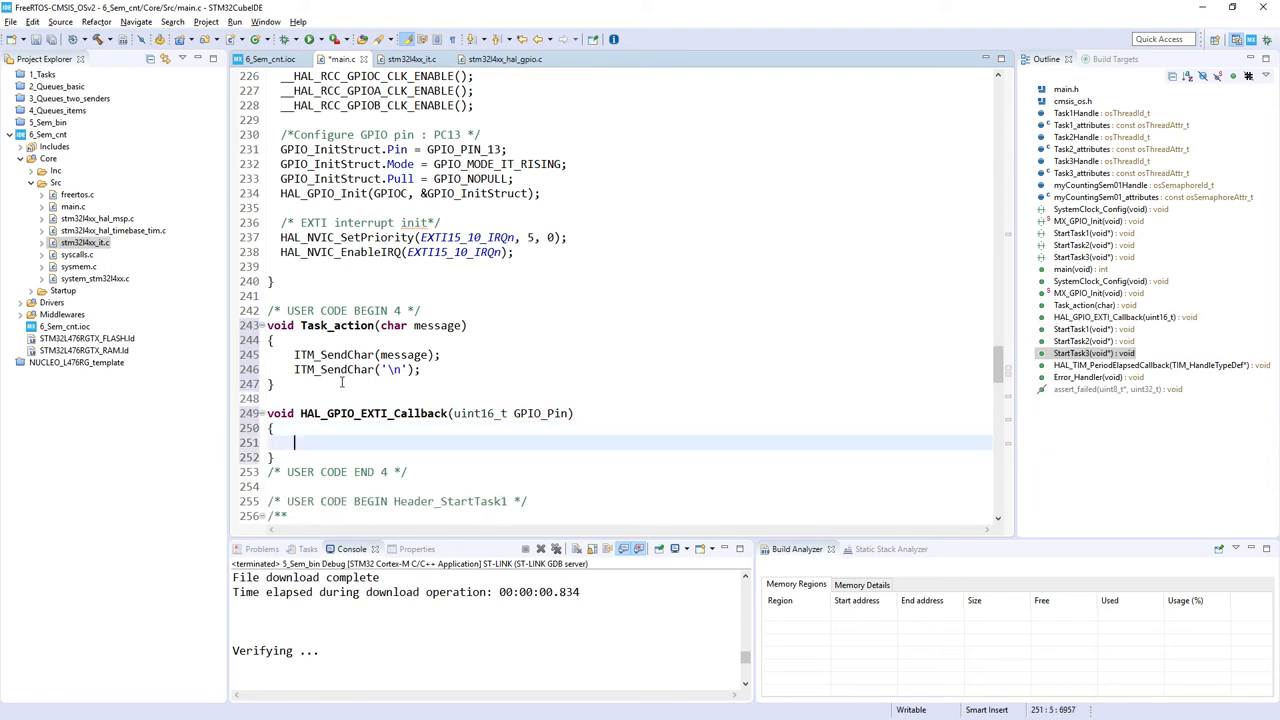
# In HAL_GPIO_EXTI_Callback, add Task_action('!'); and osSemaphoreRelease(myCountingSem01Handle);
pyautogui.write('Task_action(!')
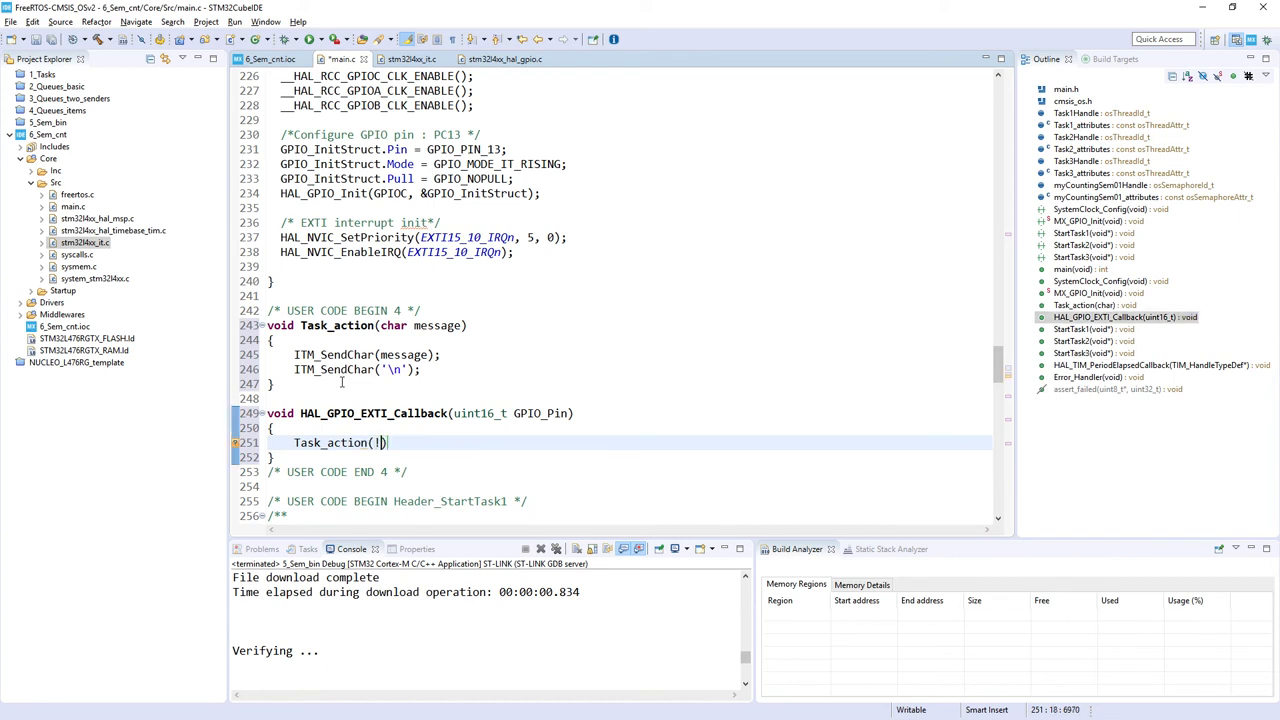
pyautogui.write("'!')")
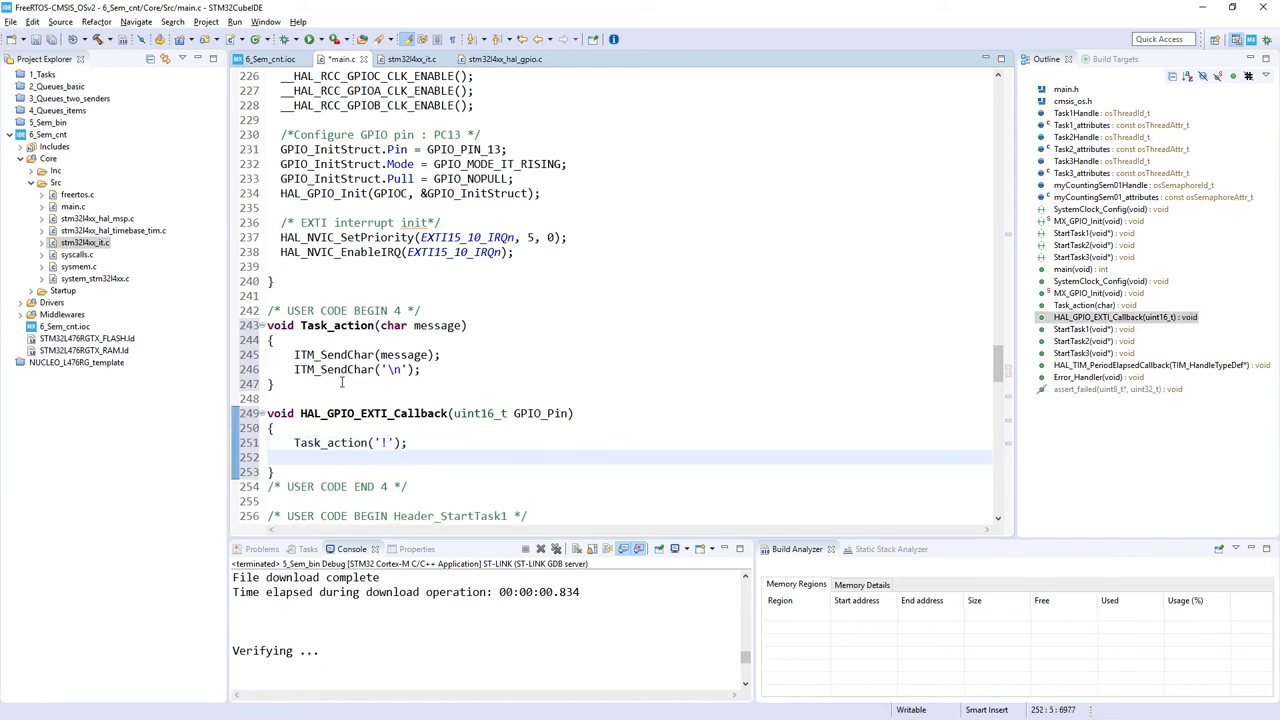
pyautogui.write('osSemaphoreRelease(myCountingSem01Handle)')
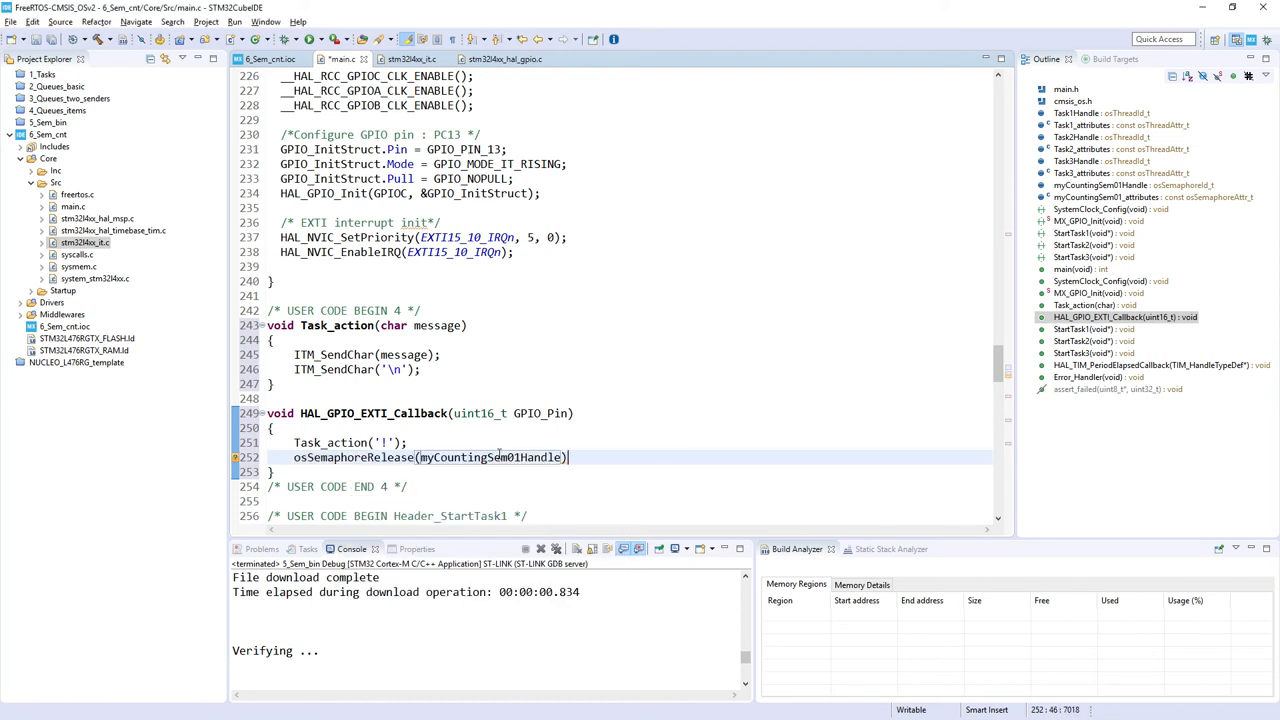
pyautogui.write(';')
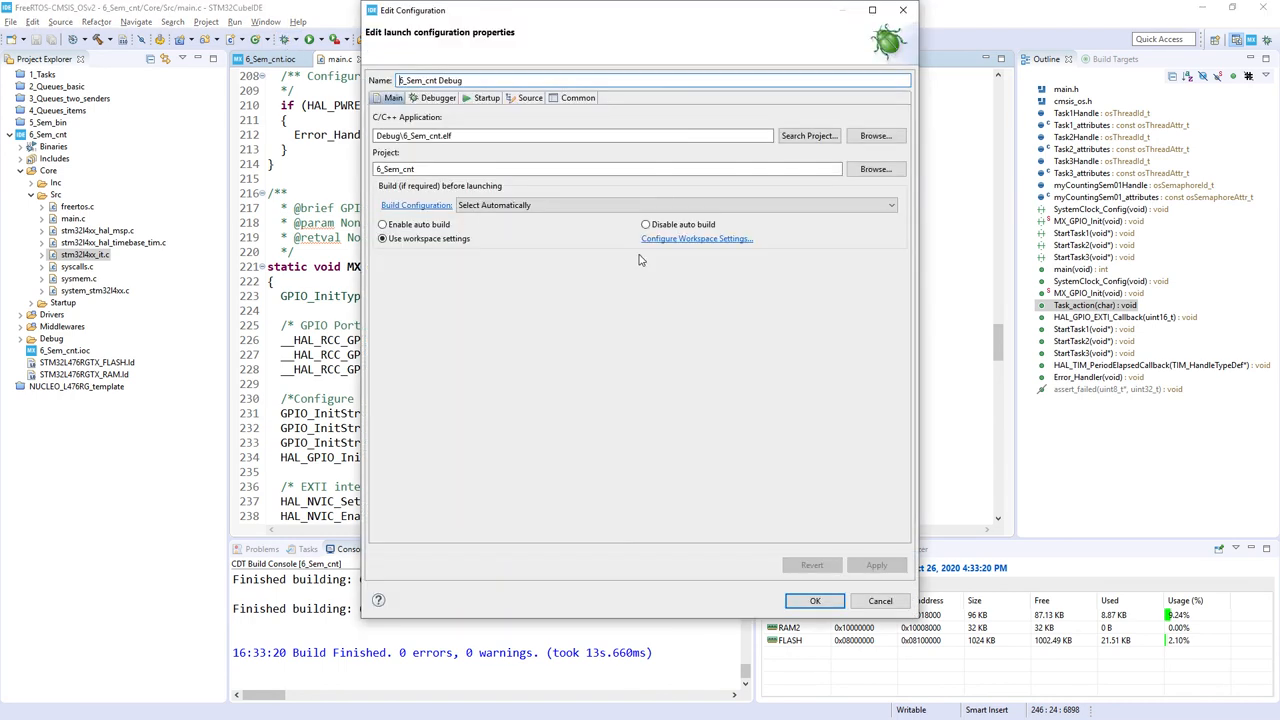
# Enable SWV with a 4 MHz core clock in the debugger settings and launch debugging
pyautogui.click(436, 97)
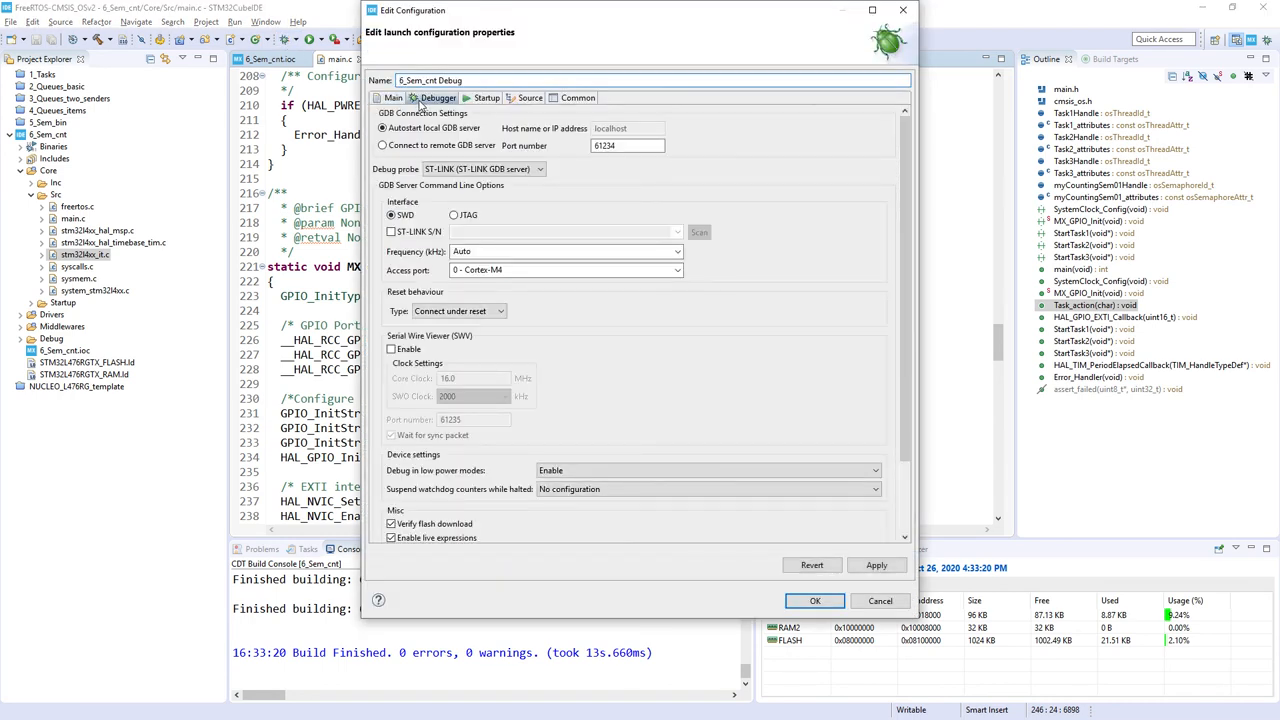
pyautogui.click(392, 348)
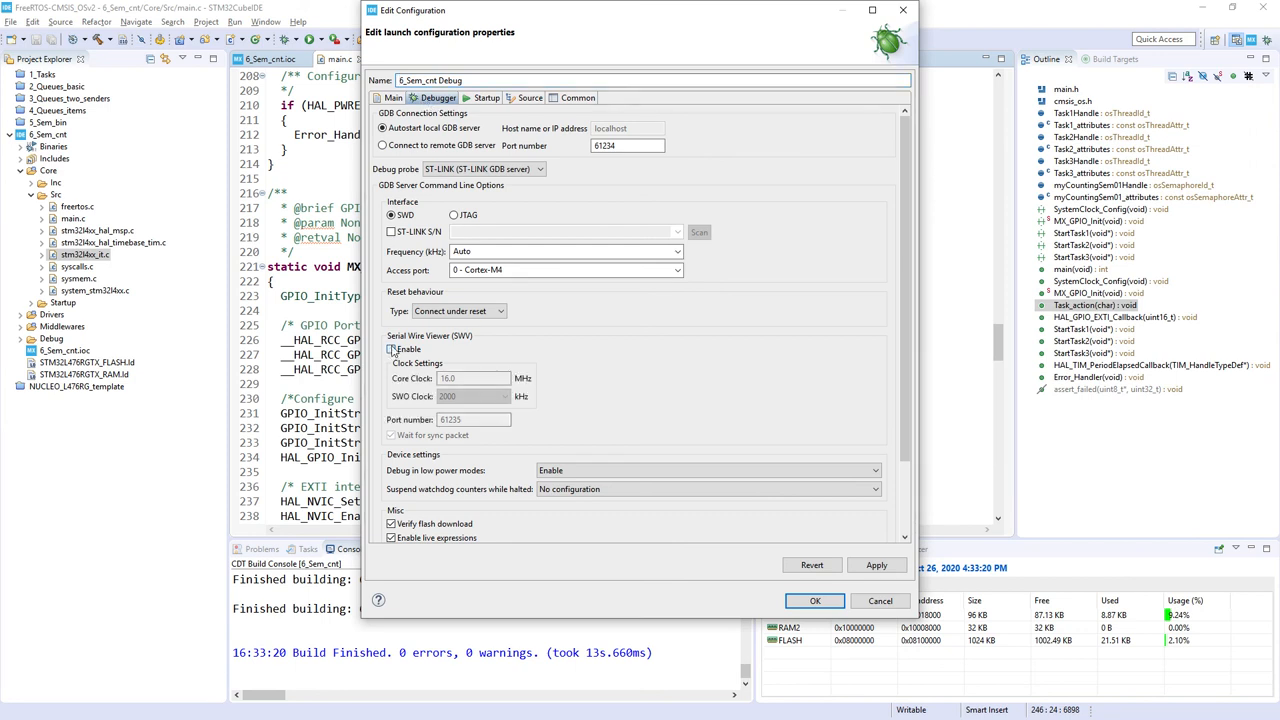
pyautogui.click(391, 349)
pyautogui.write('4')
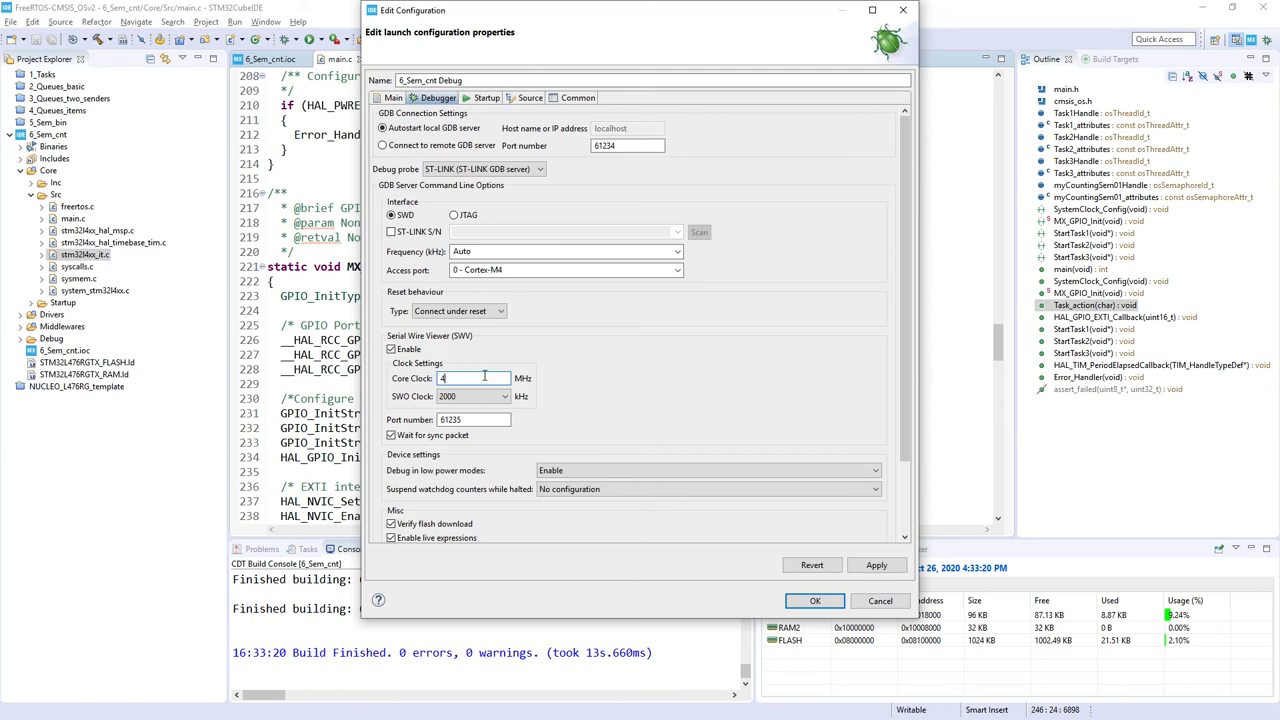
pyautogui.click(875, 565)
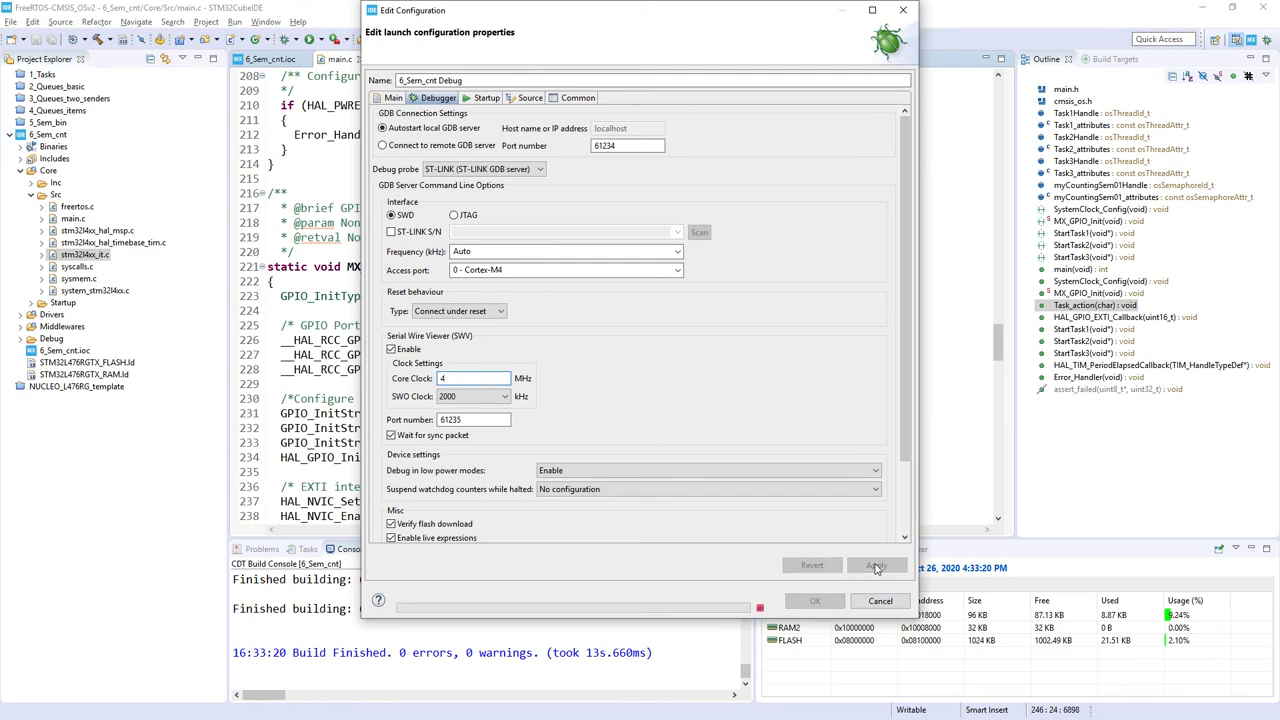
pyautogui.click(876, 565)
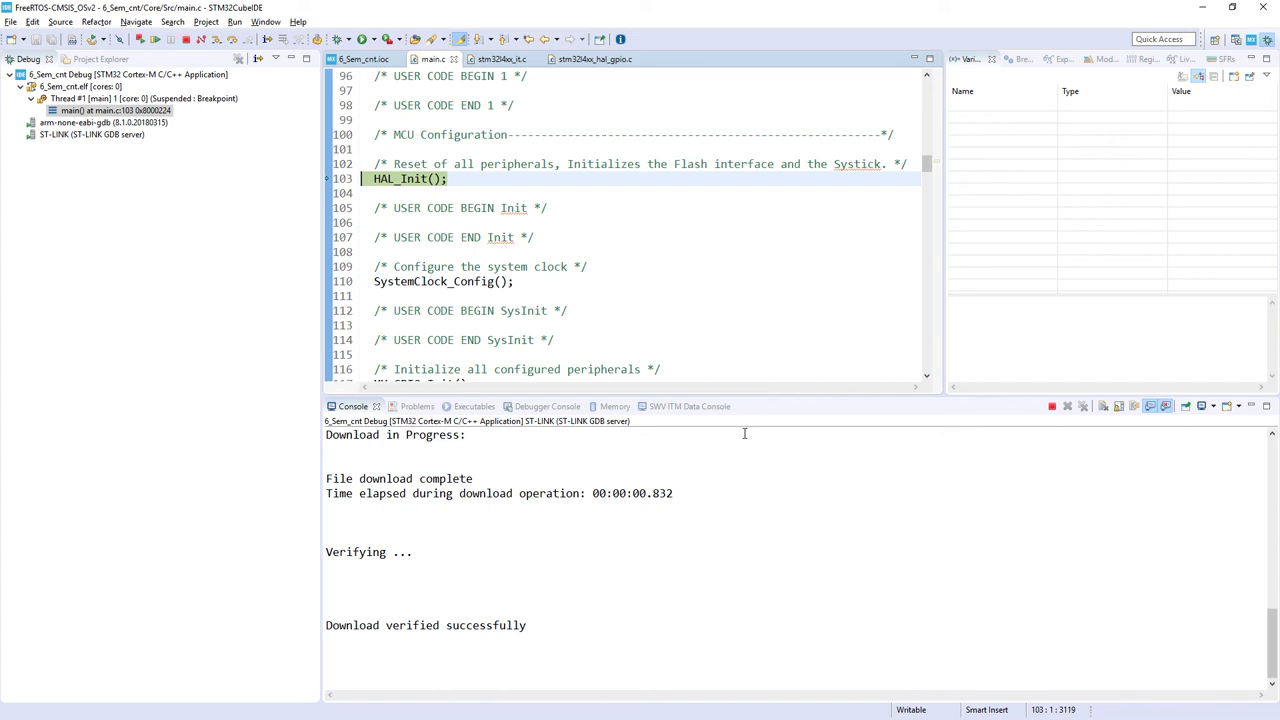
pyautogui.moveTo(363, 21)
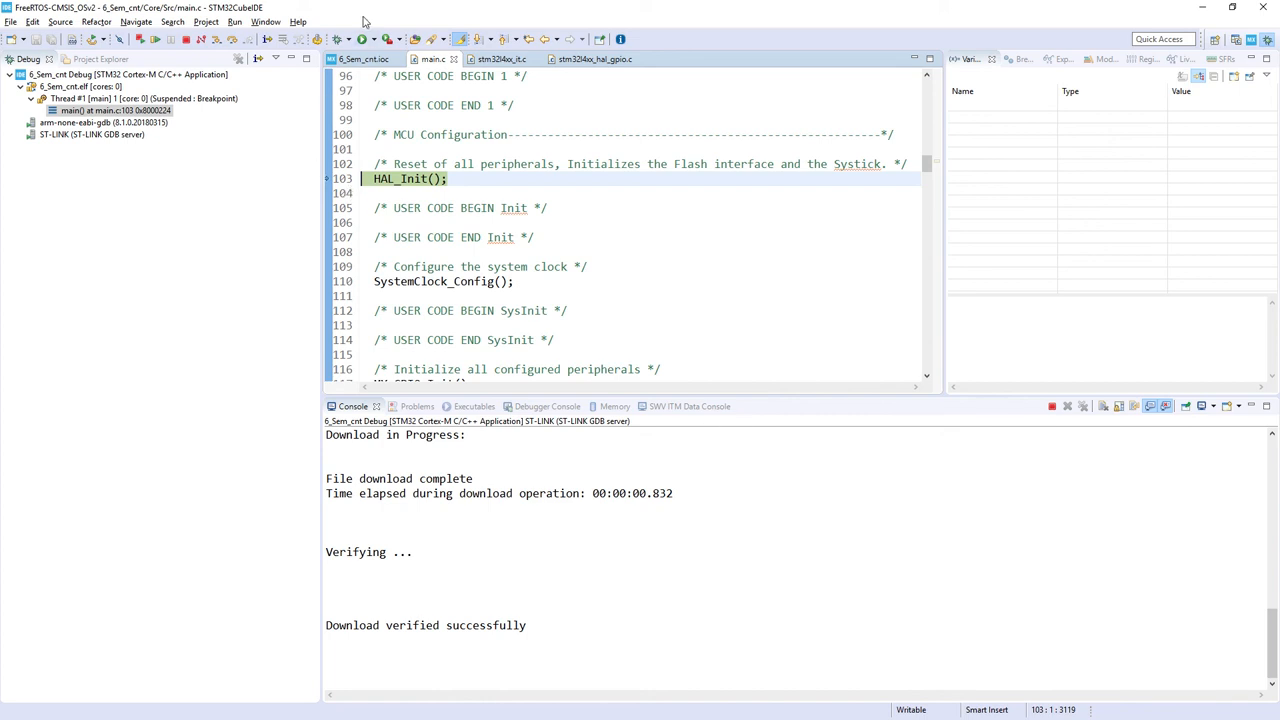
pyautogui.moveTo(385, 39)
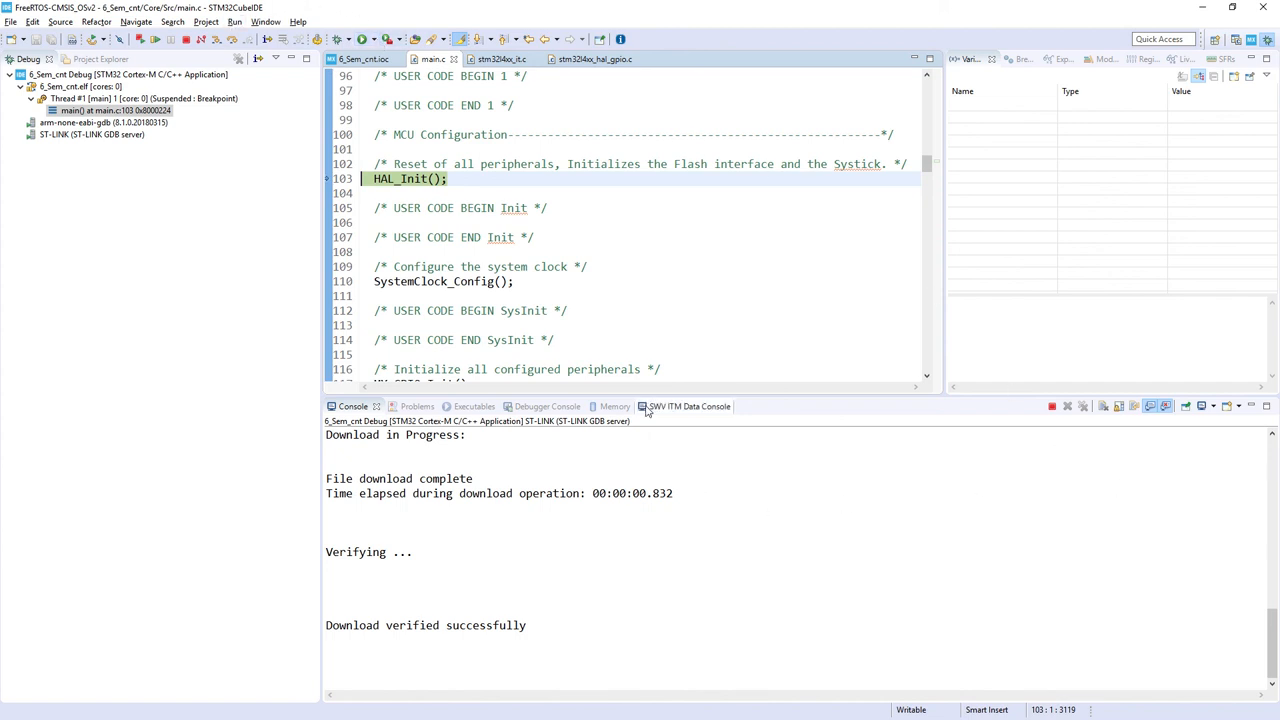
# Switch the bottom panel to the SWV ITM Data Console
pyautogui.click(677, 406)
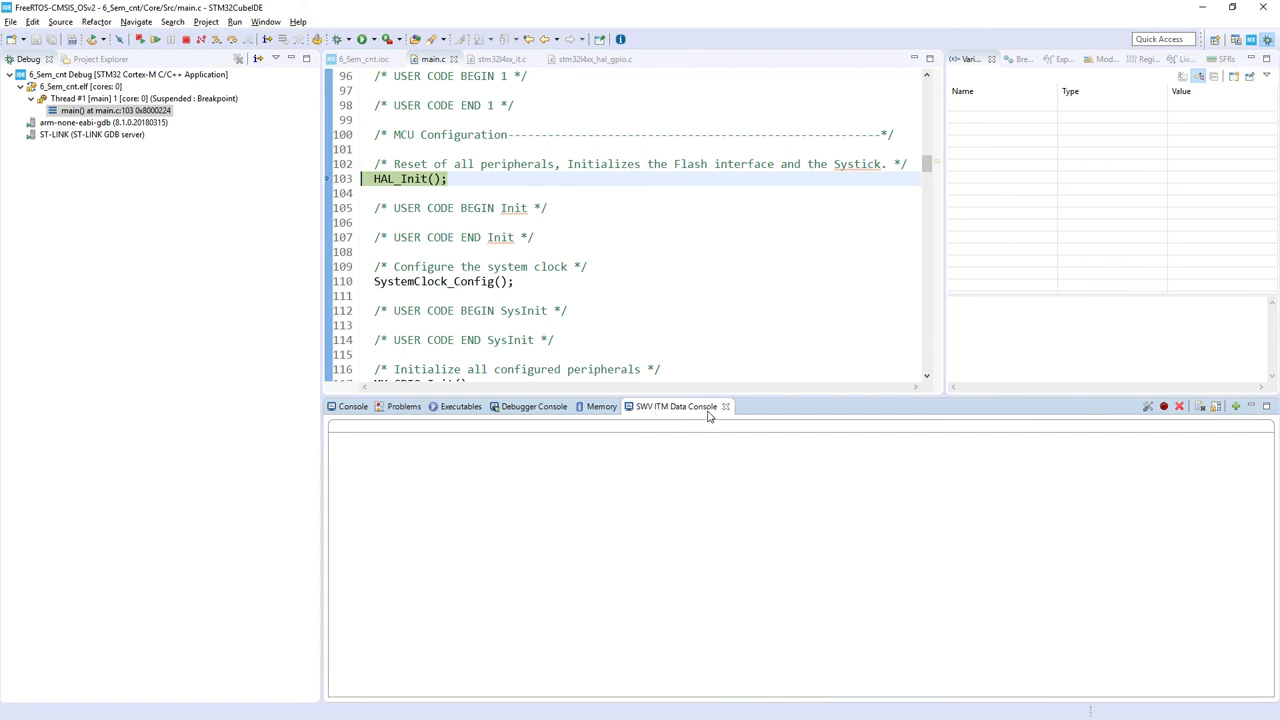
pyautogui.moveTo(678, 427)
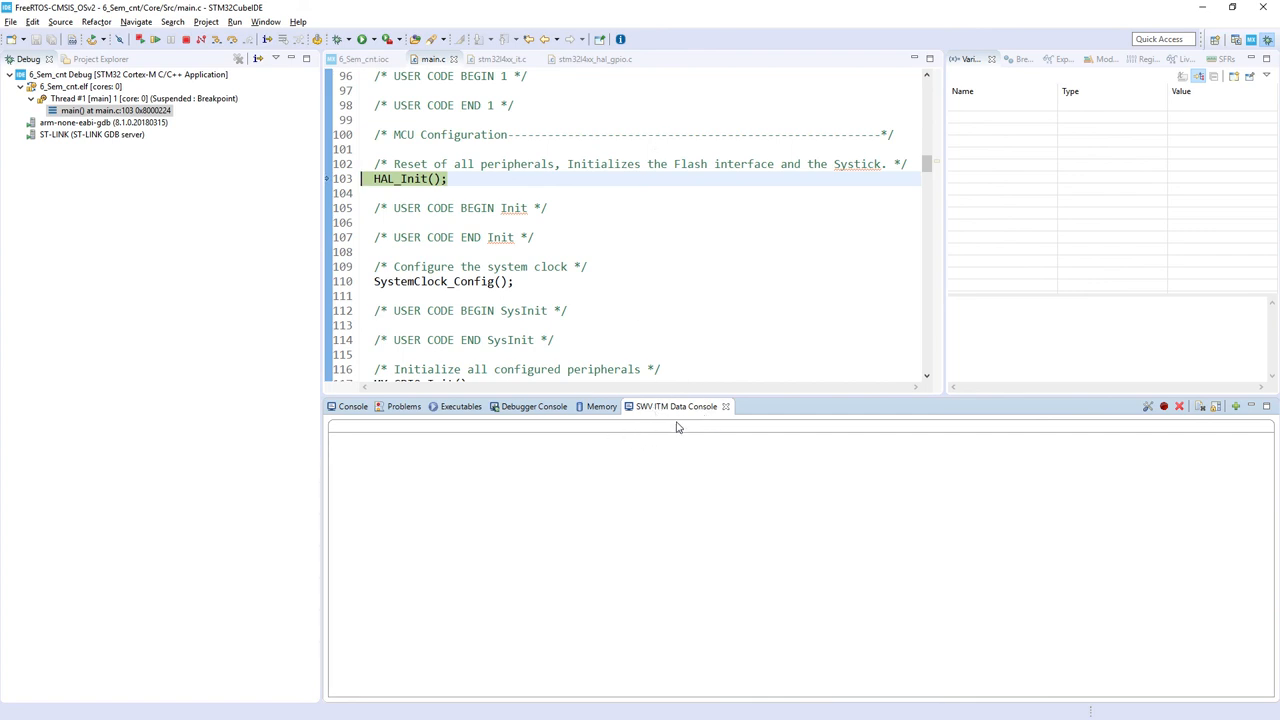
pyautogui.moveTo(910, 456)
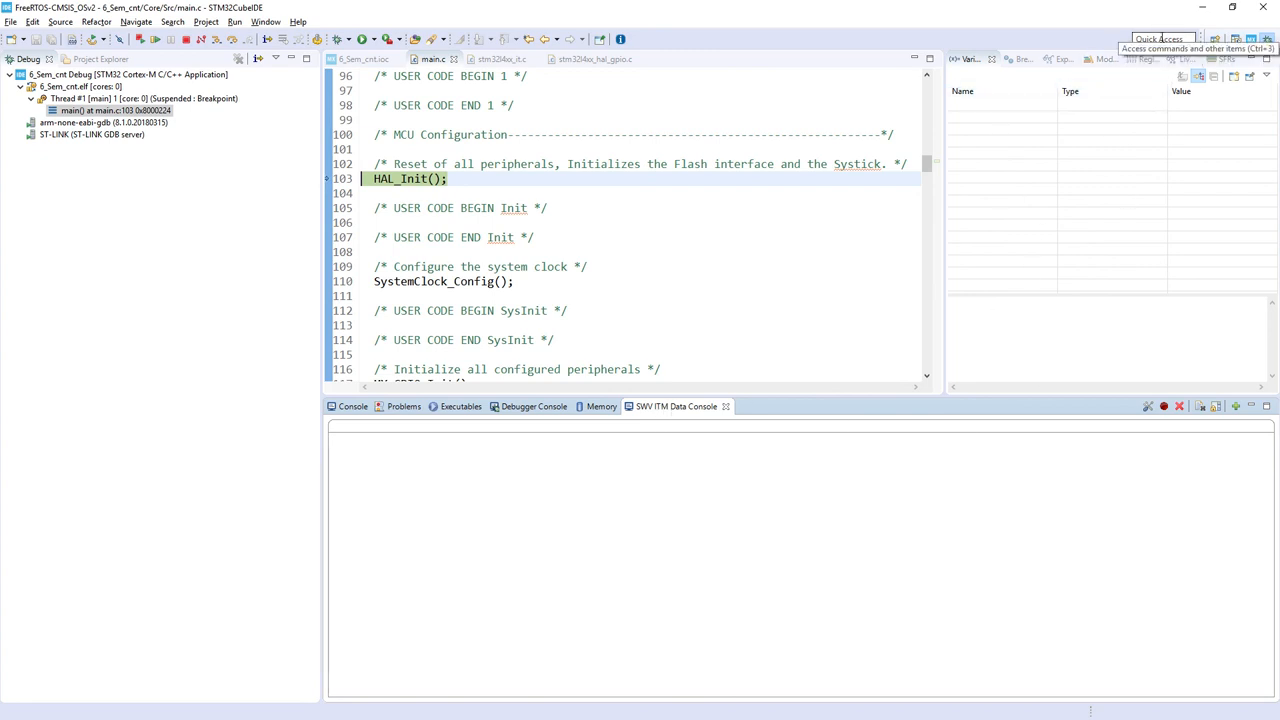
# Find SWV settings via Quick Access and enable ITM stimulus port 0
pyautogui.write('swv')
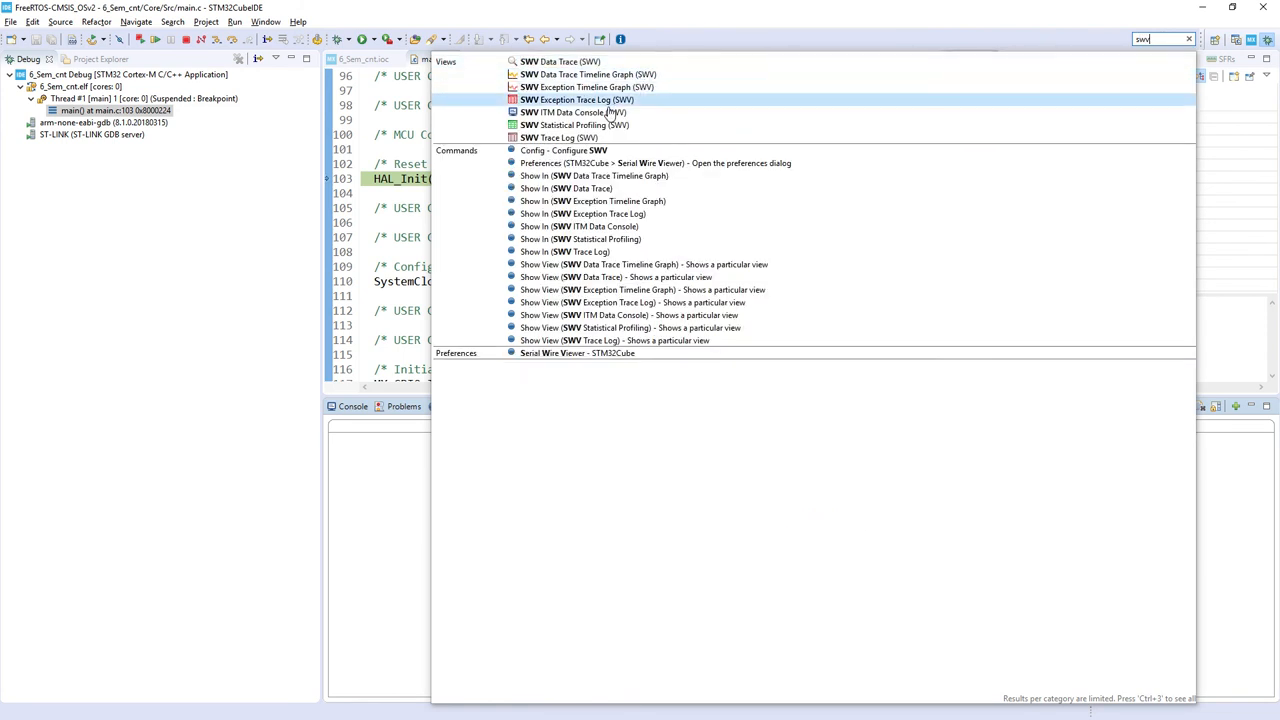
pyautogui.moveTo(578, 112)
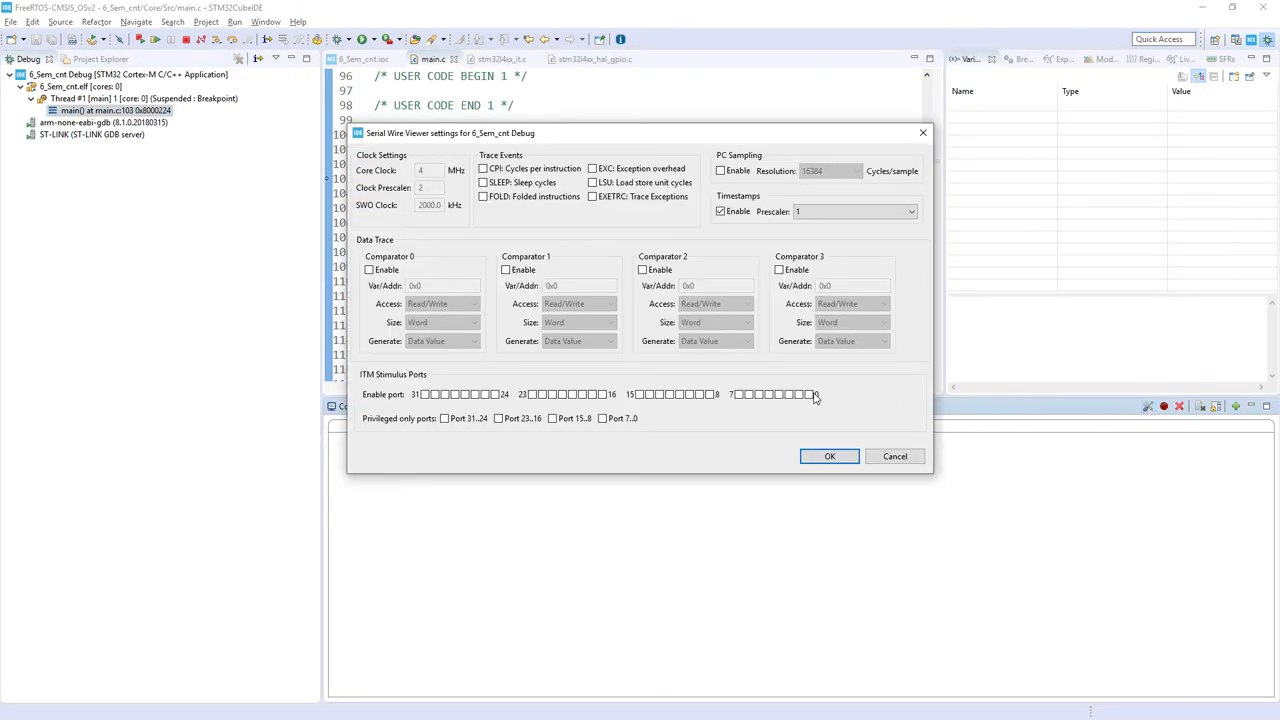
pyautogui.click(810, 394)
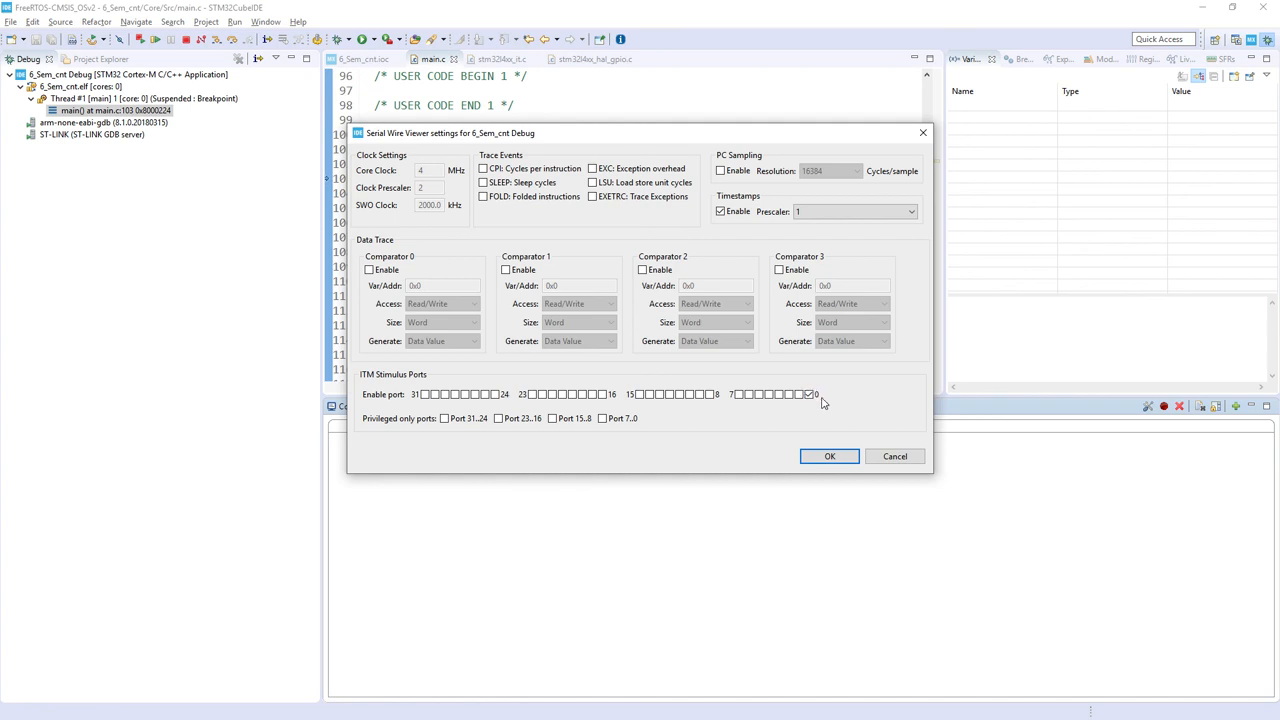
pyautogui.click(829, 456)
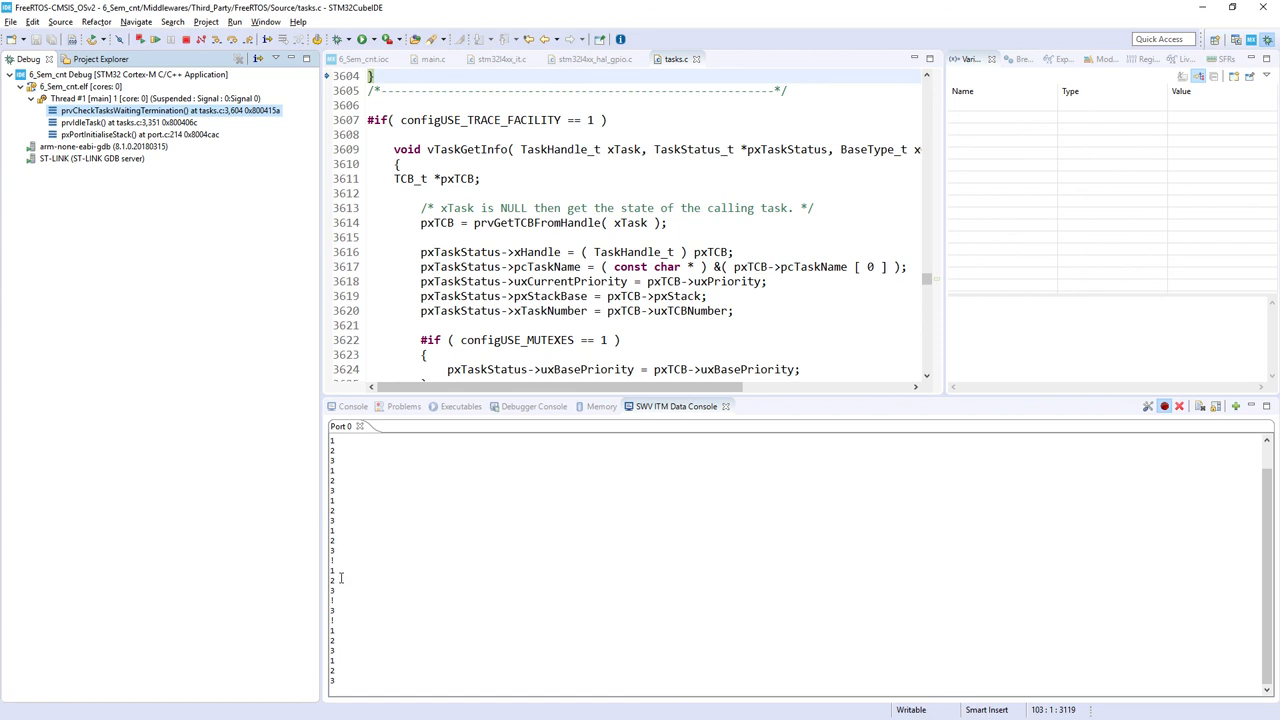
pyautogui.moveTo(341, 590)
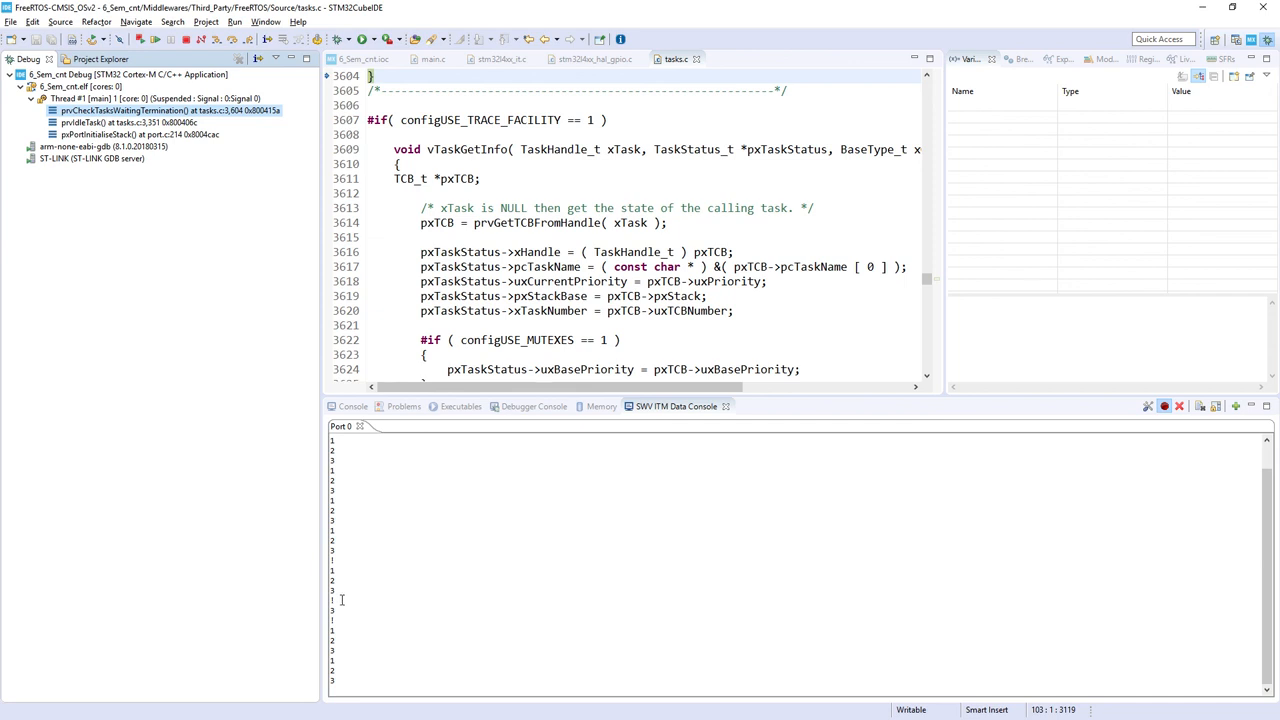
pyautogui.moveTo(341, 583)
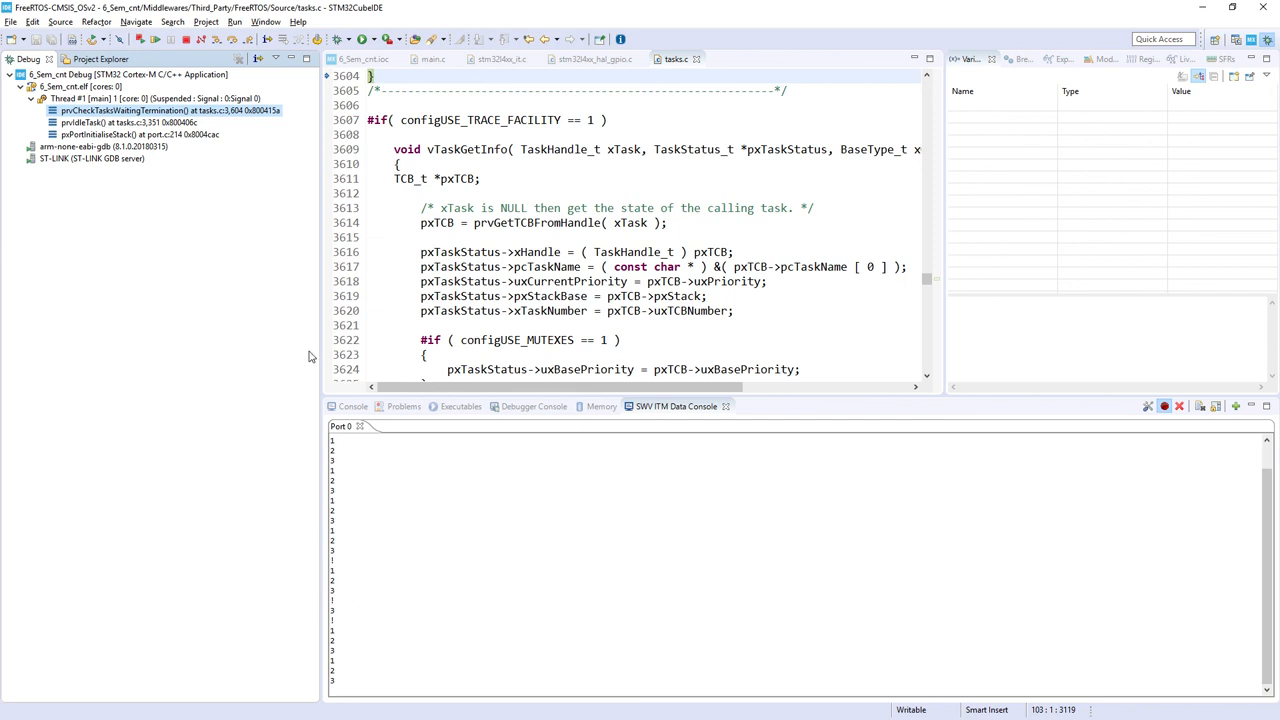
# Terminate the 6_Sem_cnt debug session after the console shows 1, 2, 3 and '!'
pyautogui.click(188, 39)
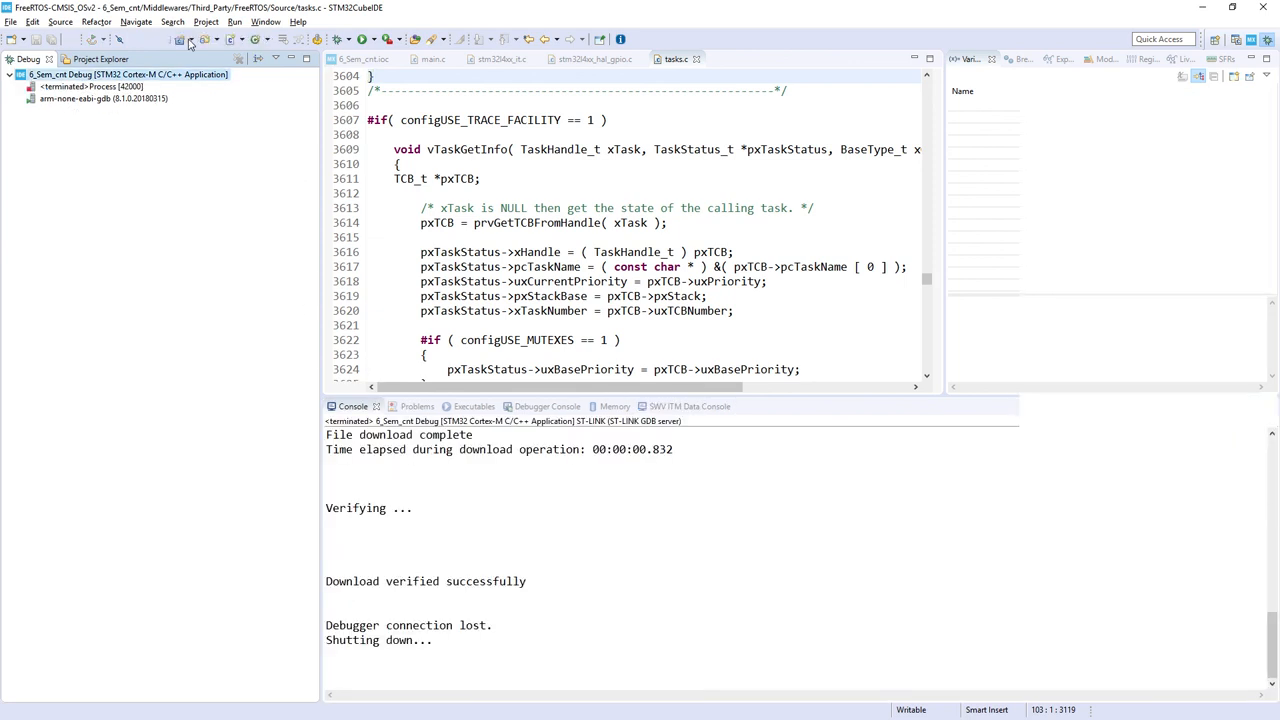